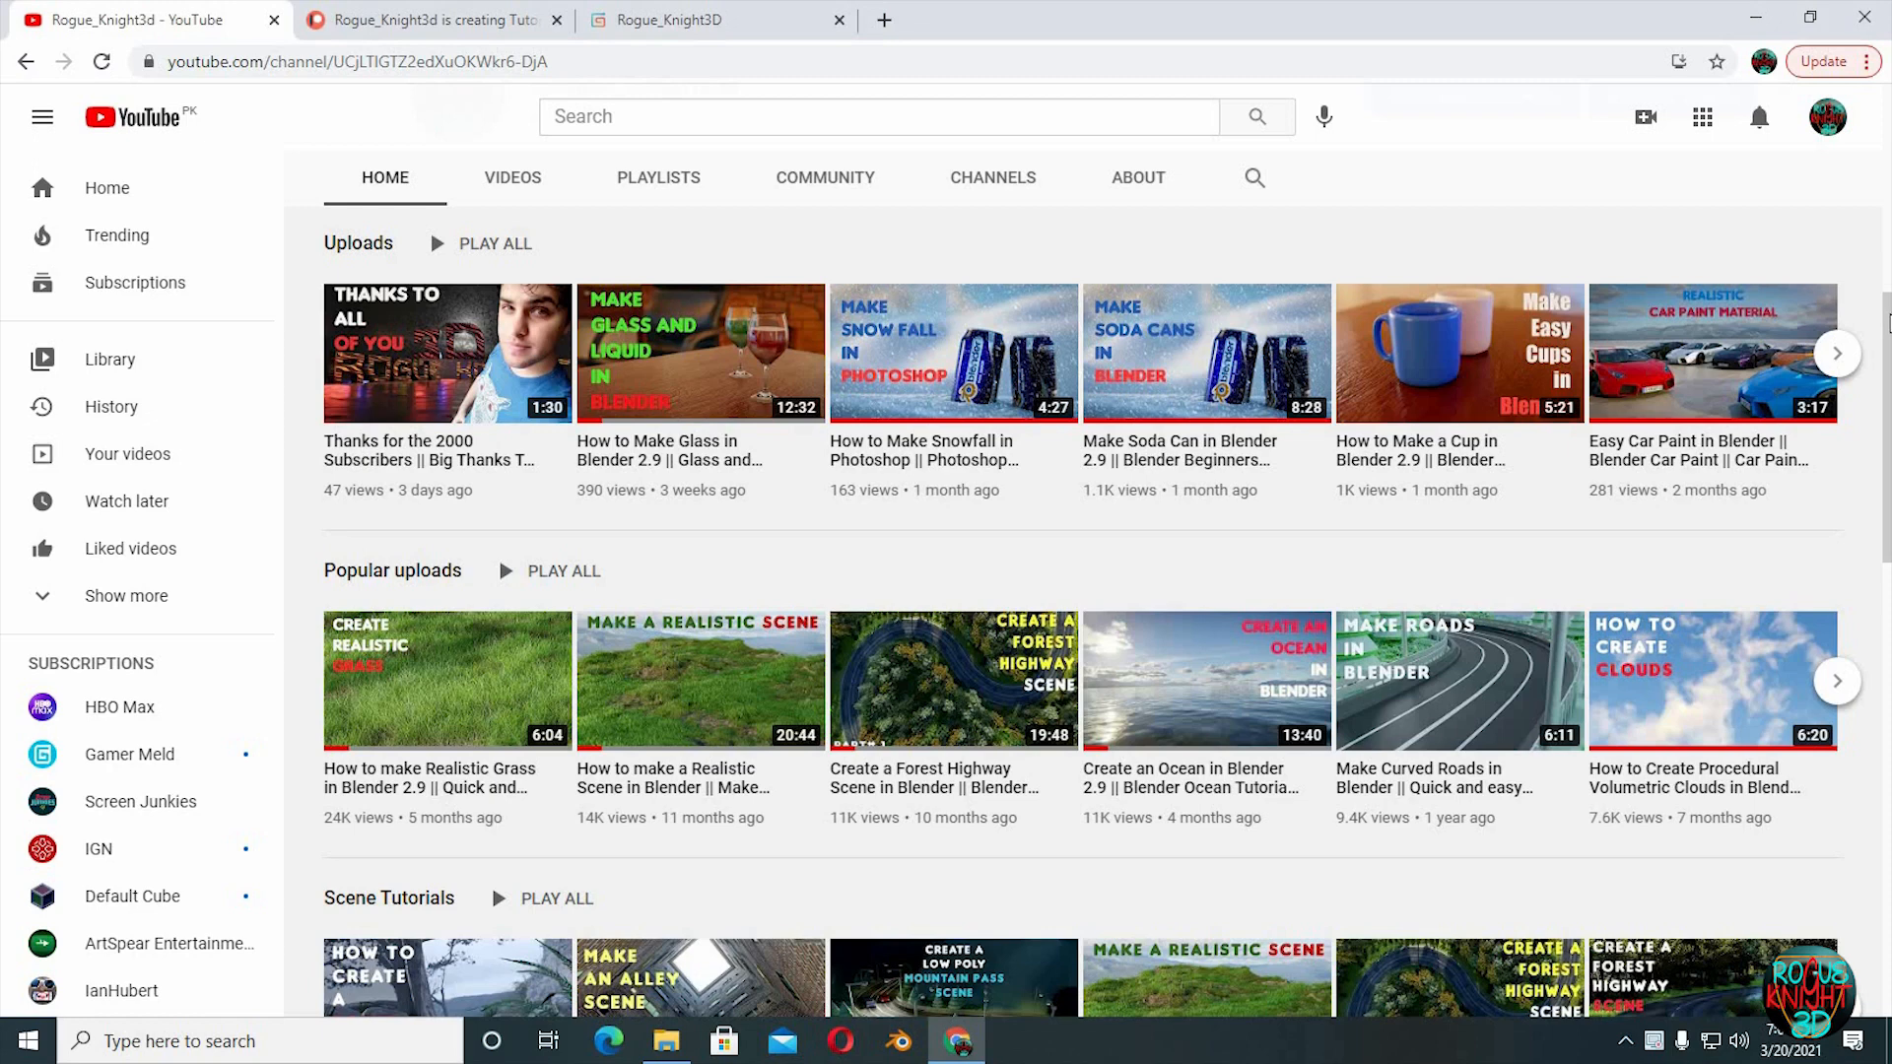
Scroll down the creator's YouTube uploads page before switching to Patreon.
{"action": "scroll", "scroll_direction": "down", "scroll_amount": 3}
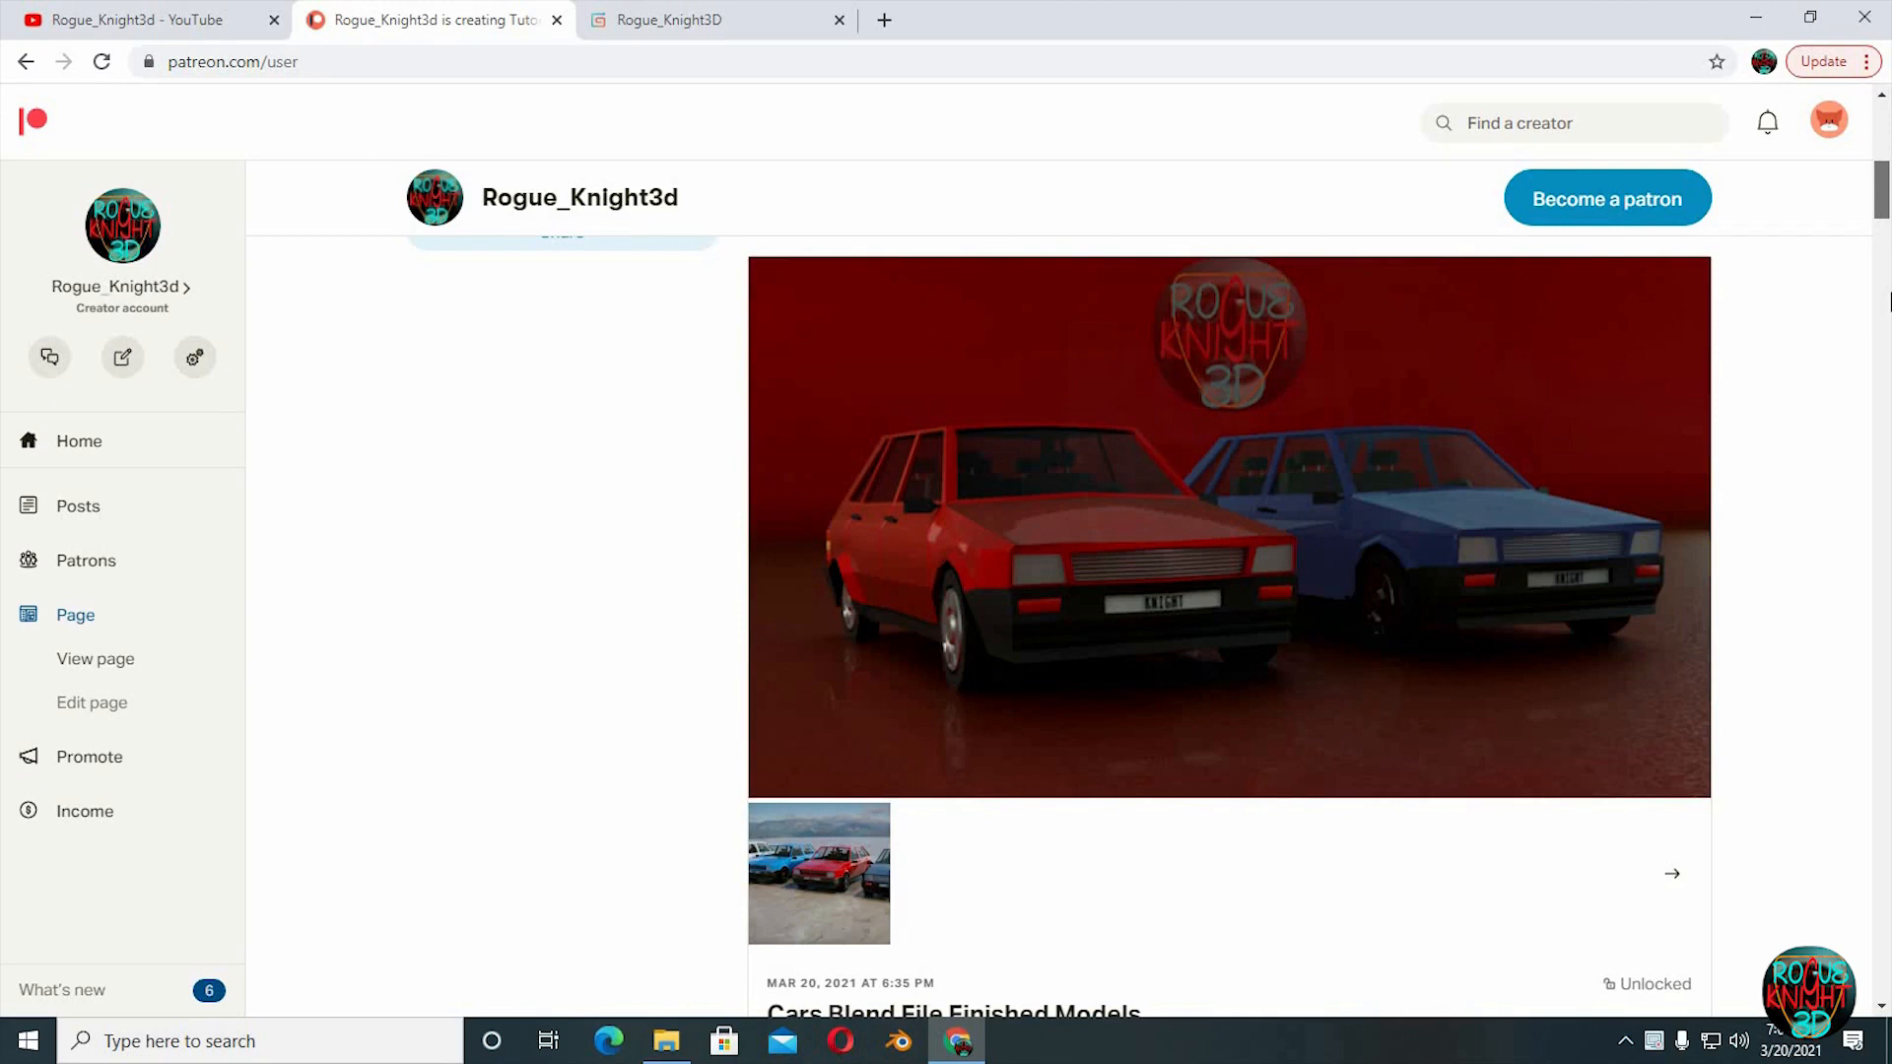
{"action": "left_click", "coordinate": [711, 20]}
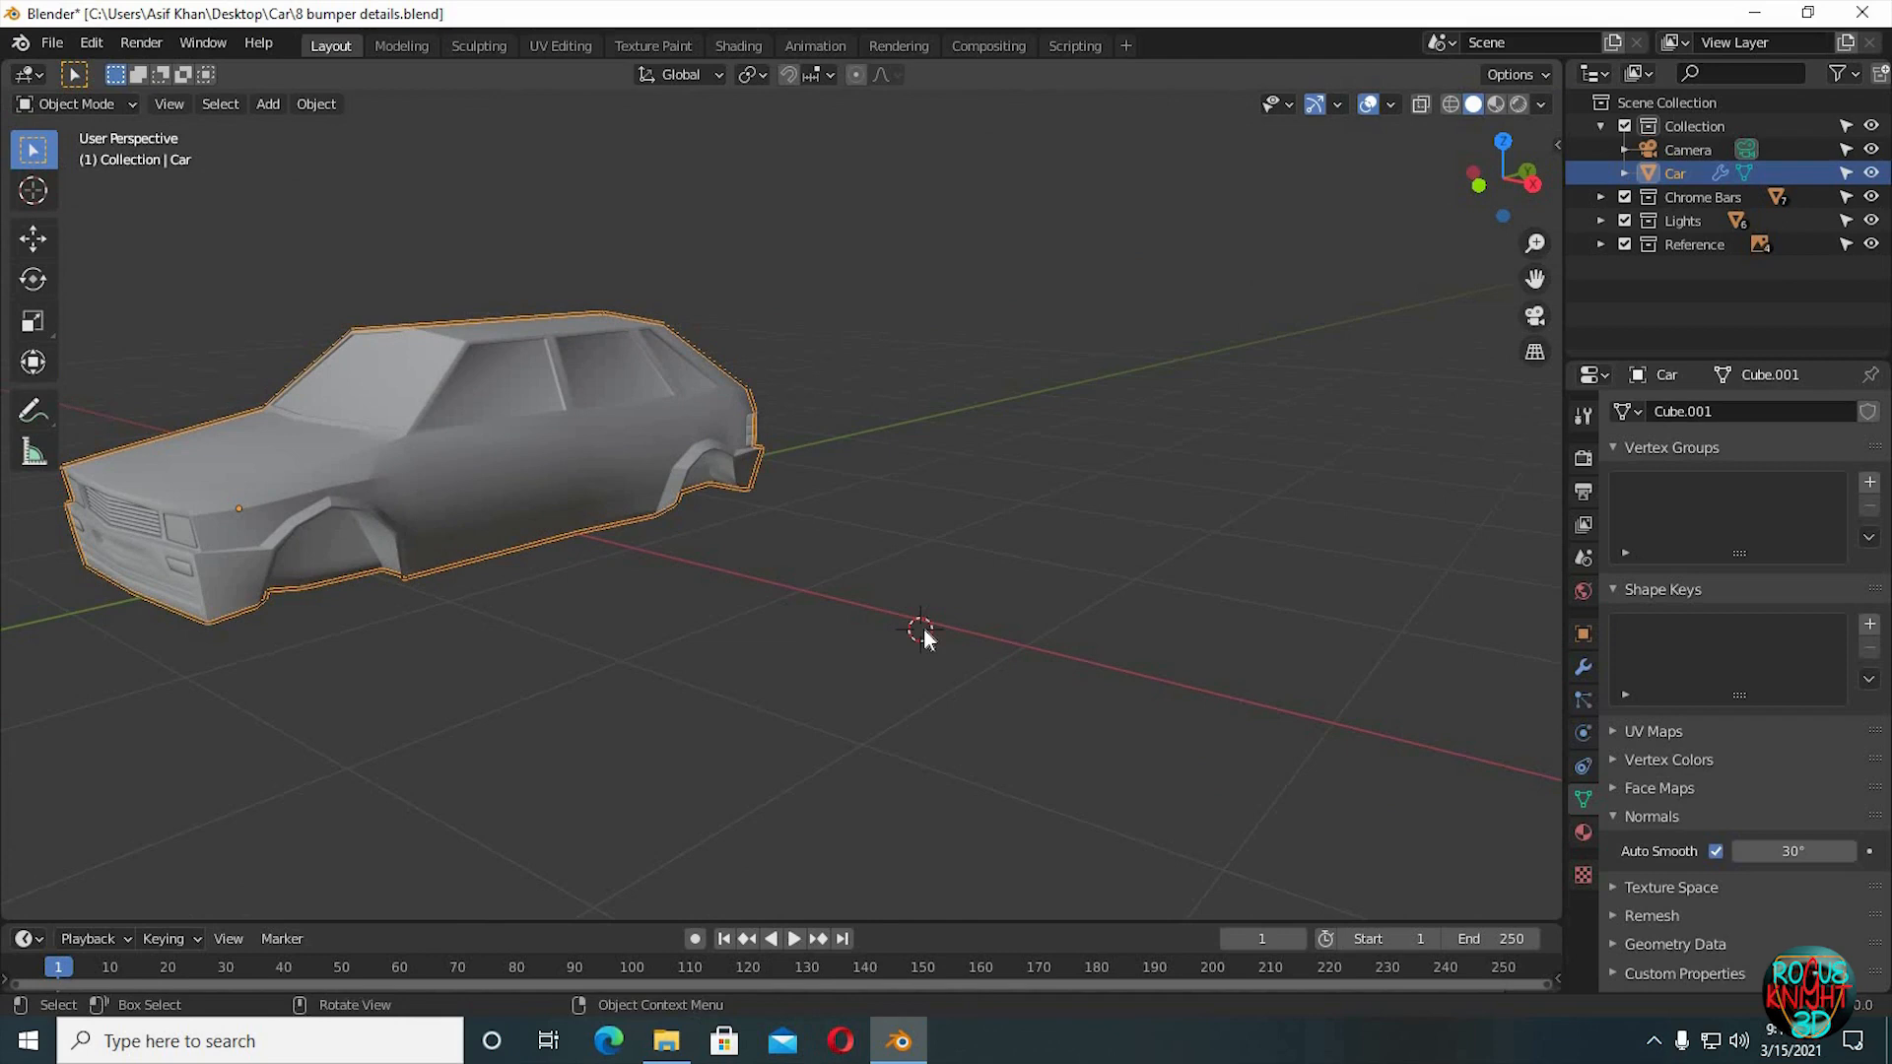
Add a 16-vertex cylinder beside the car and scale it to 0.584.
{"action": "left_click", "coordinate": [267, 103]}
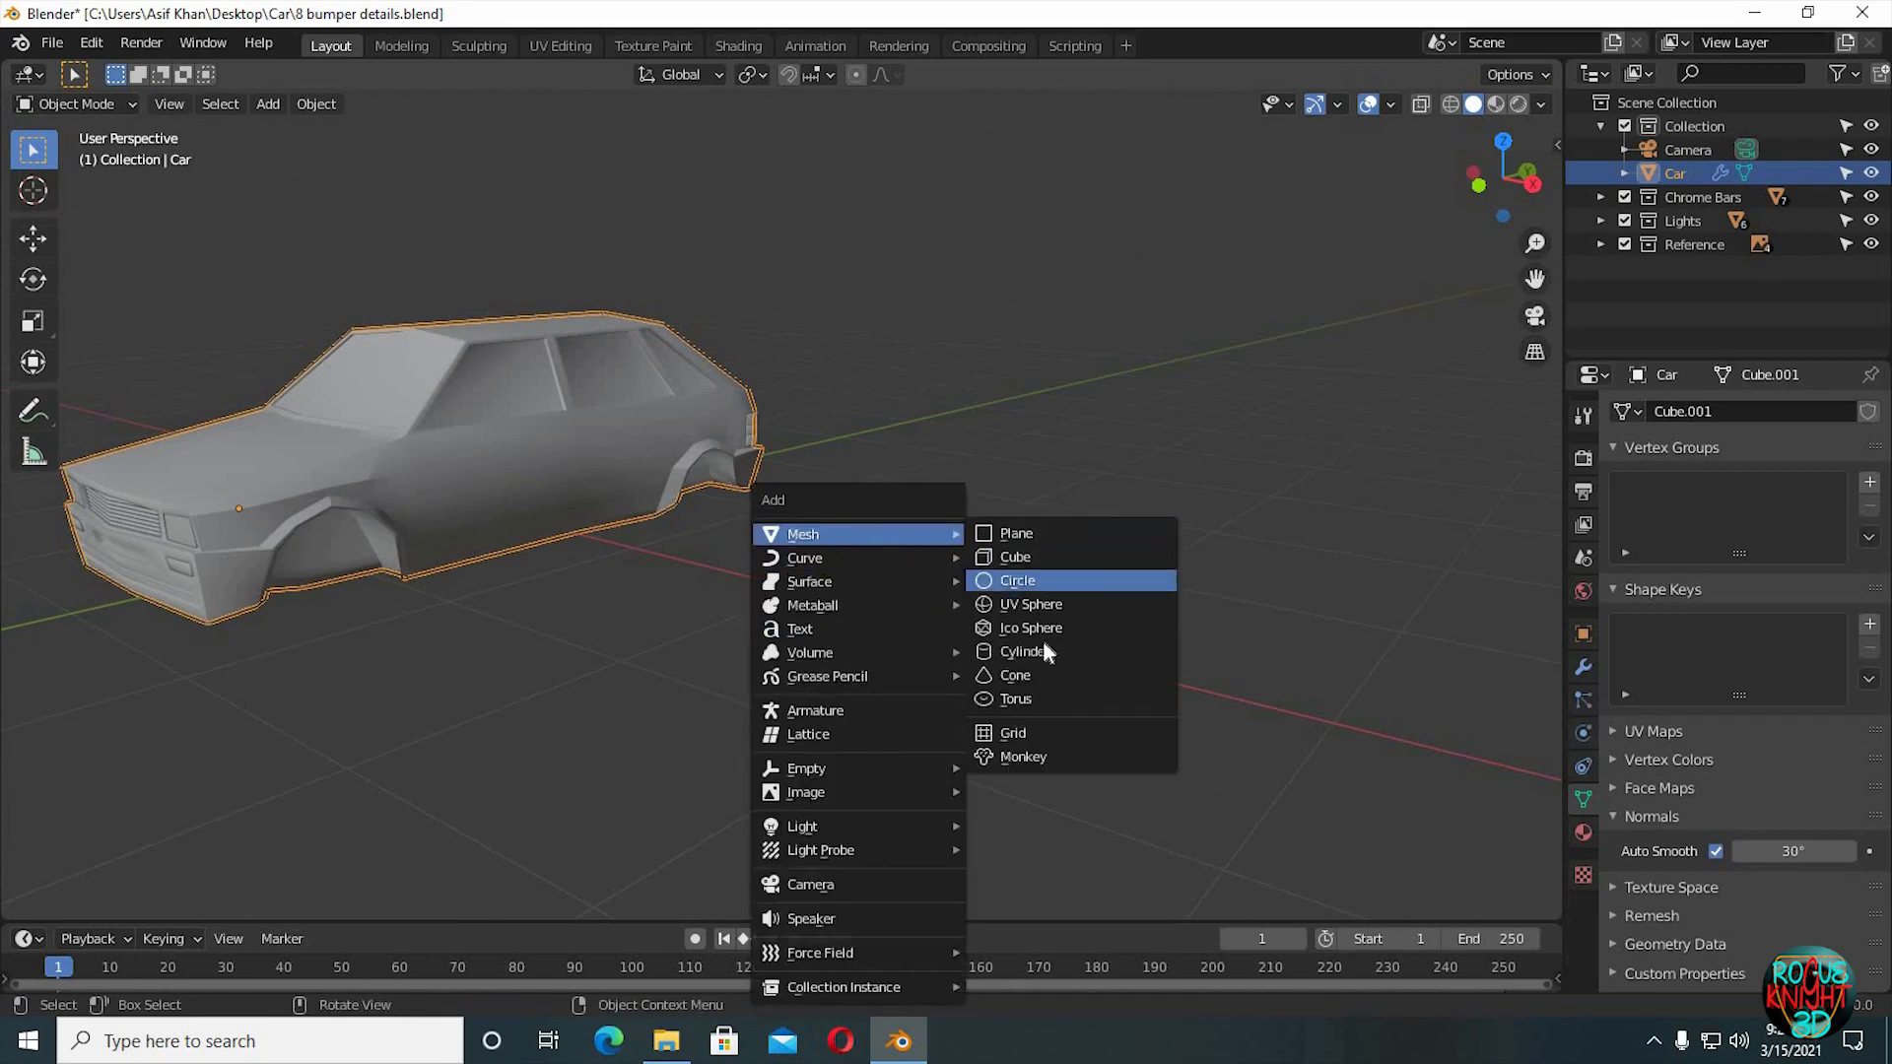
{"action": "left_click", "coordinate": [1025, 650]}
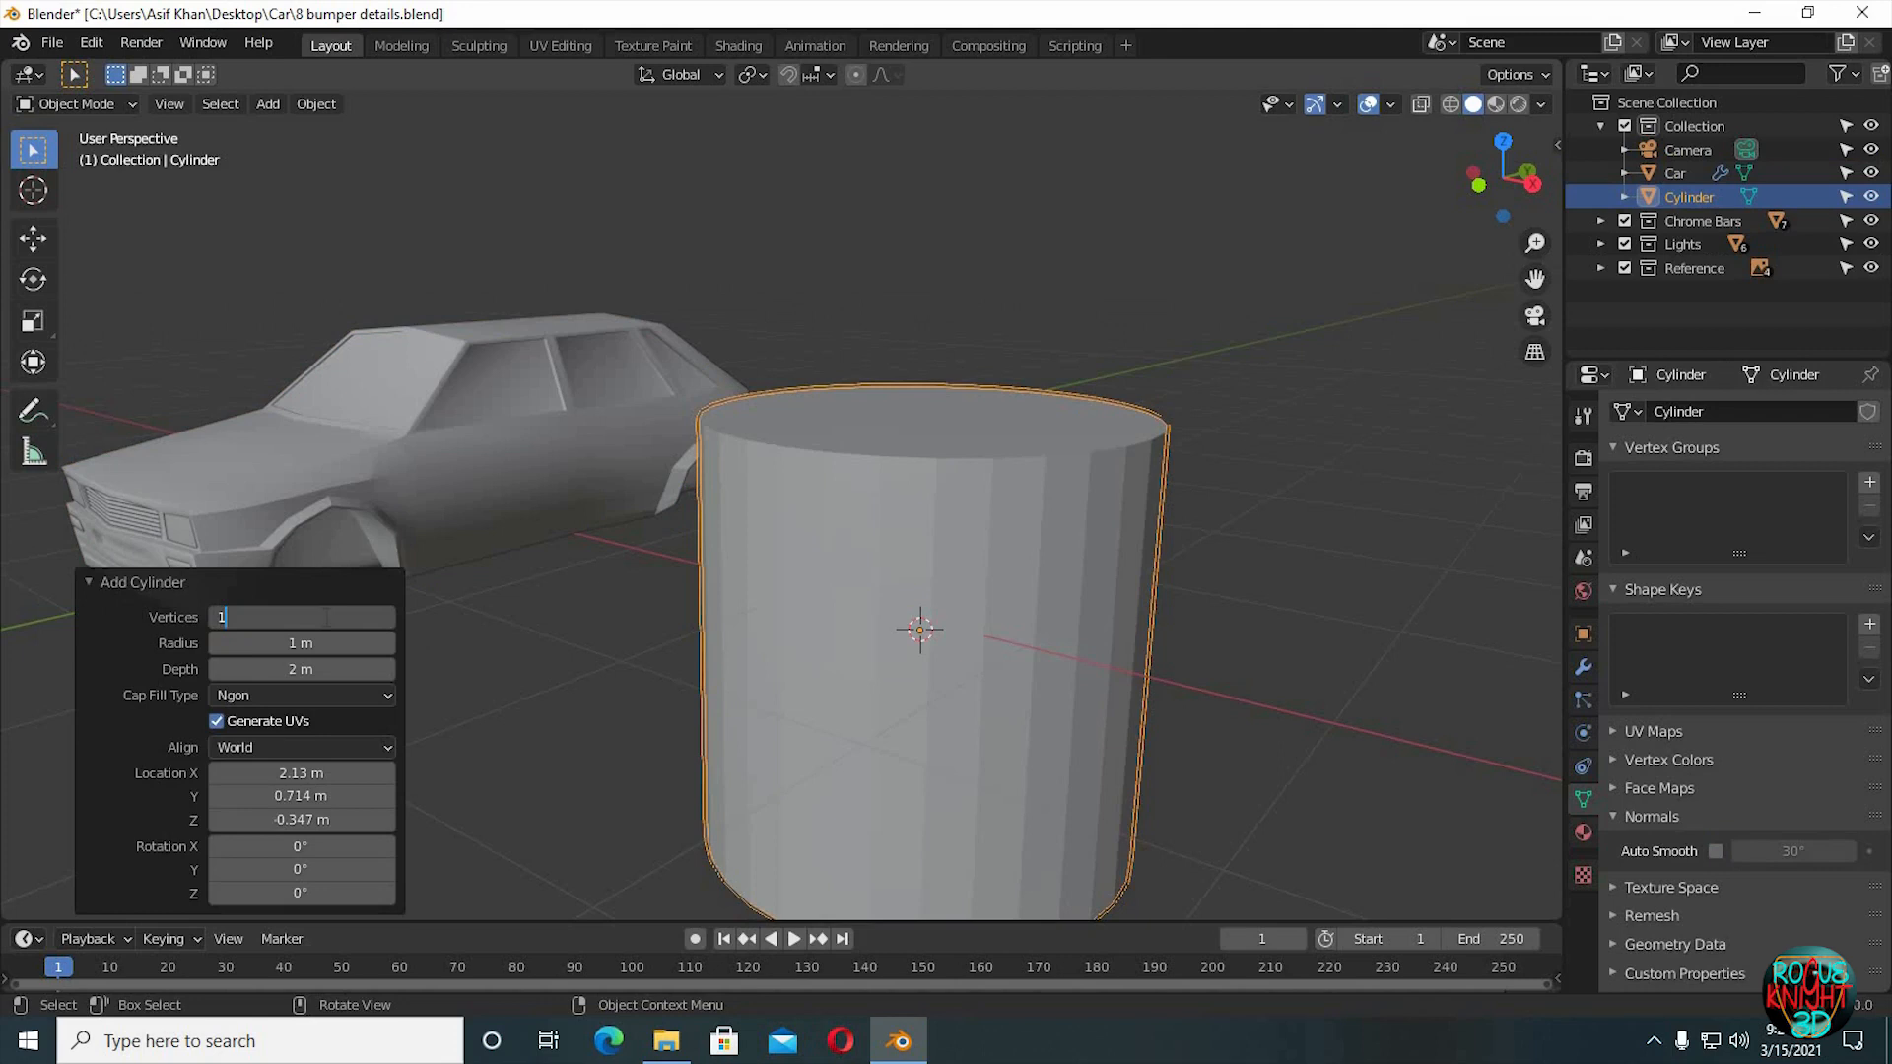
{"action": "type", "text": "16"}
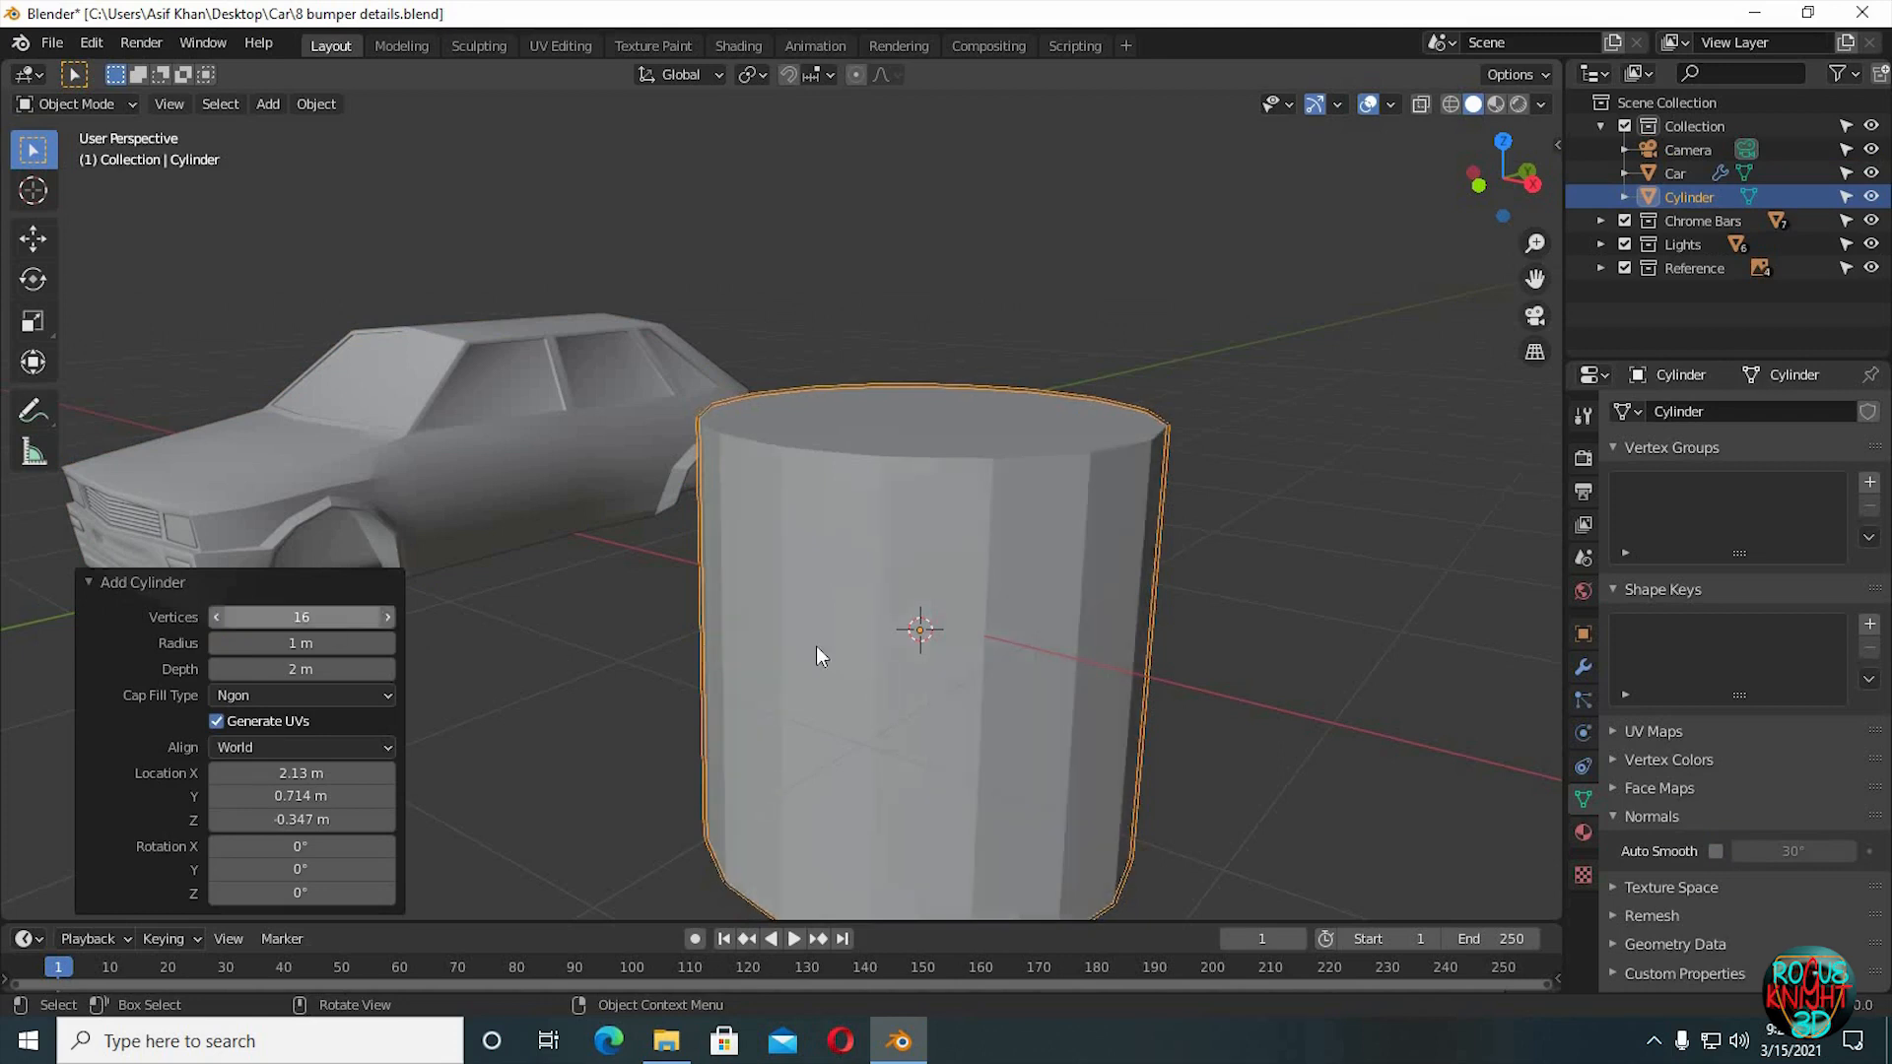
{"action": "key", "text": "s"}
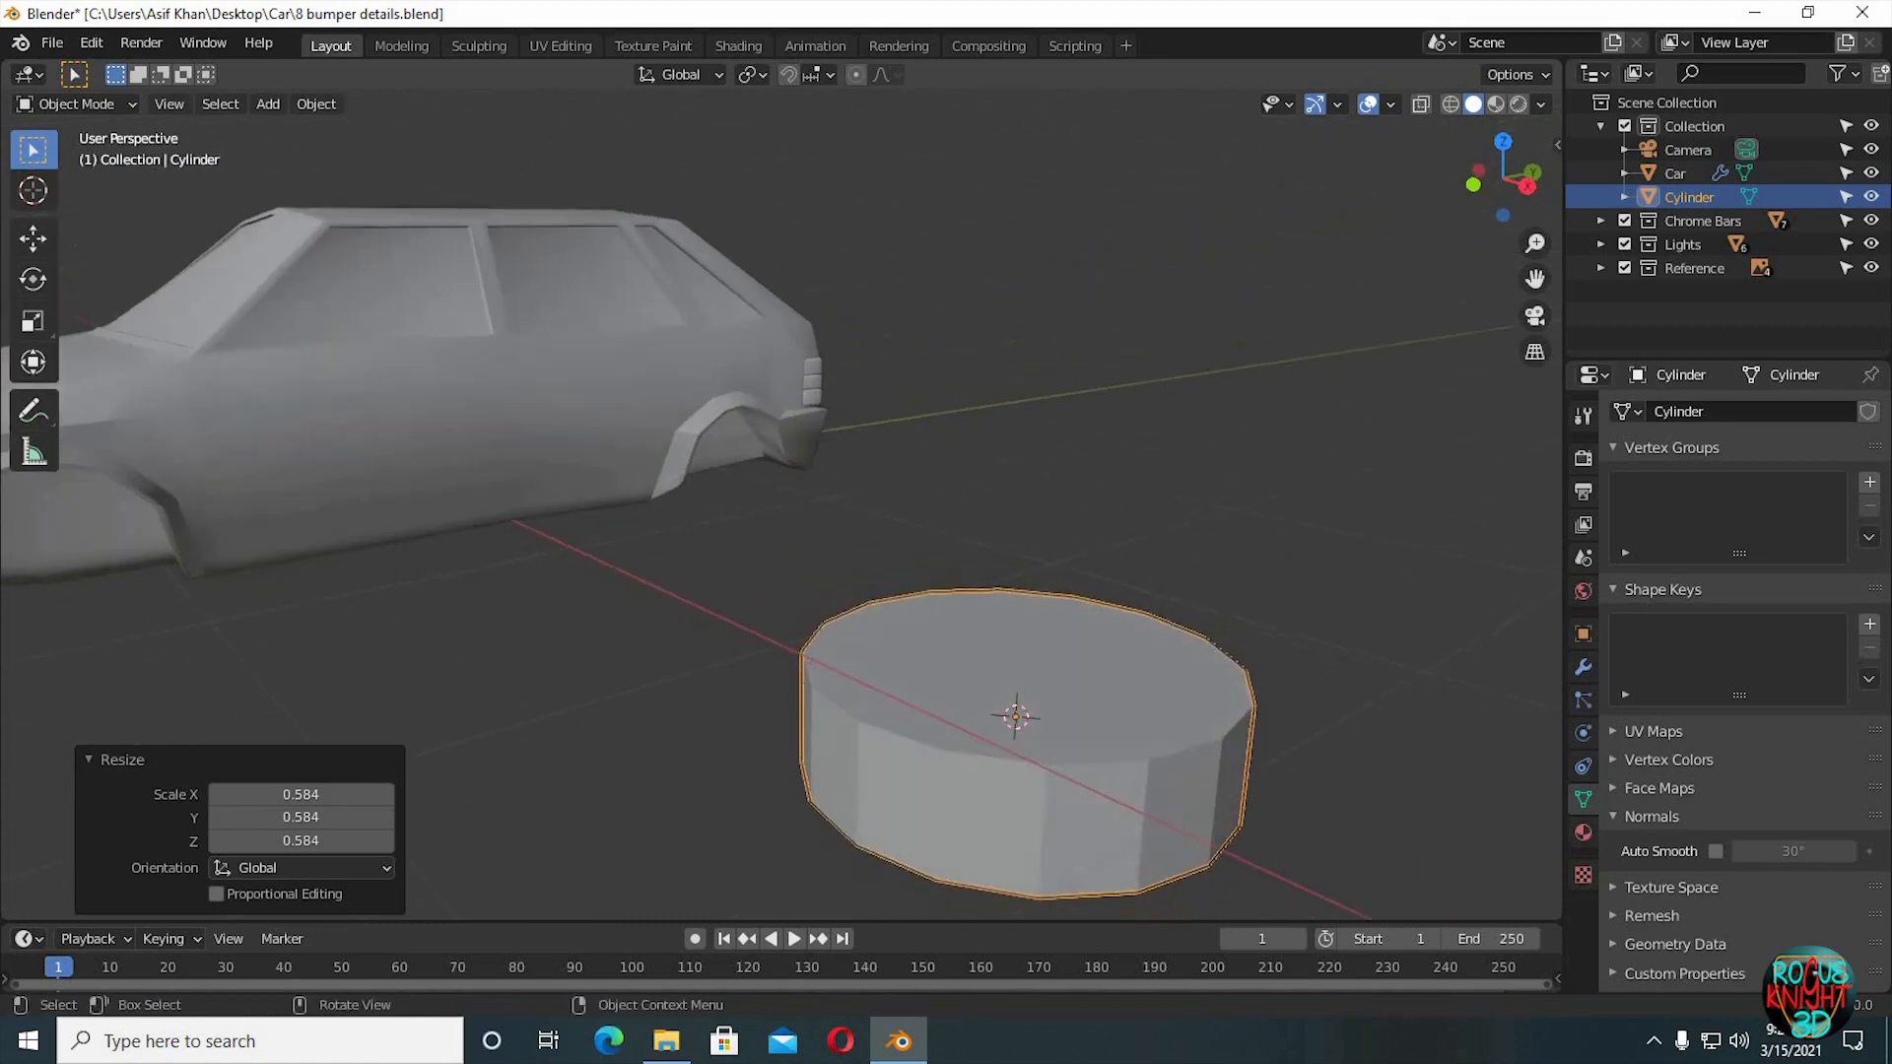
{"action": "key", "text": "s"}
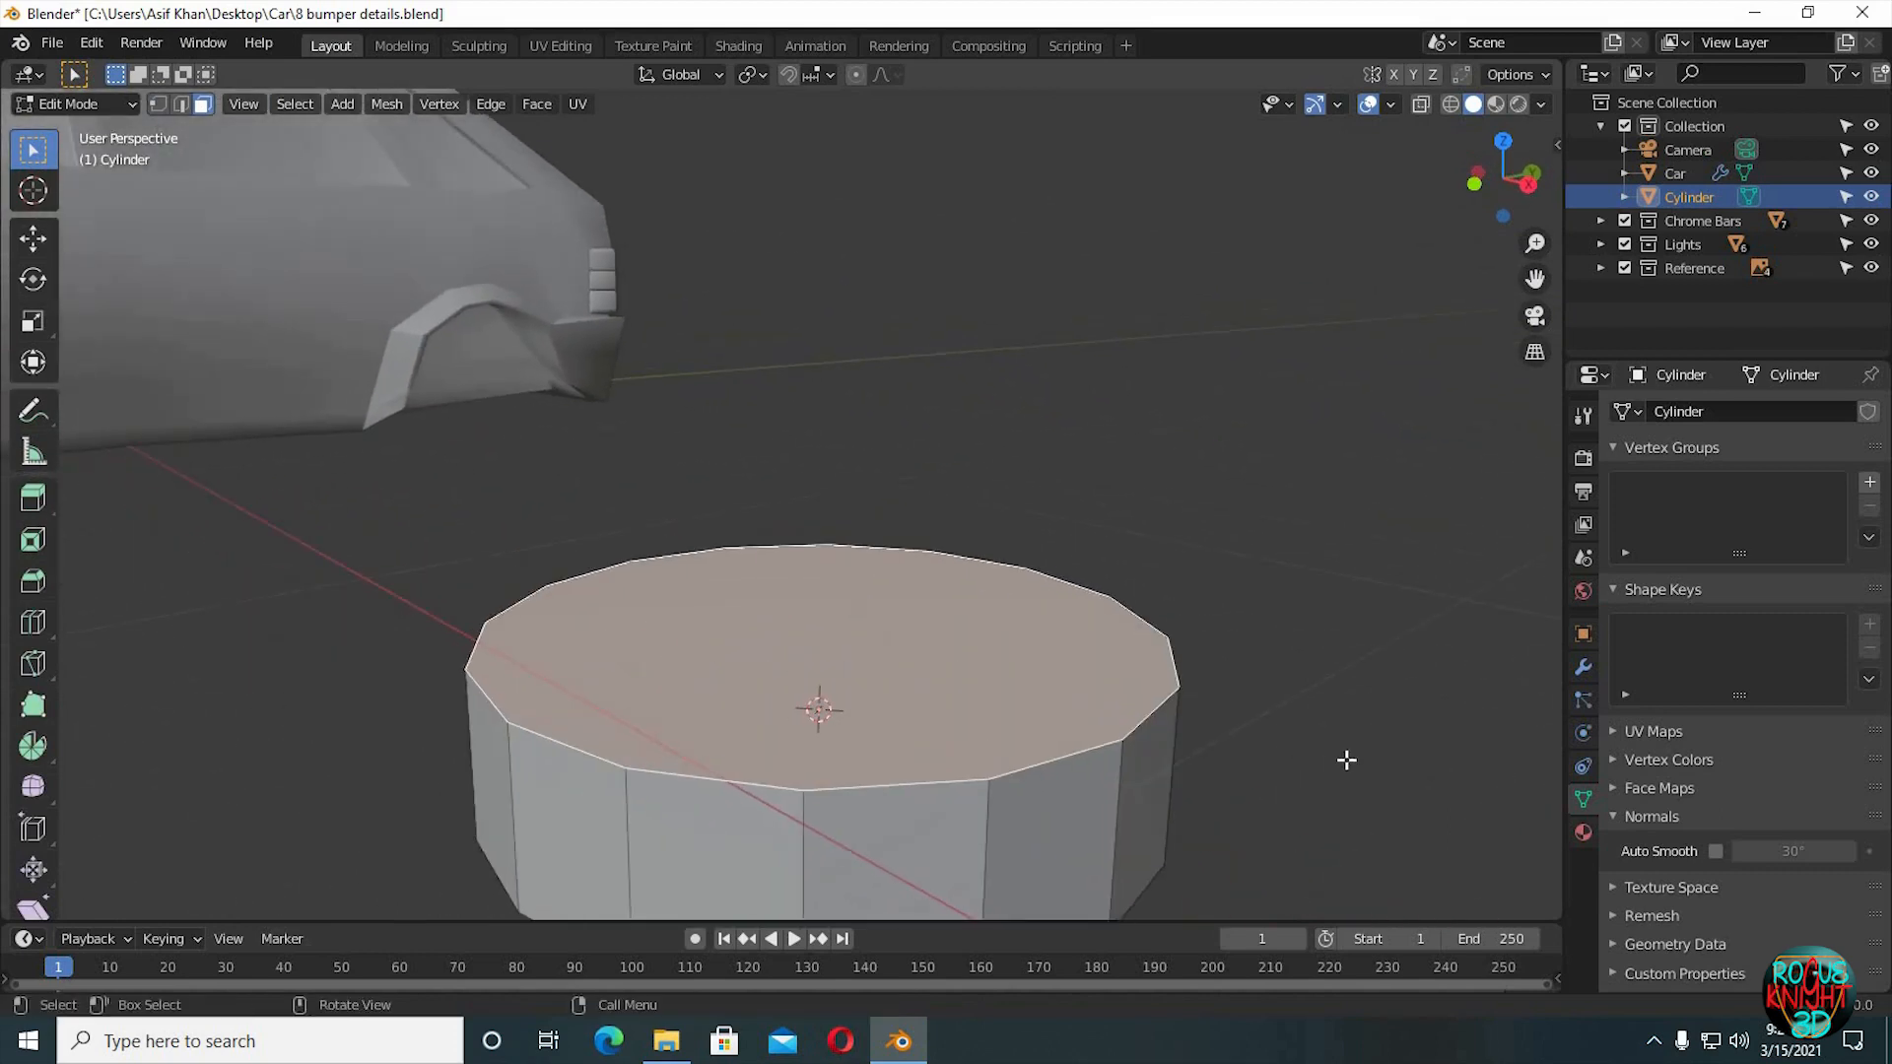
Extrude, inset and scale the cylinder's top face into stepped rings around a recessed hub.
{"action": "key", "text": "e"}
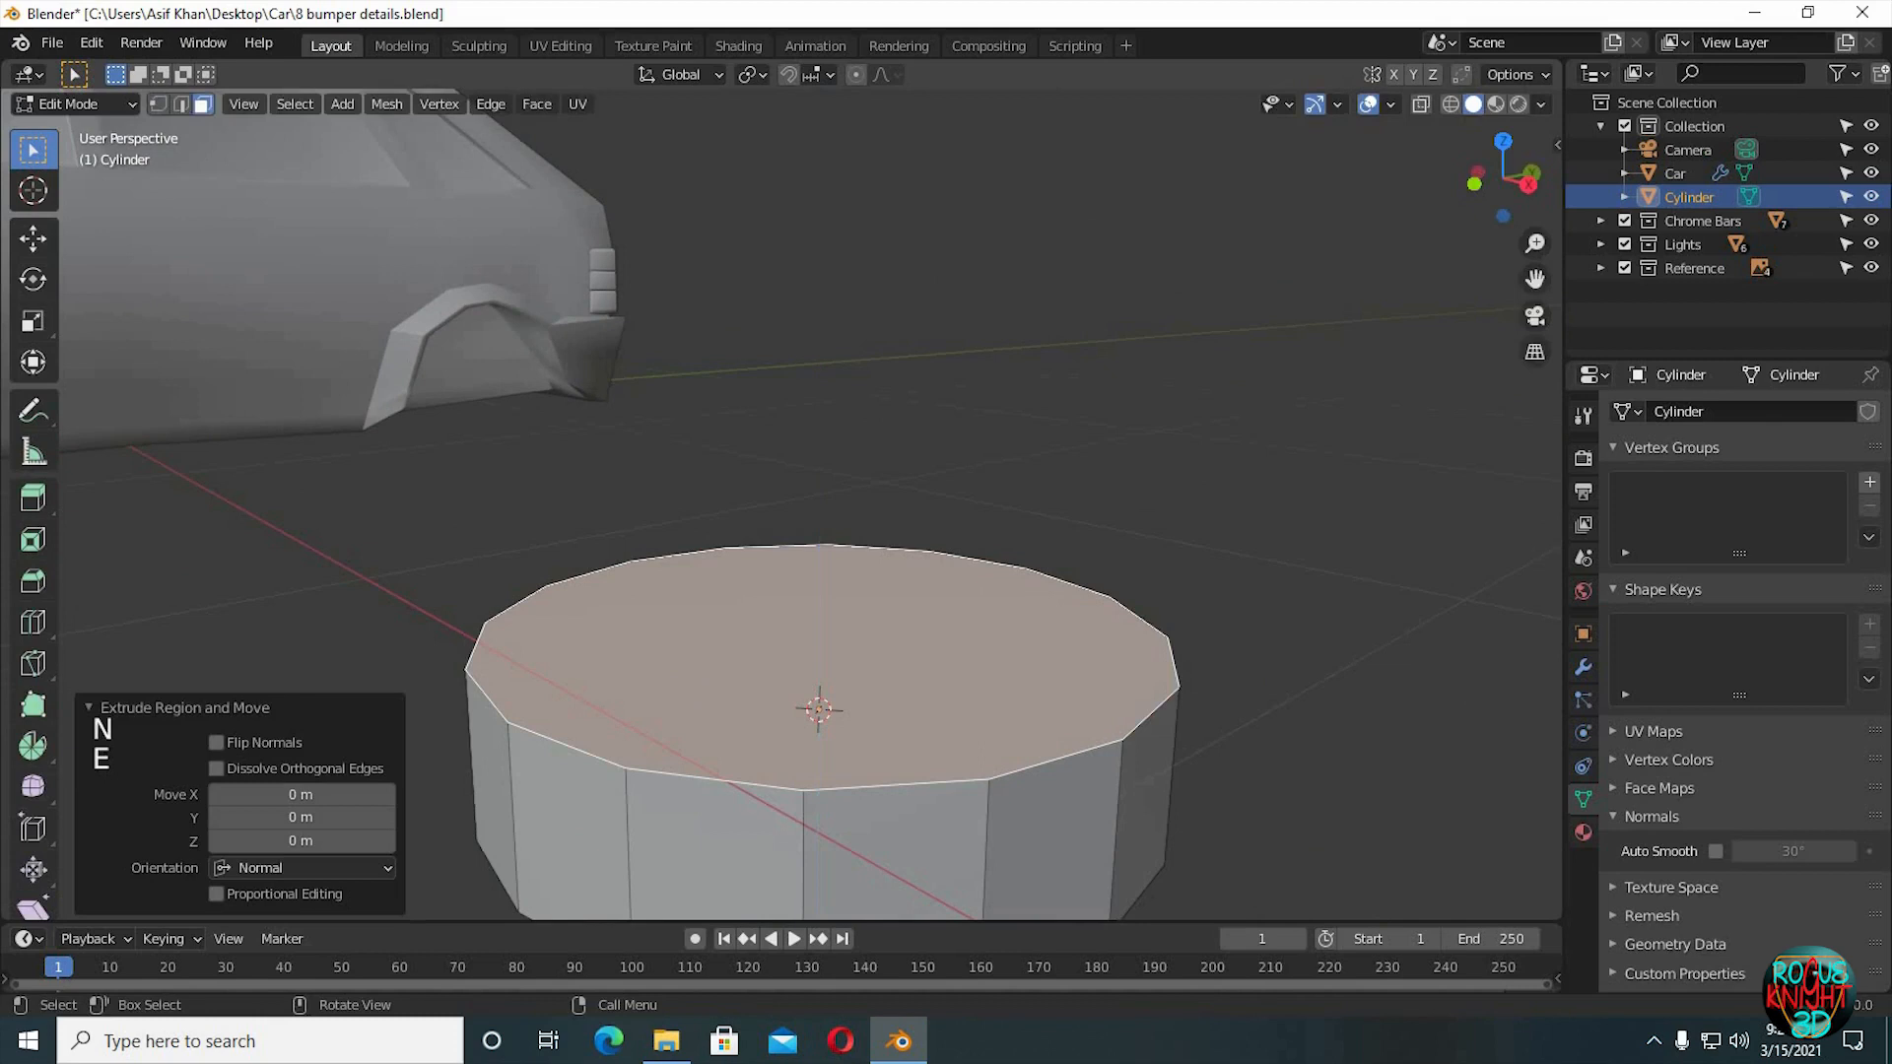
{"action": "key", "text": "s"}
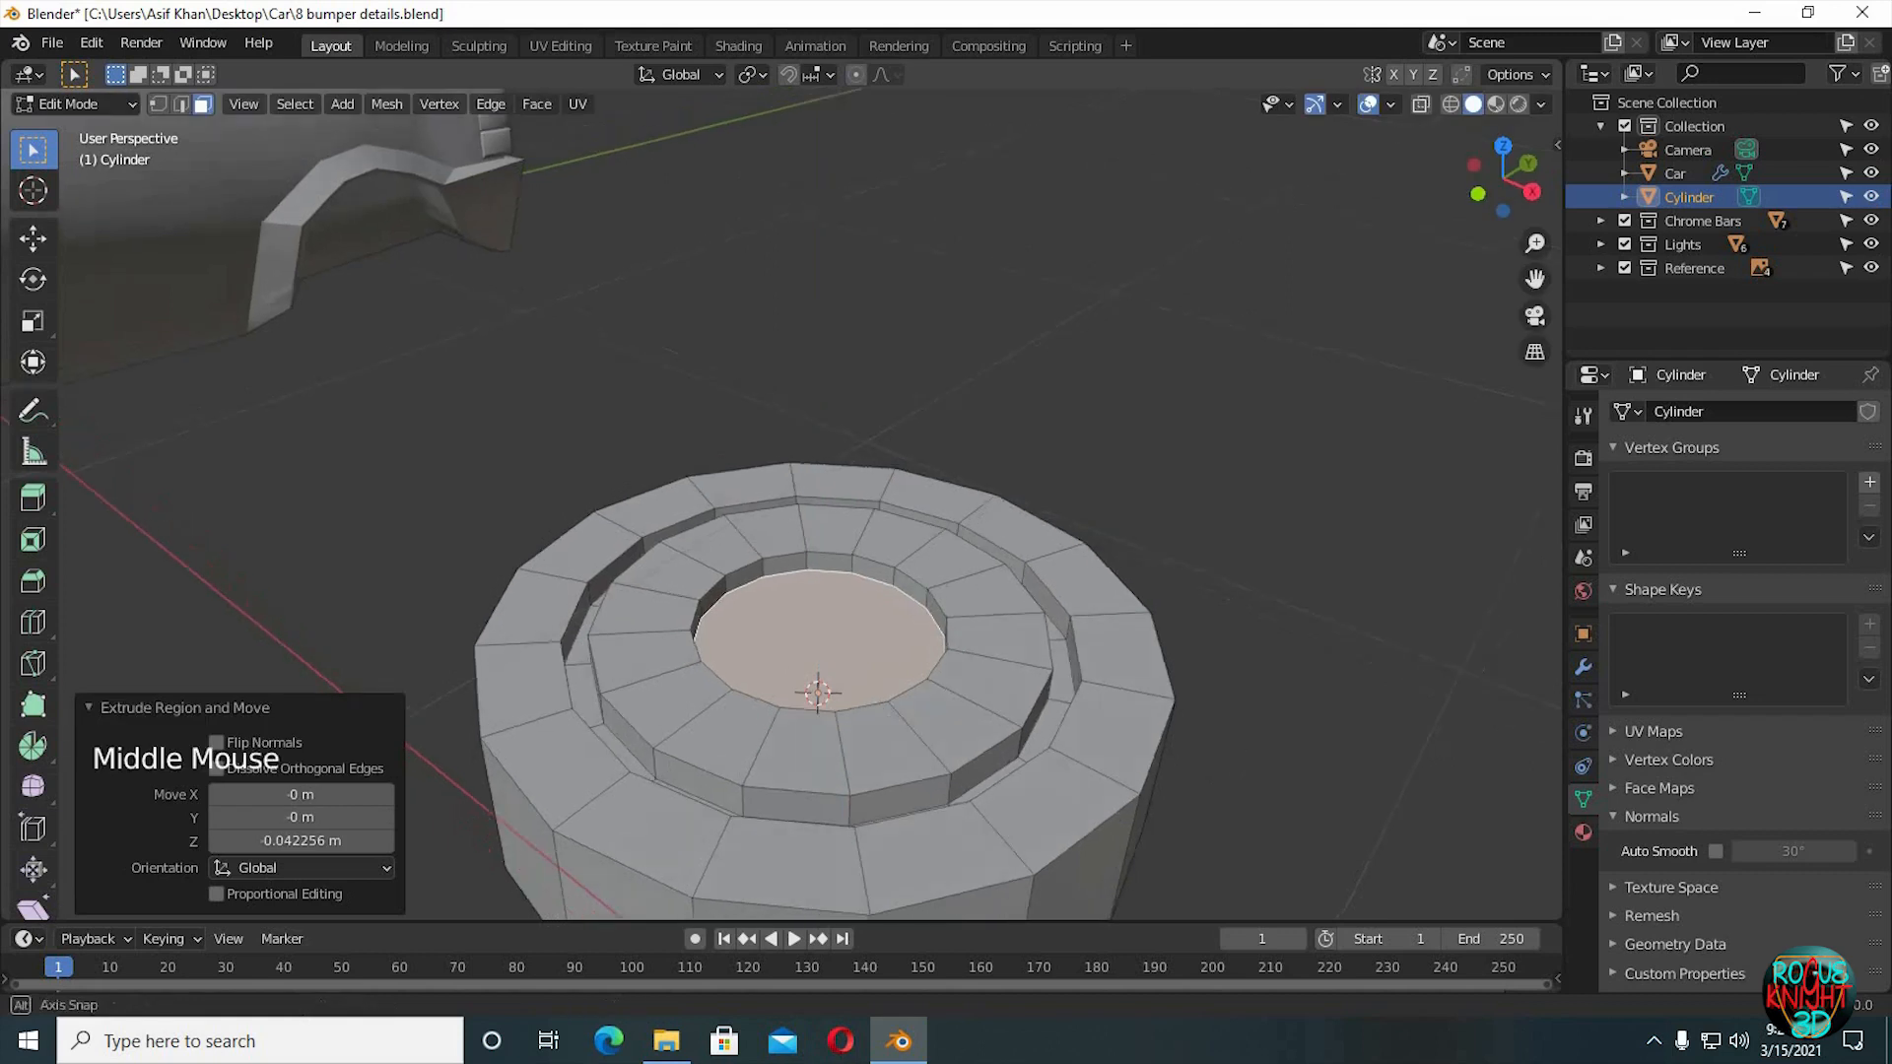
{"action": "key", "text": "s"}
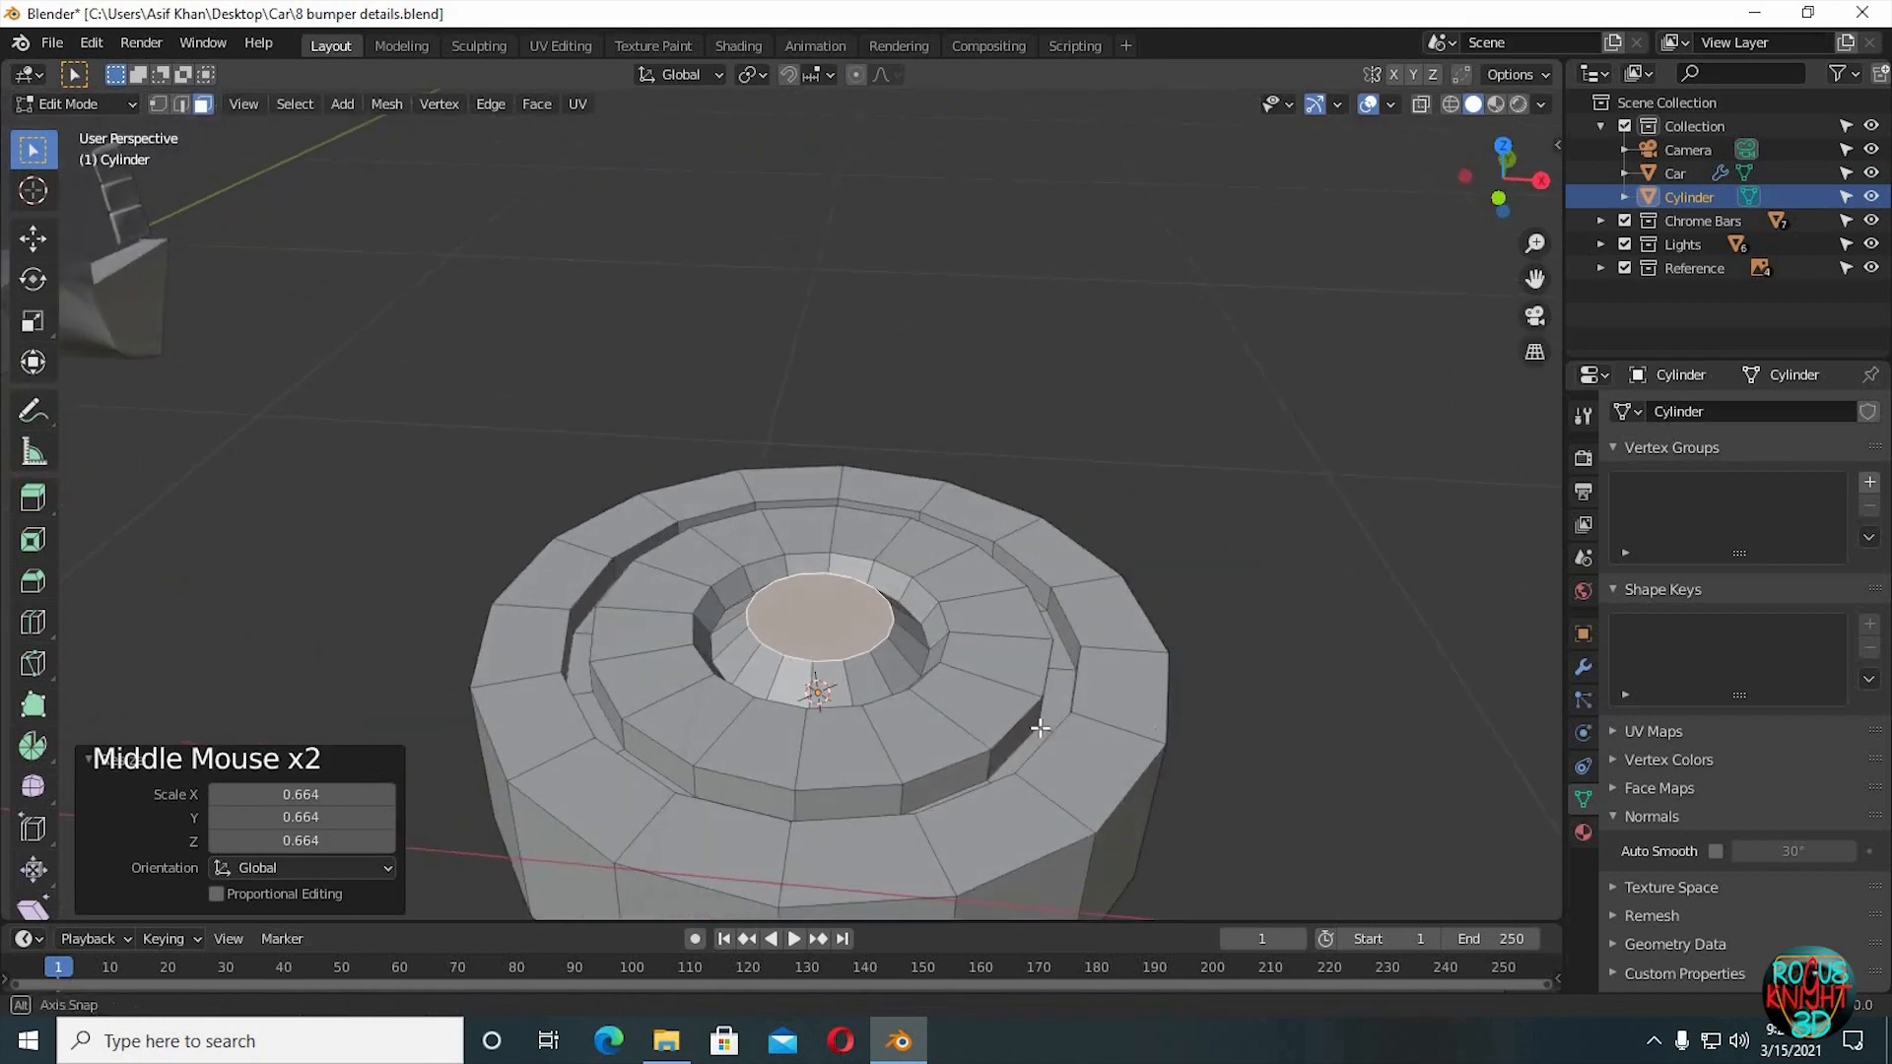
{"action": "left_click", "coordinate": [730, 627]}
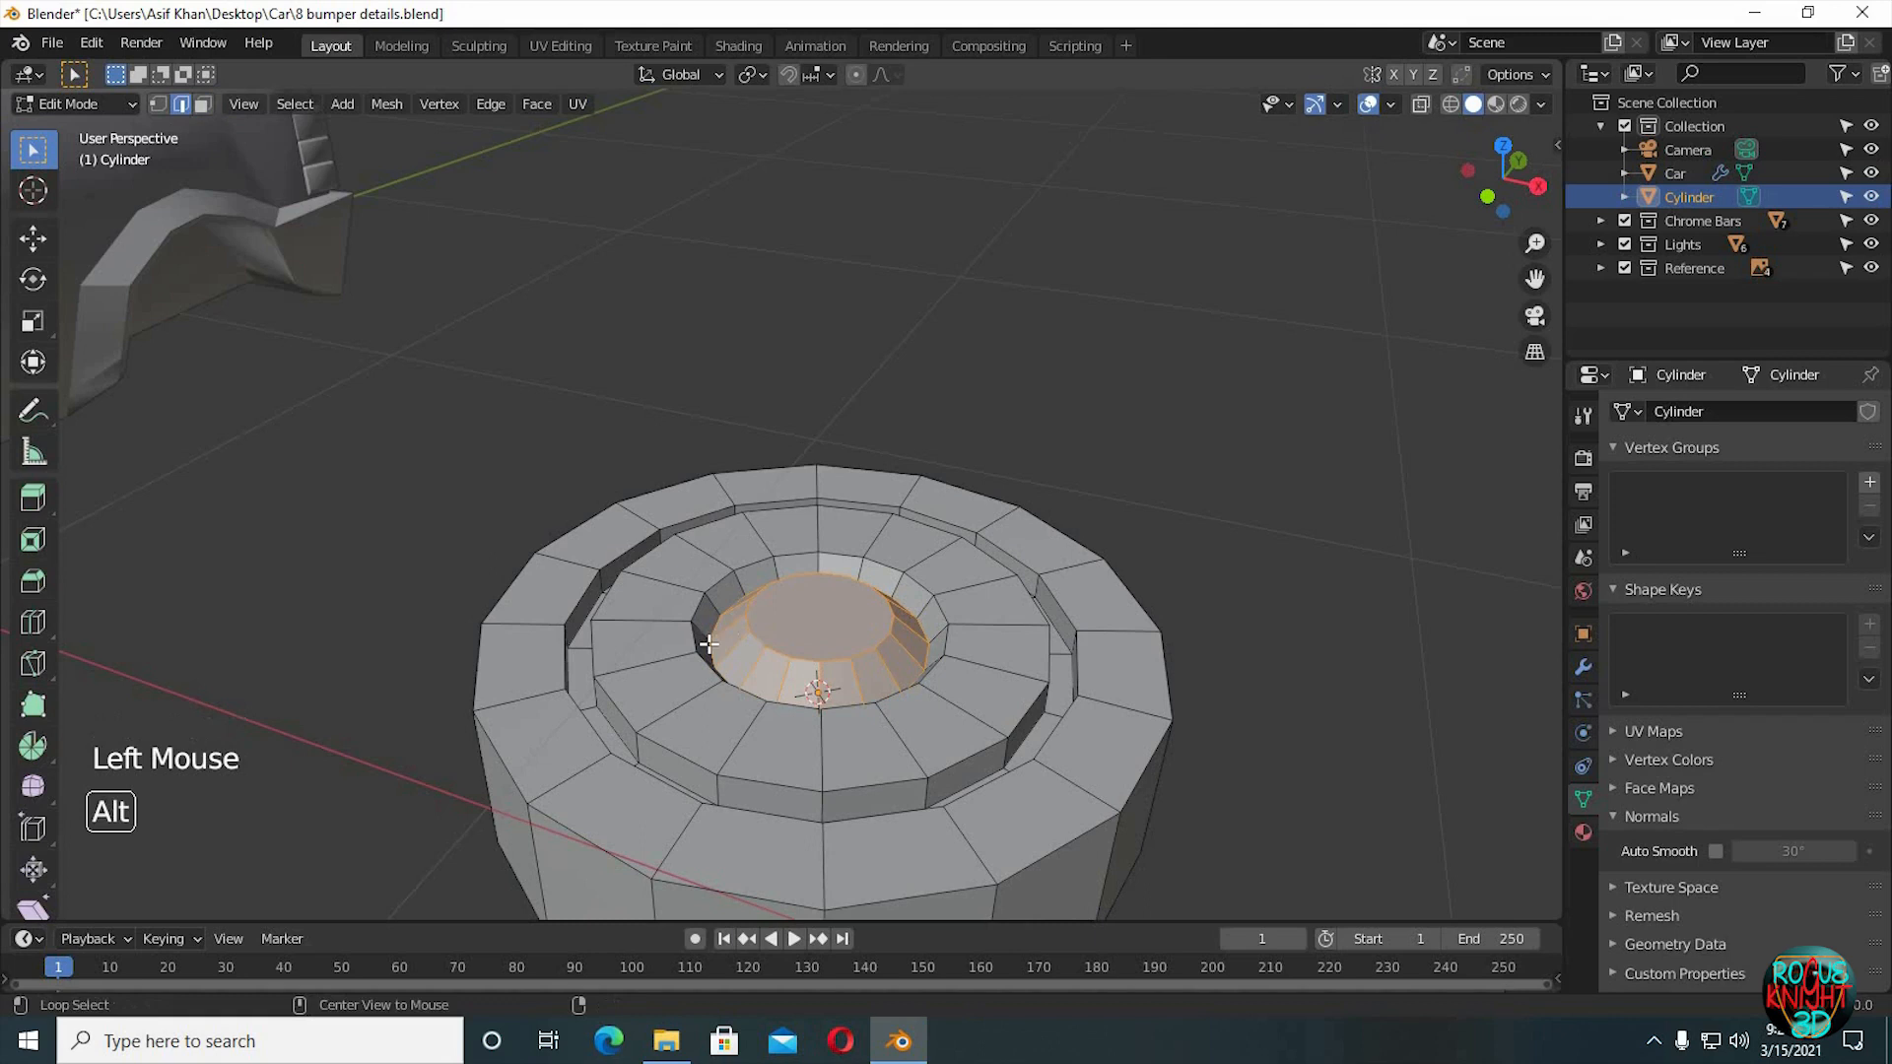
{"action": "key", "text": "s"}
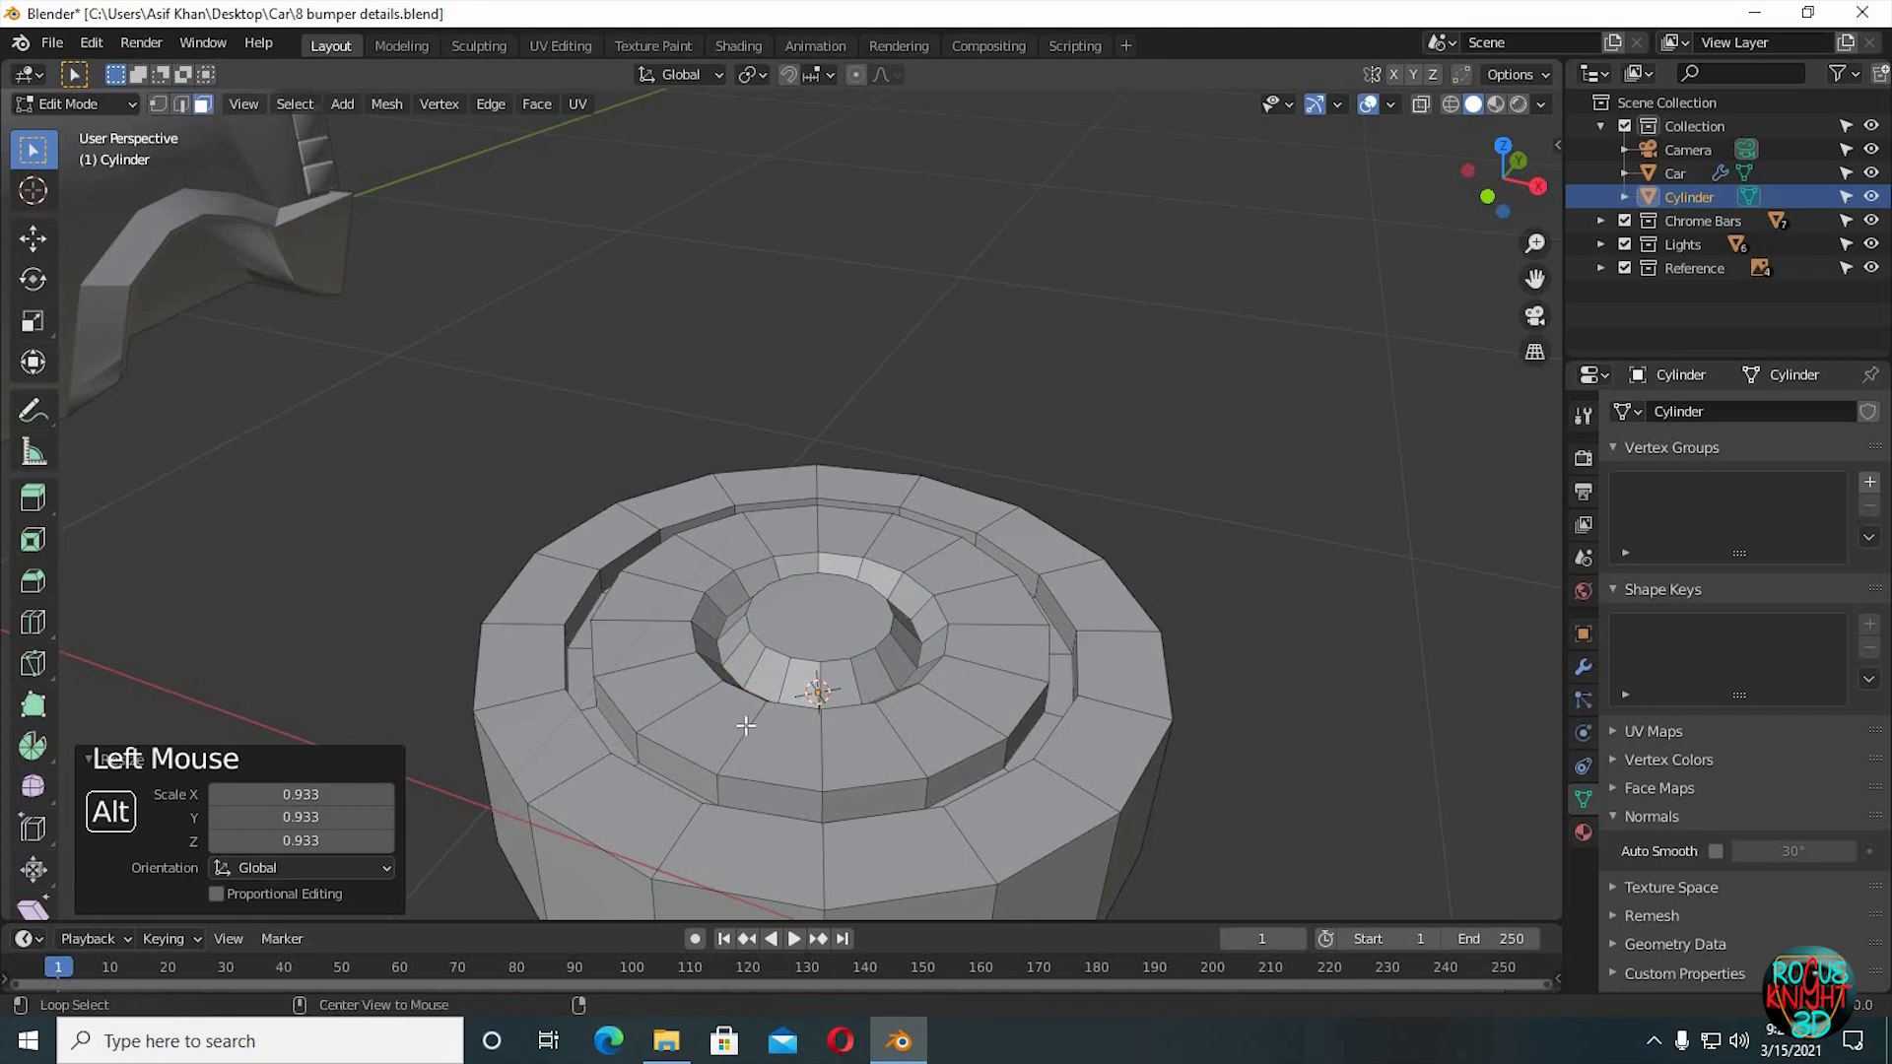
Select the hub's middle face loop, checker-deselect it, and zoom in on the faces.
{"action": "left_click", "coordinate": [745, 726]}
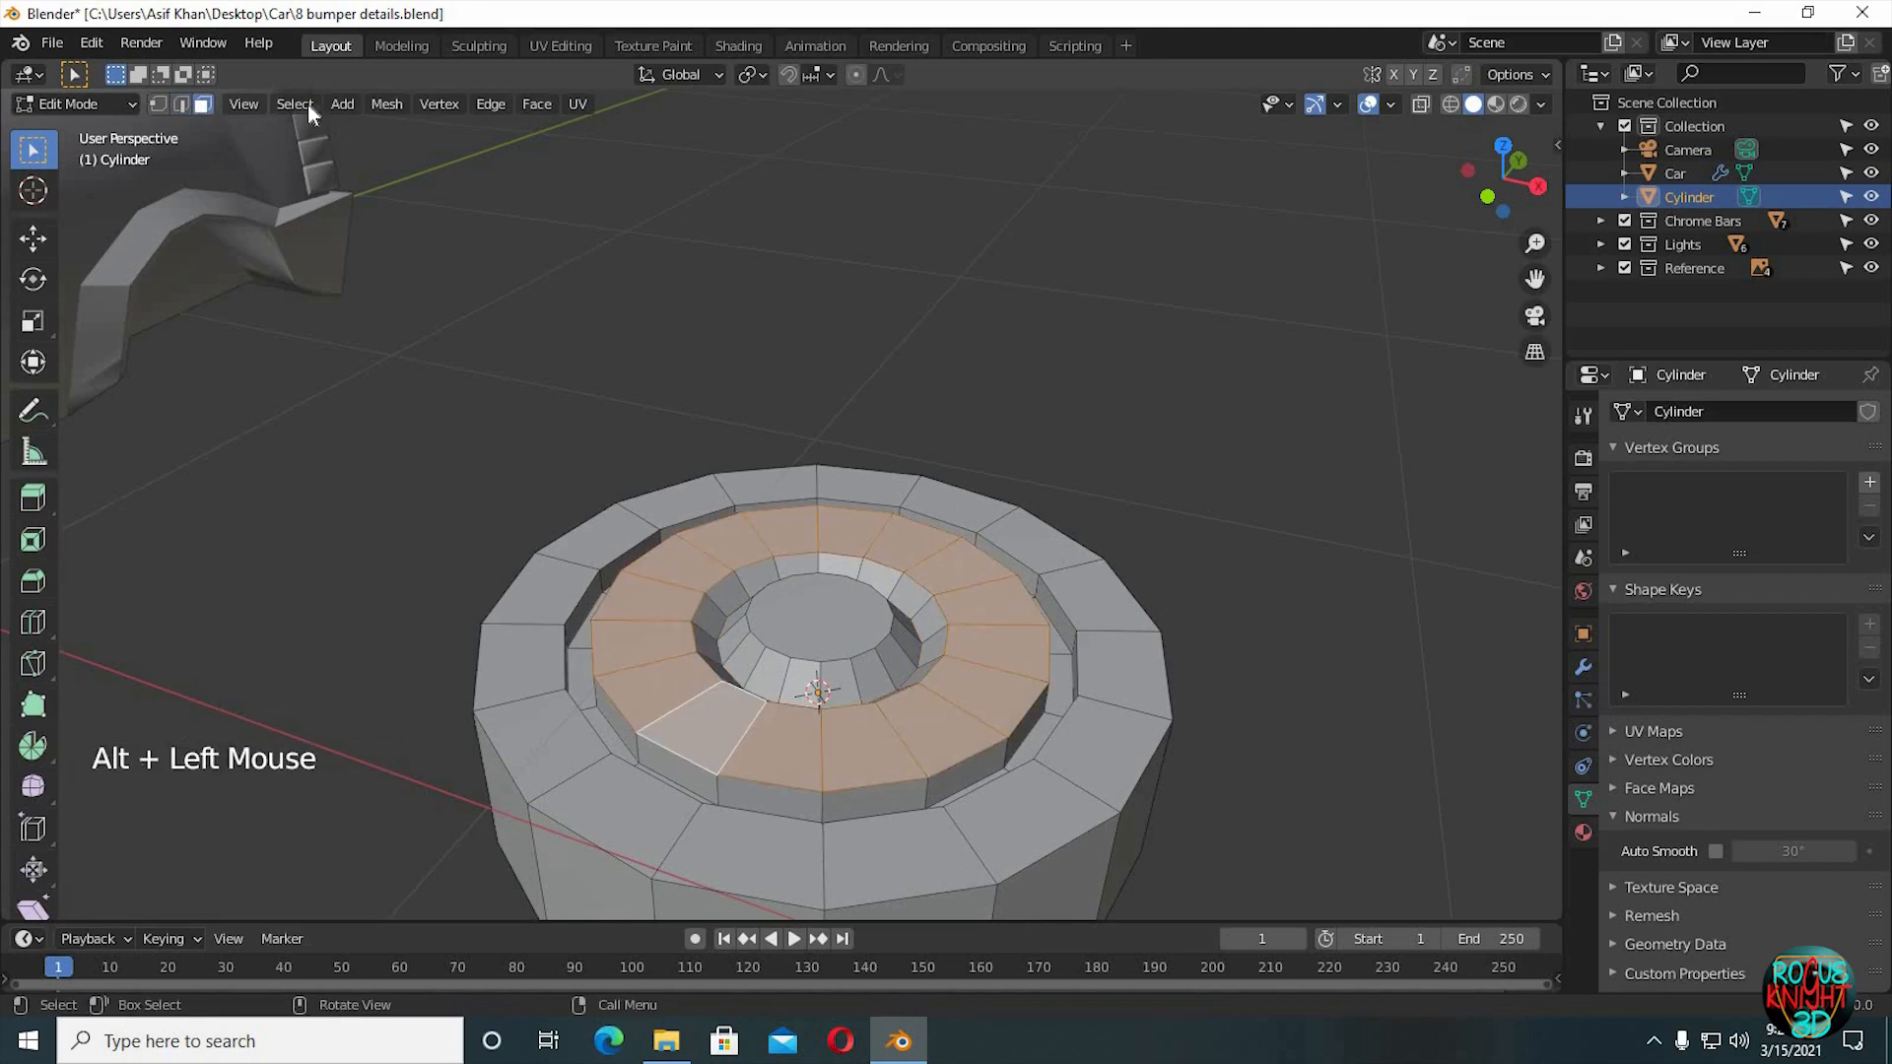
{"action": "left_click", "coordinate": [295, 104]}
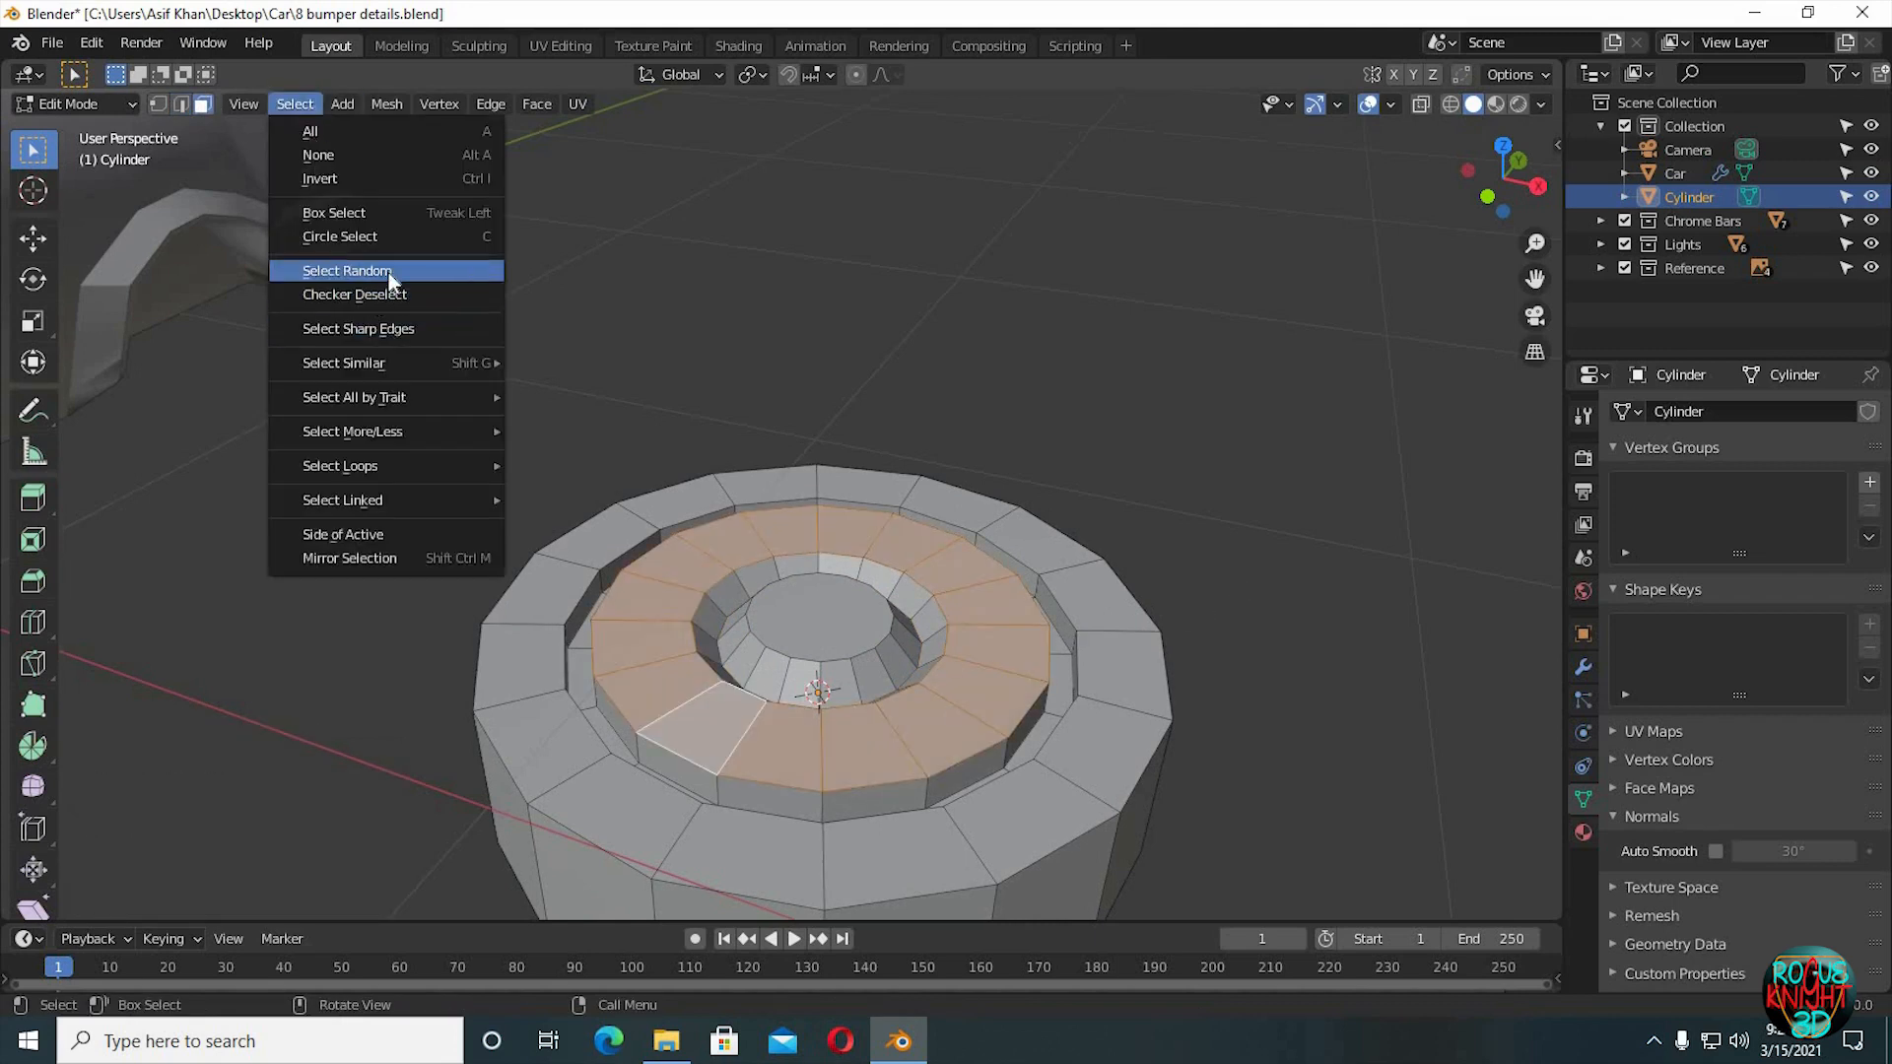
{"action": "left_click", "coordinate": [353, 294]}
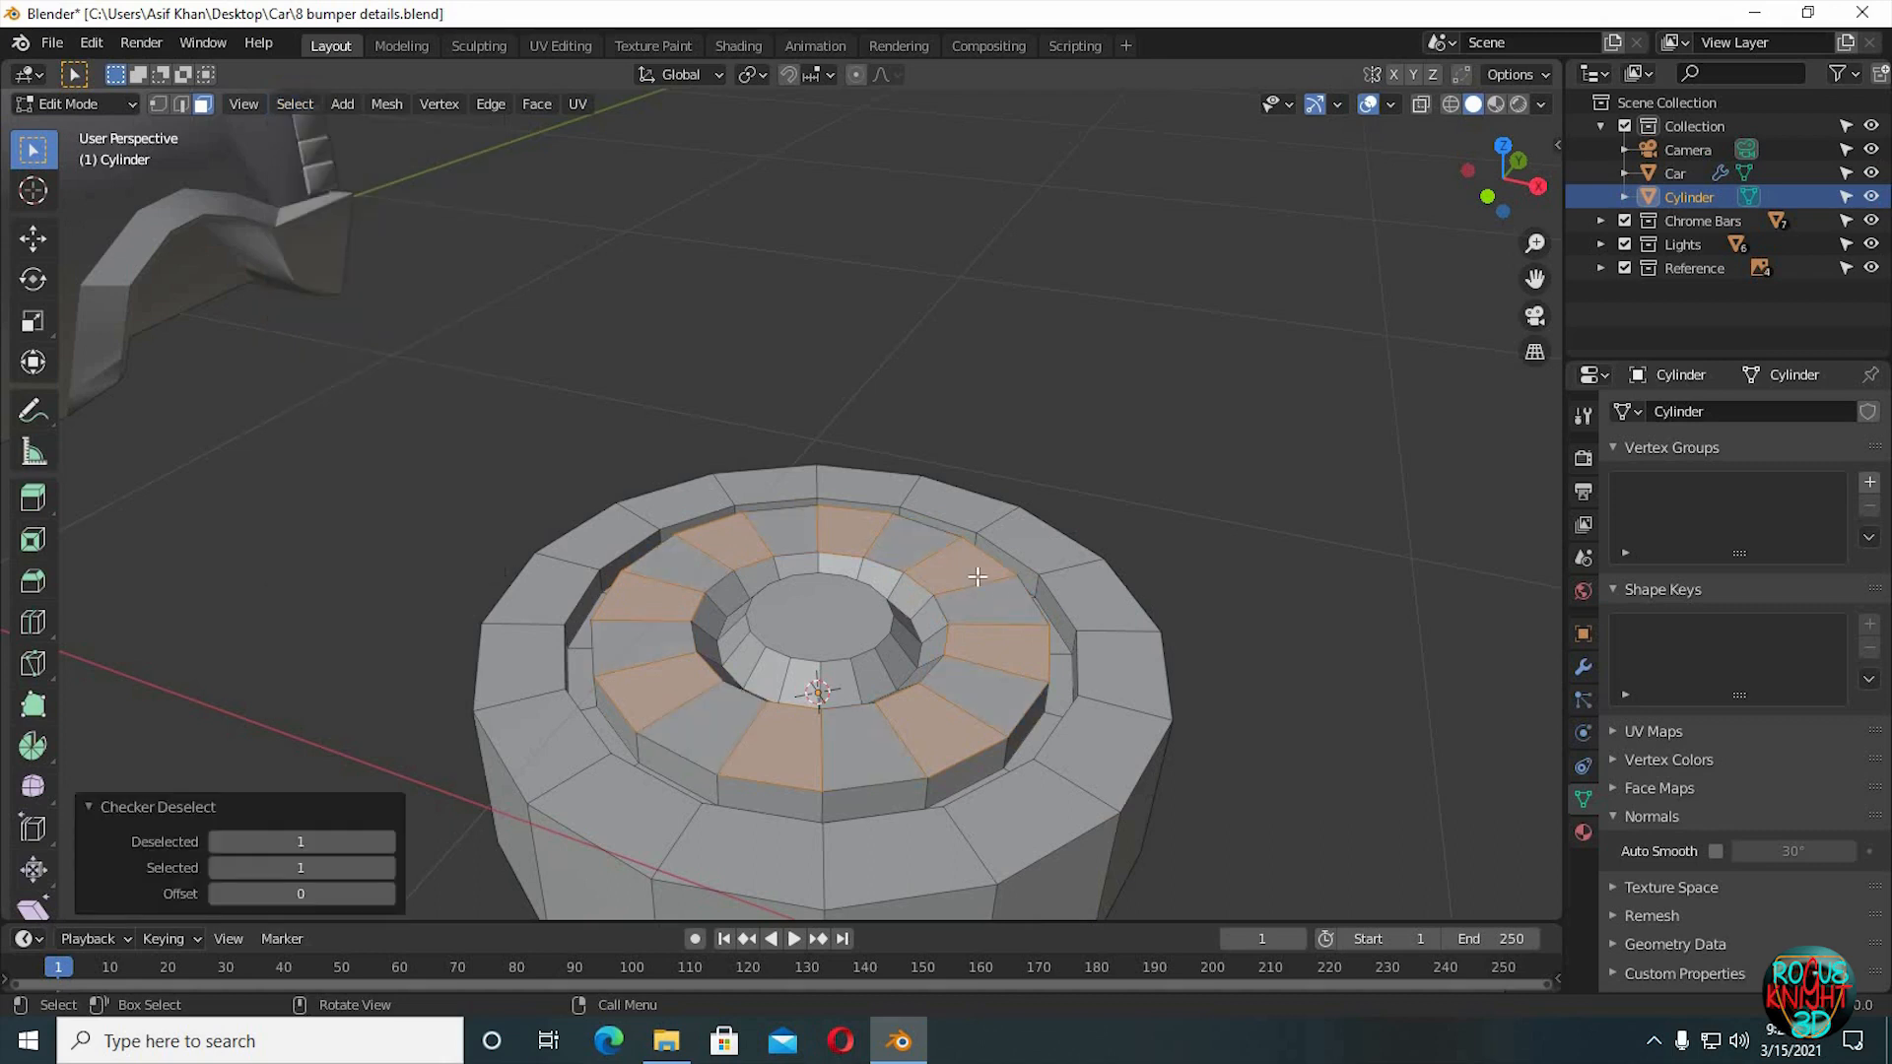
{"action": "left_click_drag", "start_coordinate": [977, 575], "coordinate": [1225, 688]}
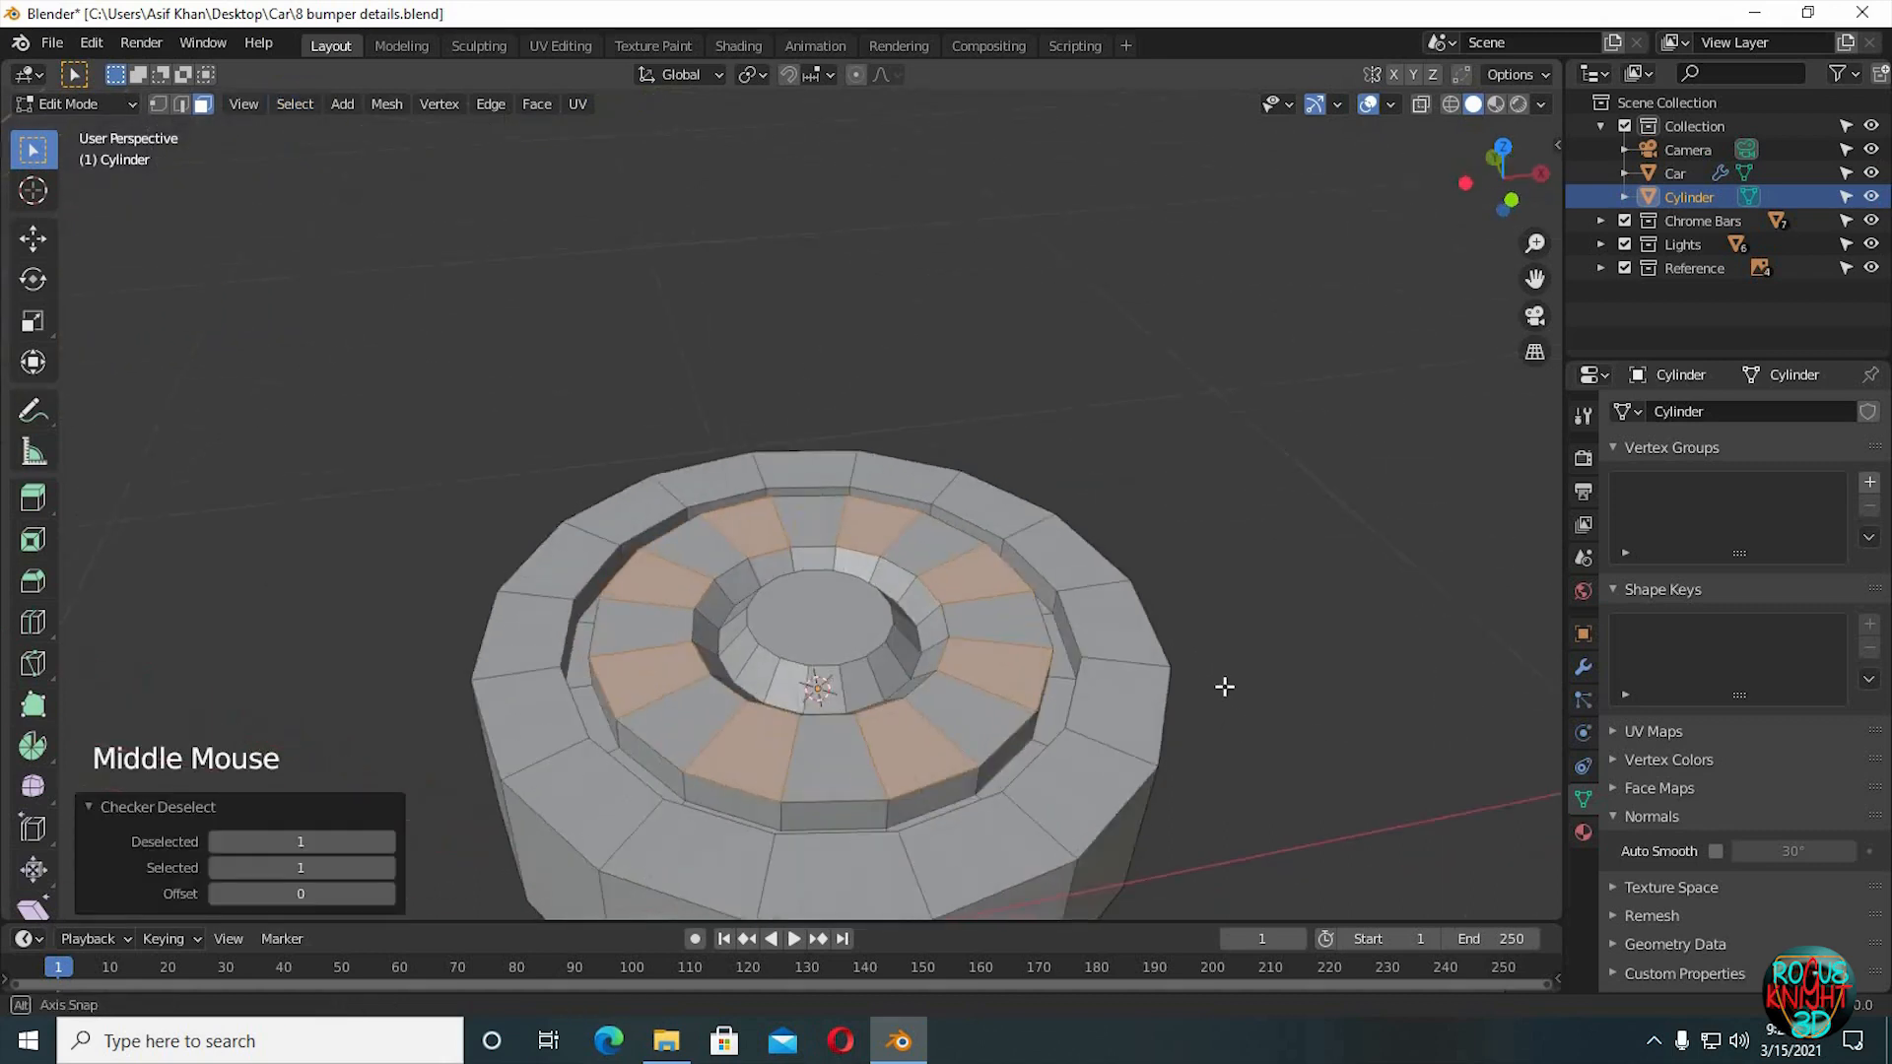
{"action": "left_click_drag", "start_coordinate": [1225, 687], "coordinate": [1225, 775]}
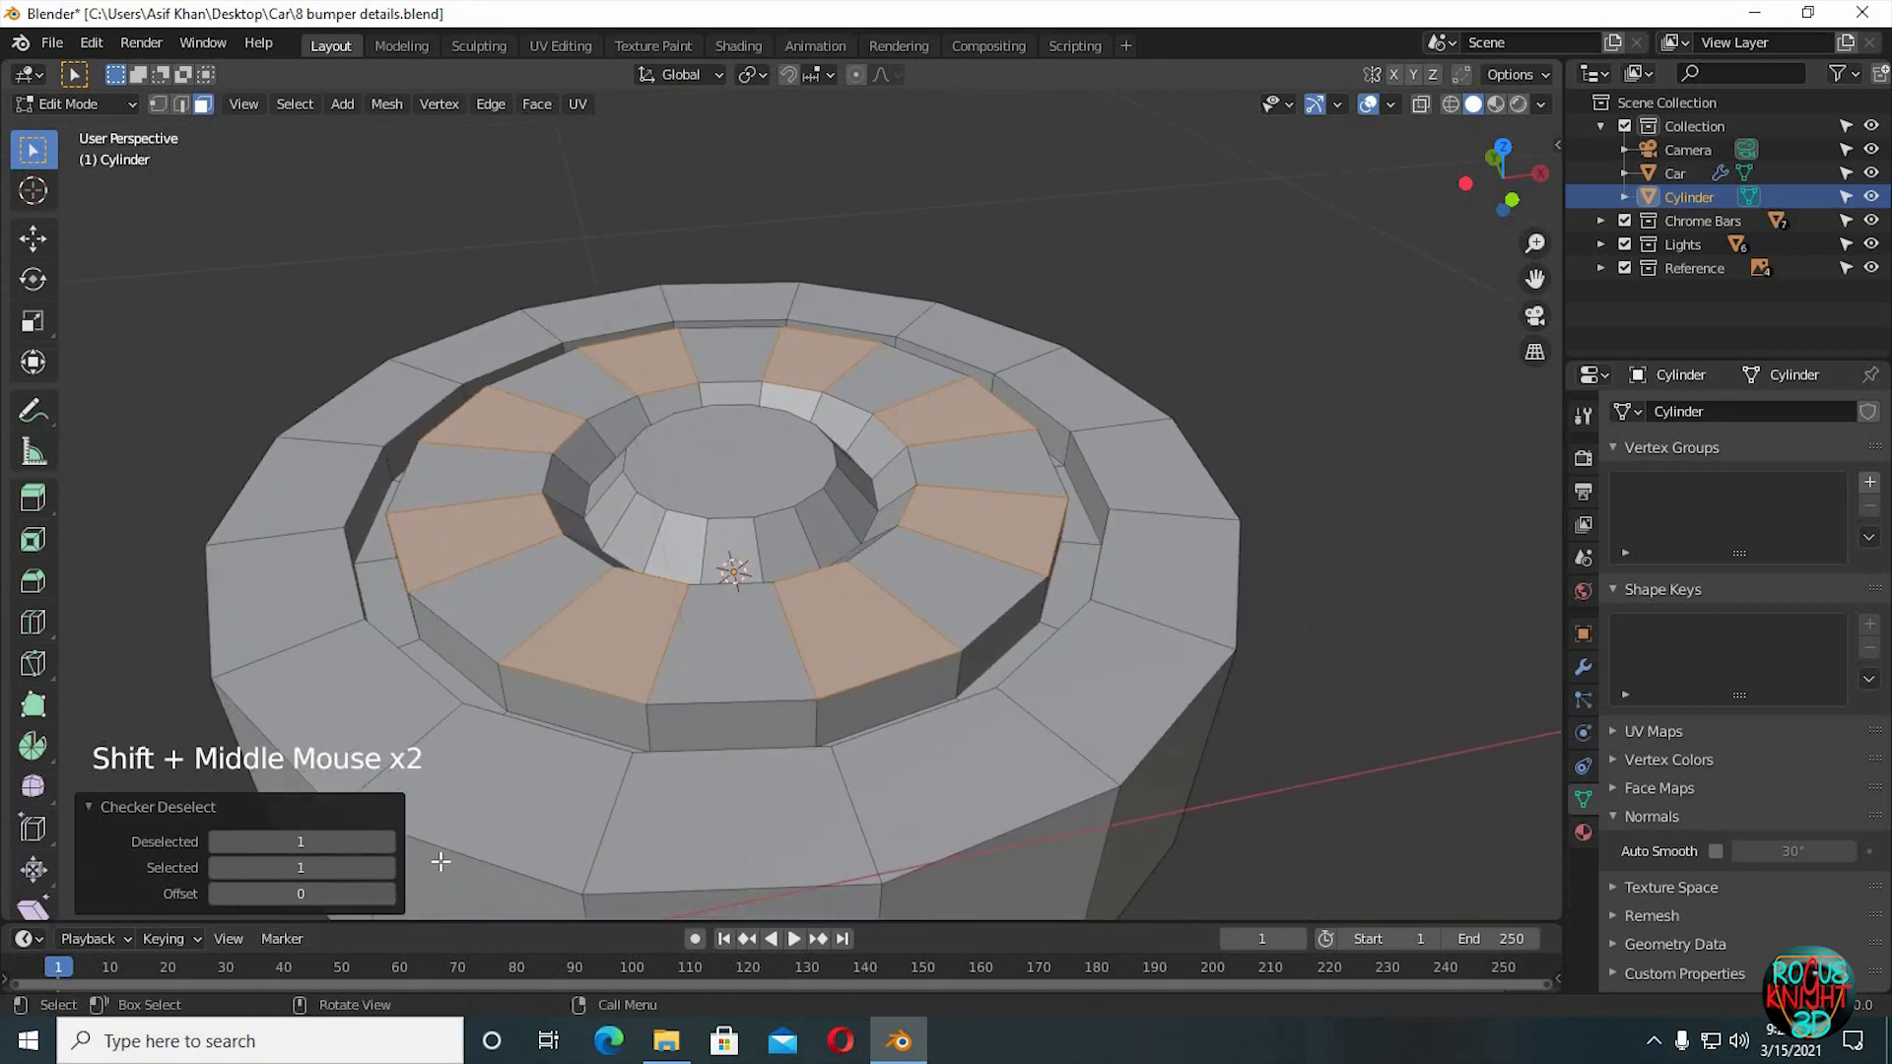
Inset each alternating face, scale them about individual origins into vent pockets, and leave Edit Mode.
{"action": "key", "text": "ctrl+z"}
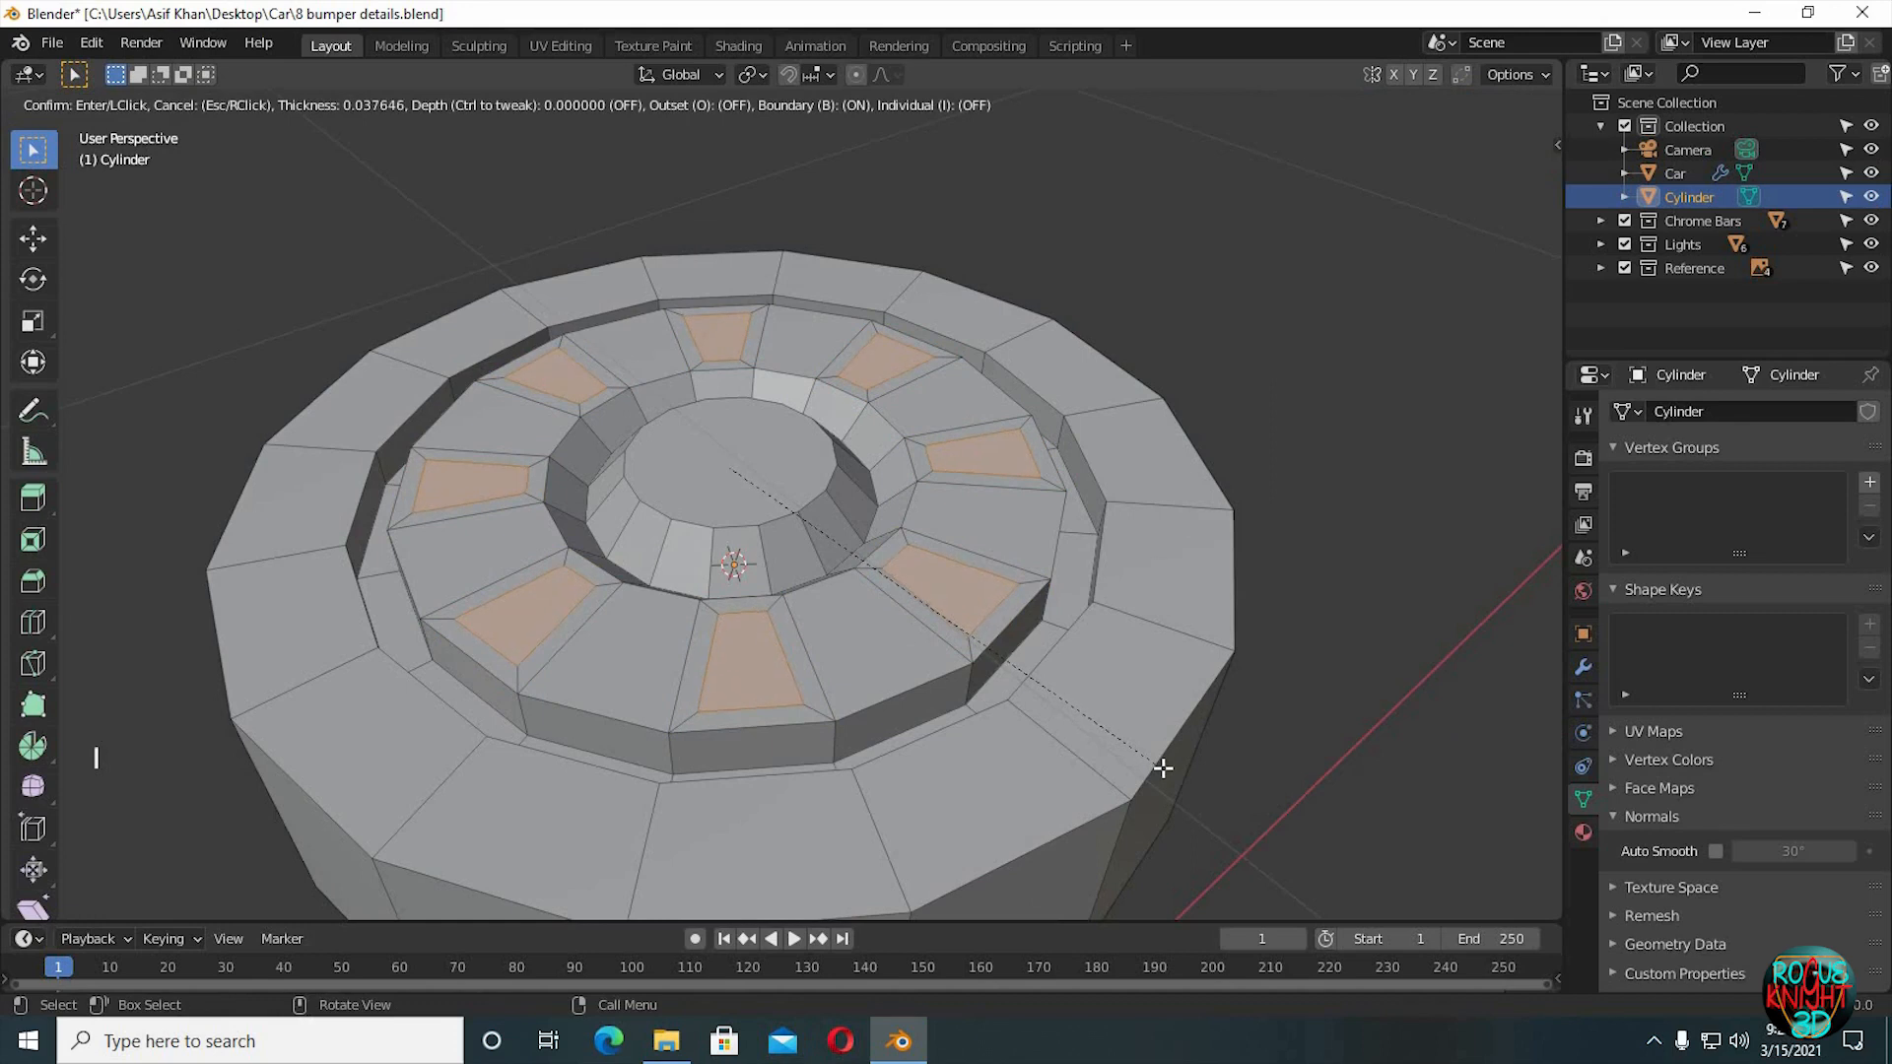
{"action": "left_click", "coordinate": [1162, 768]}
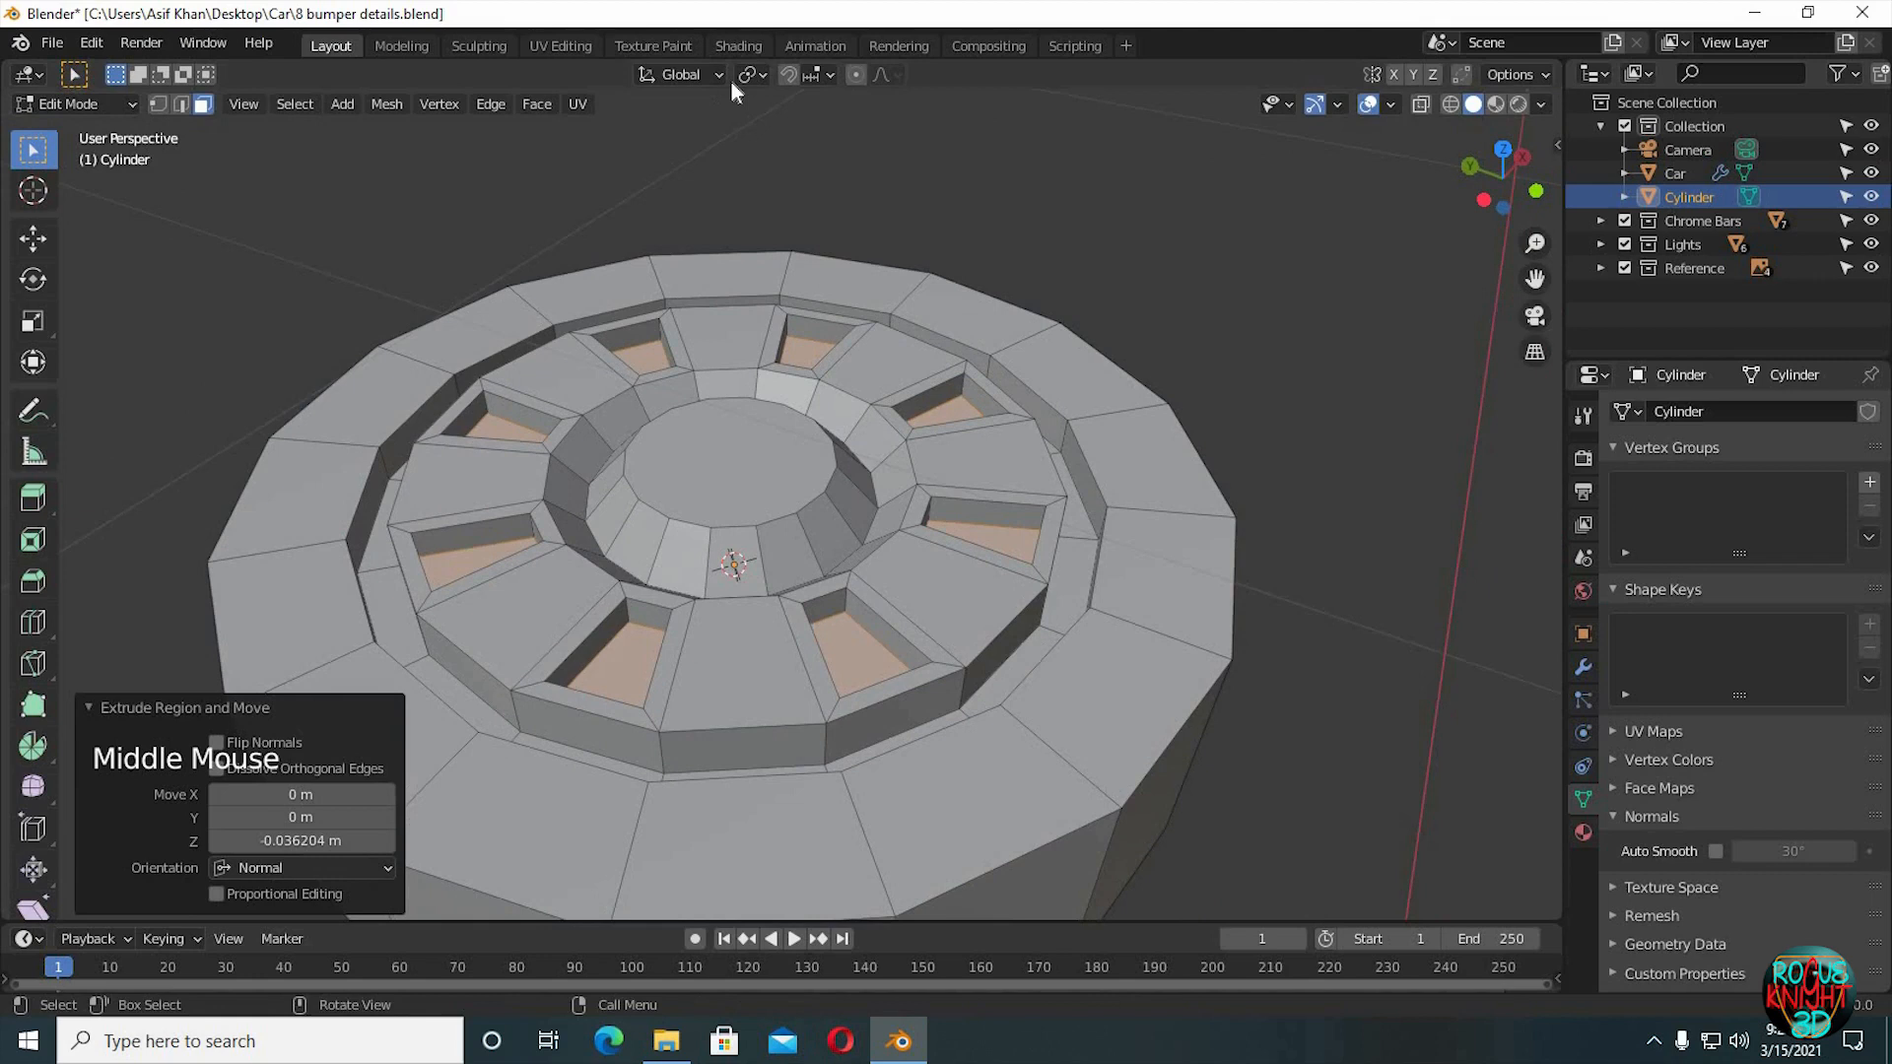
{"action": "left_click", "coordinate": [748, 74]}
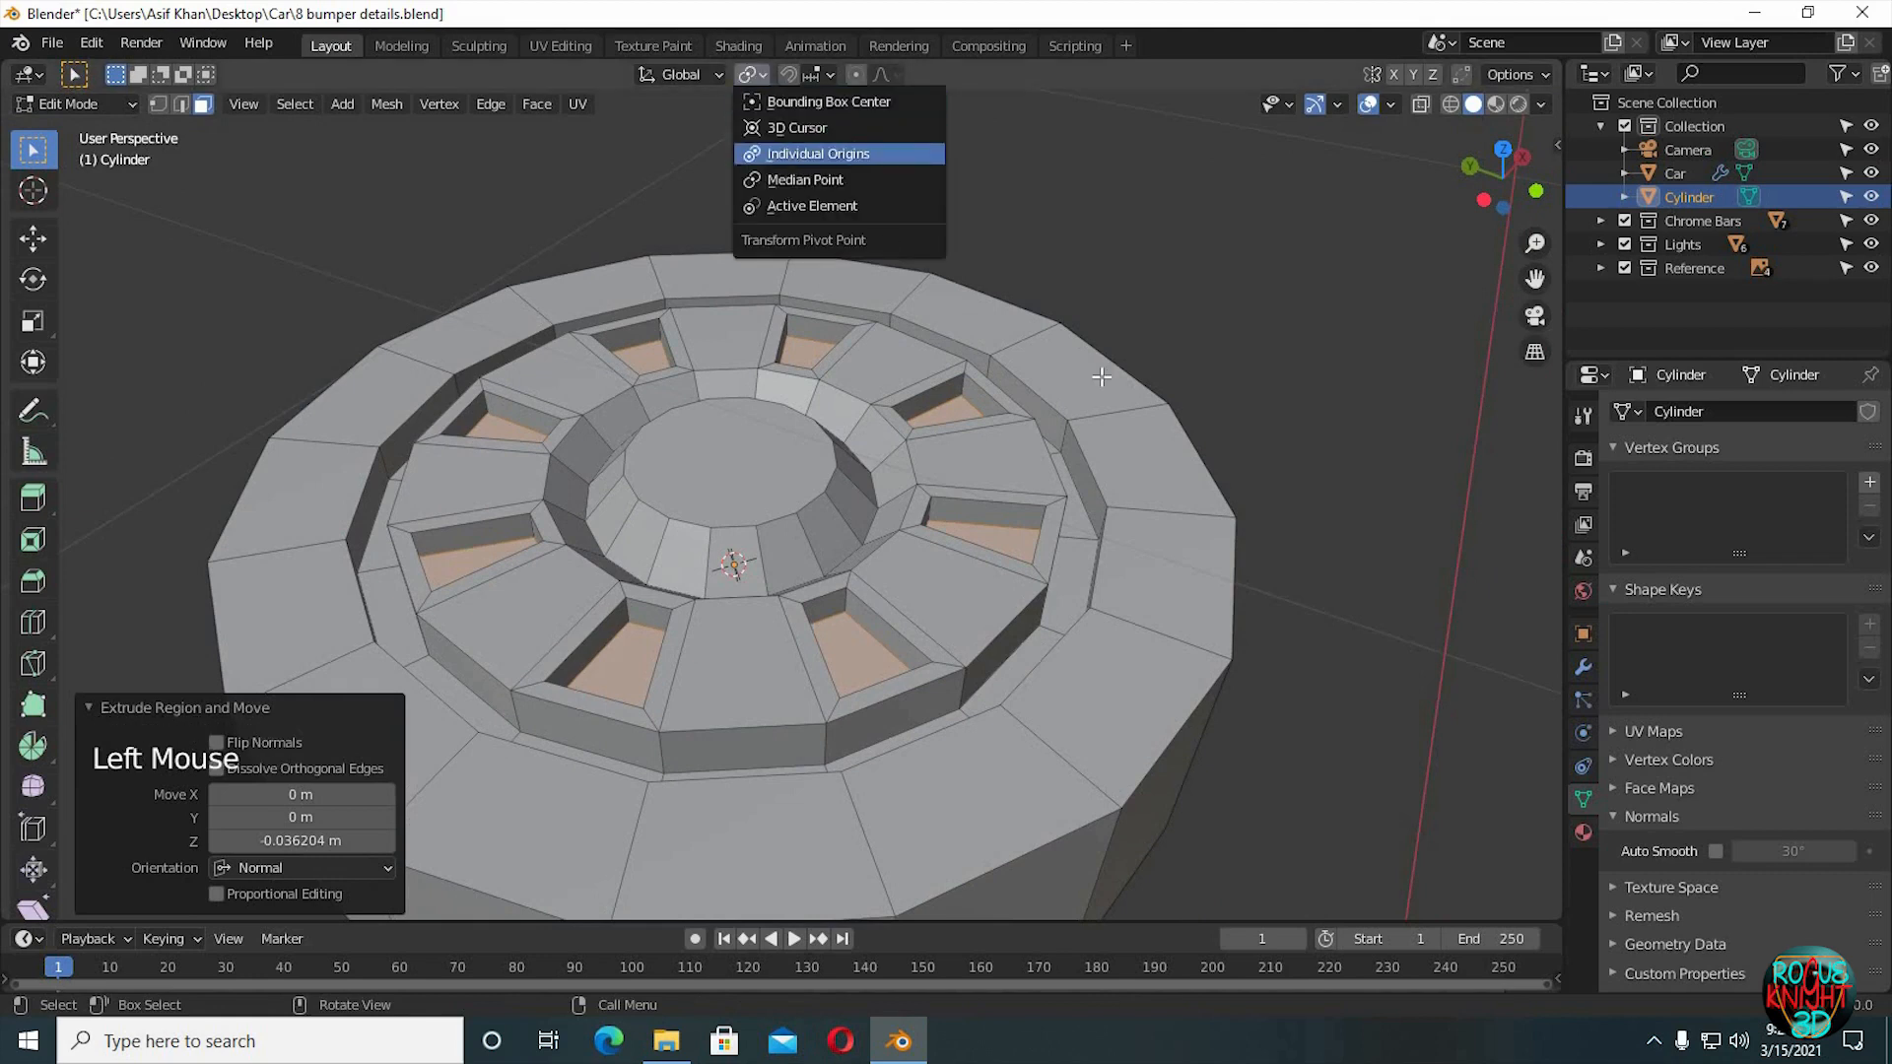
{"action": "key", "text": "s"}
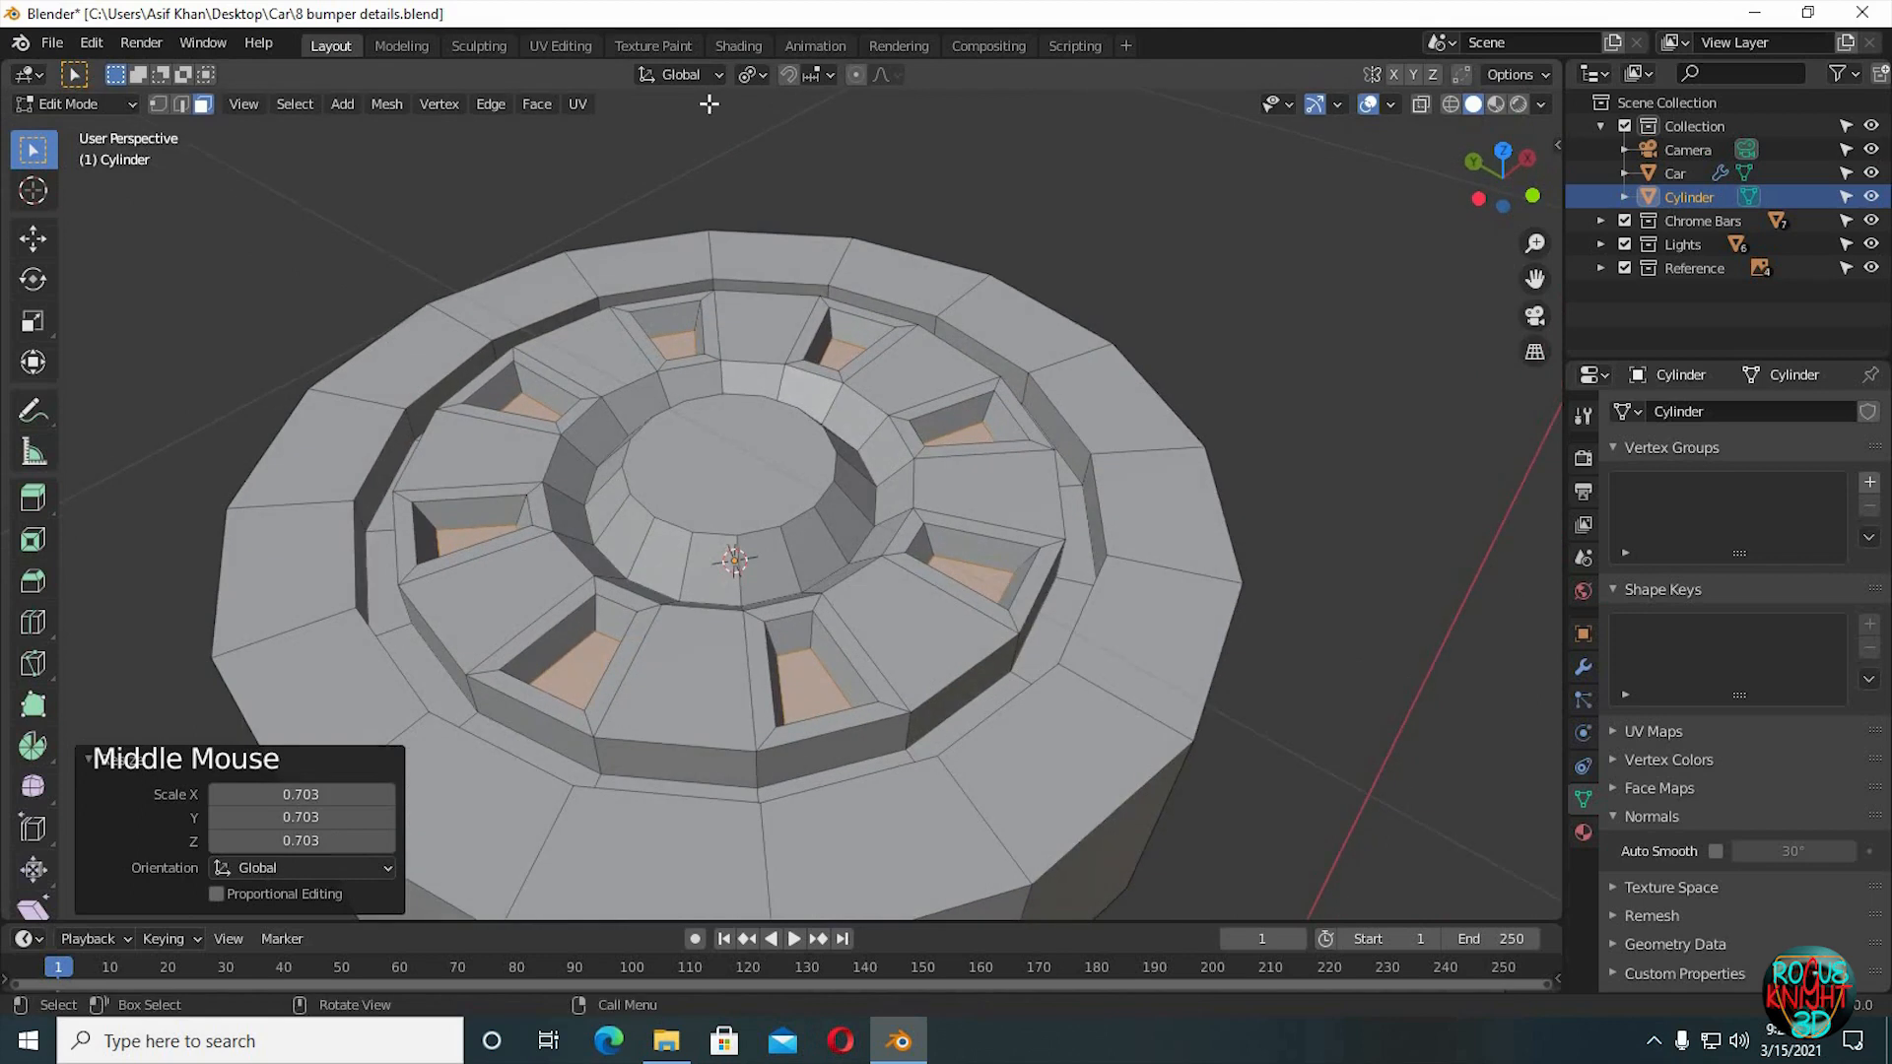
{"action": "left_click", "coordinate": [747, 75]}
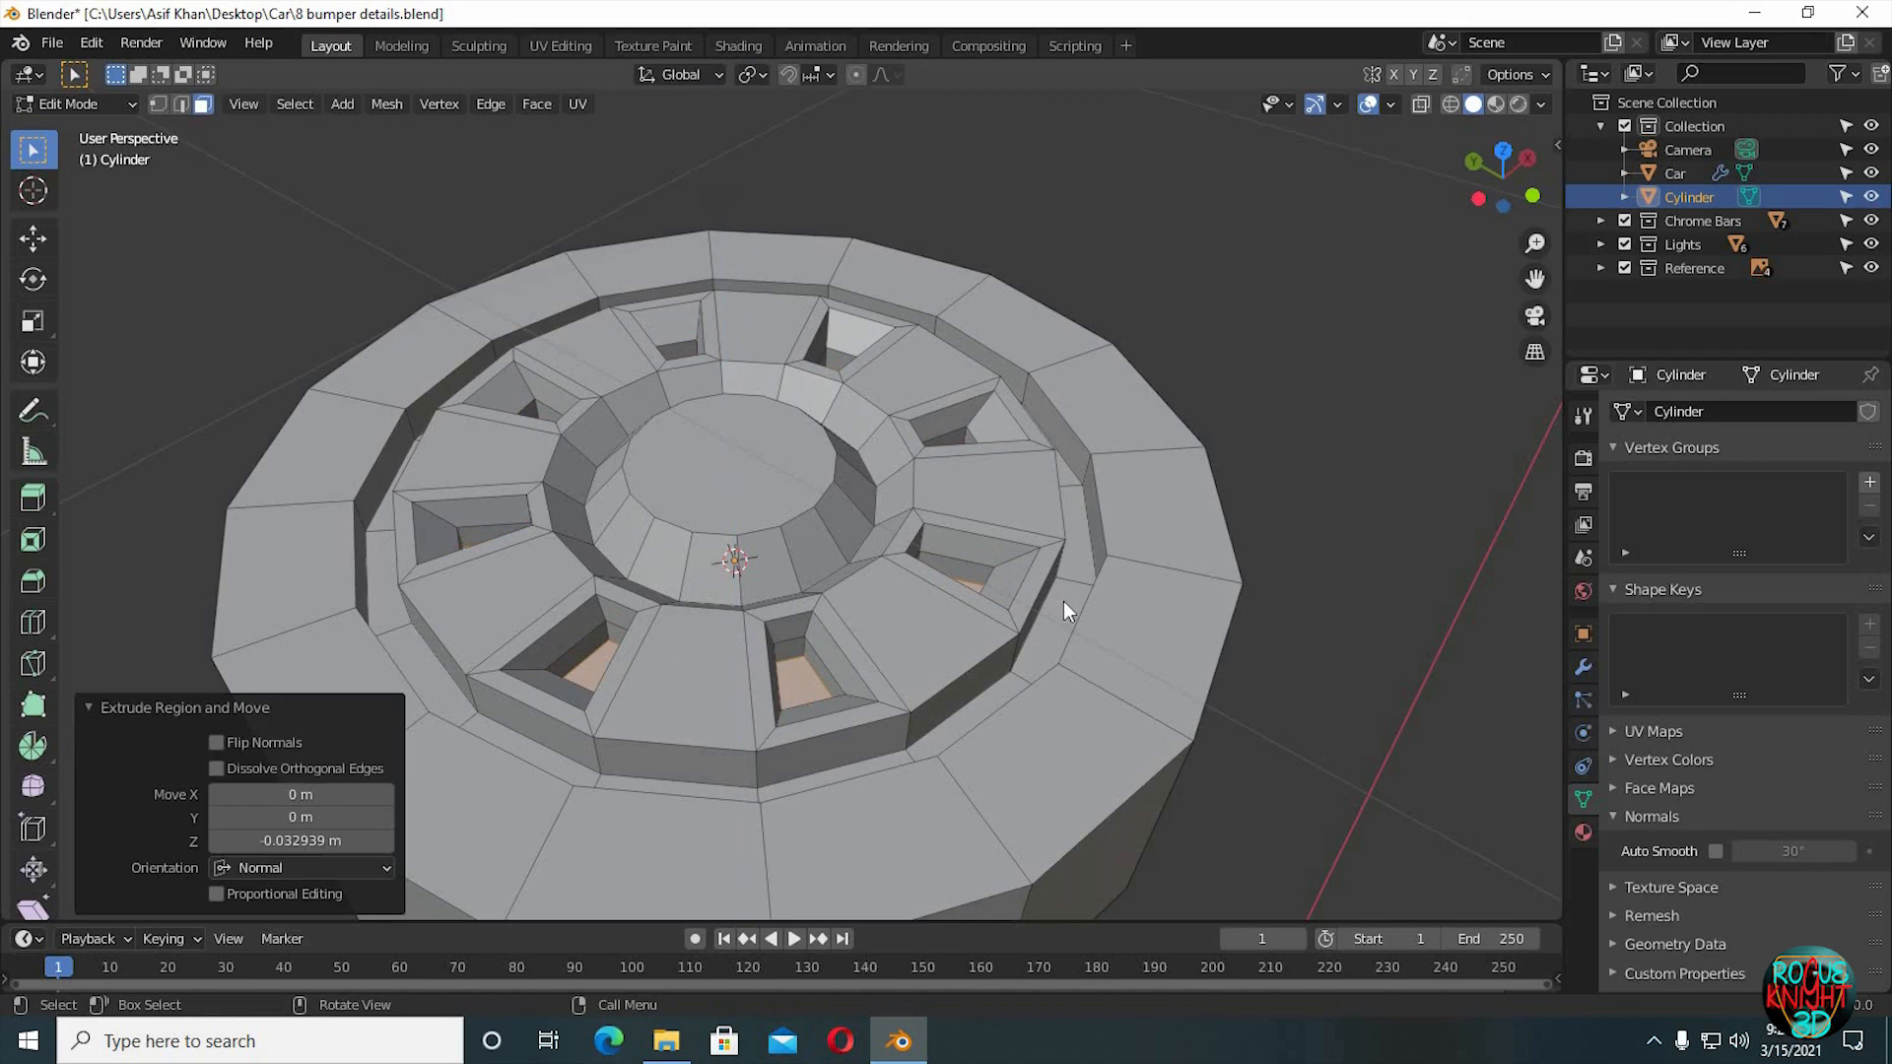
{"action": "key", "text": "Tab"}
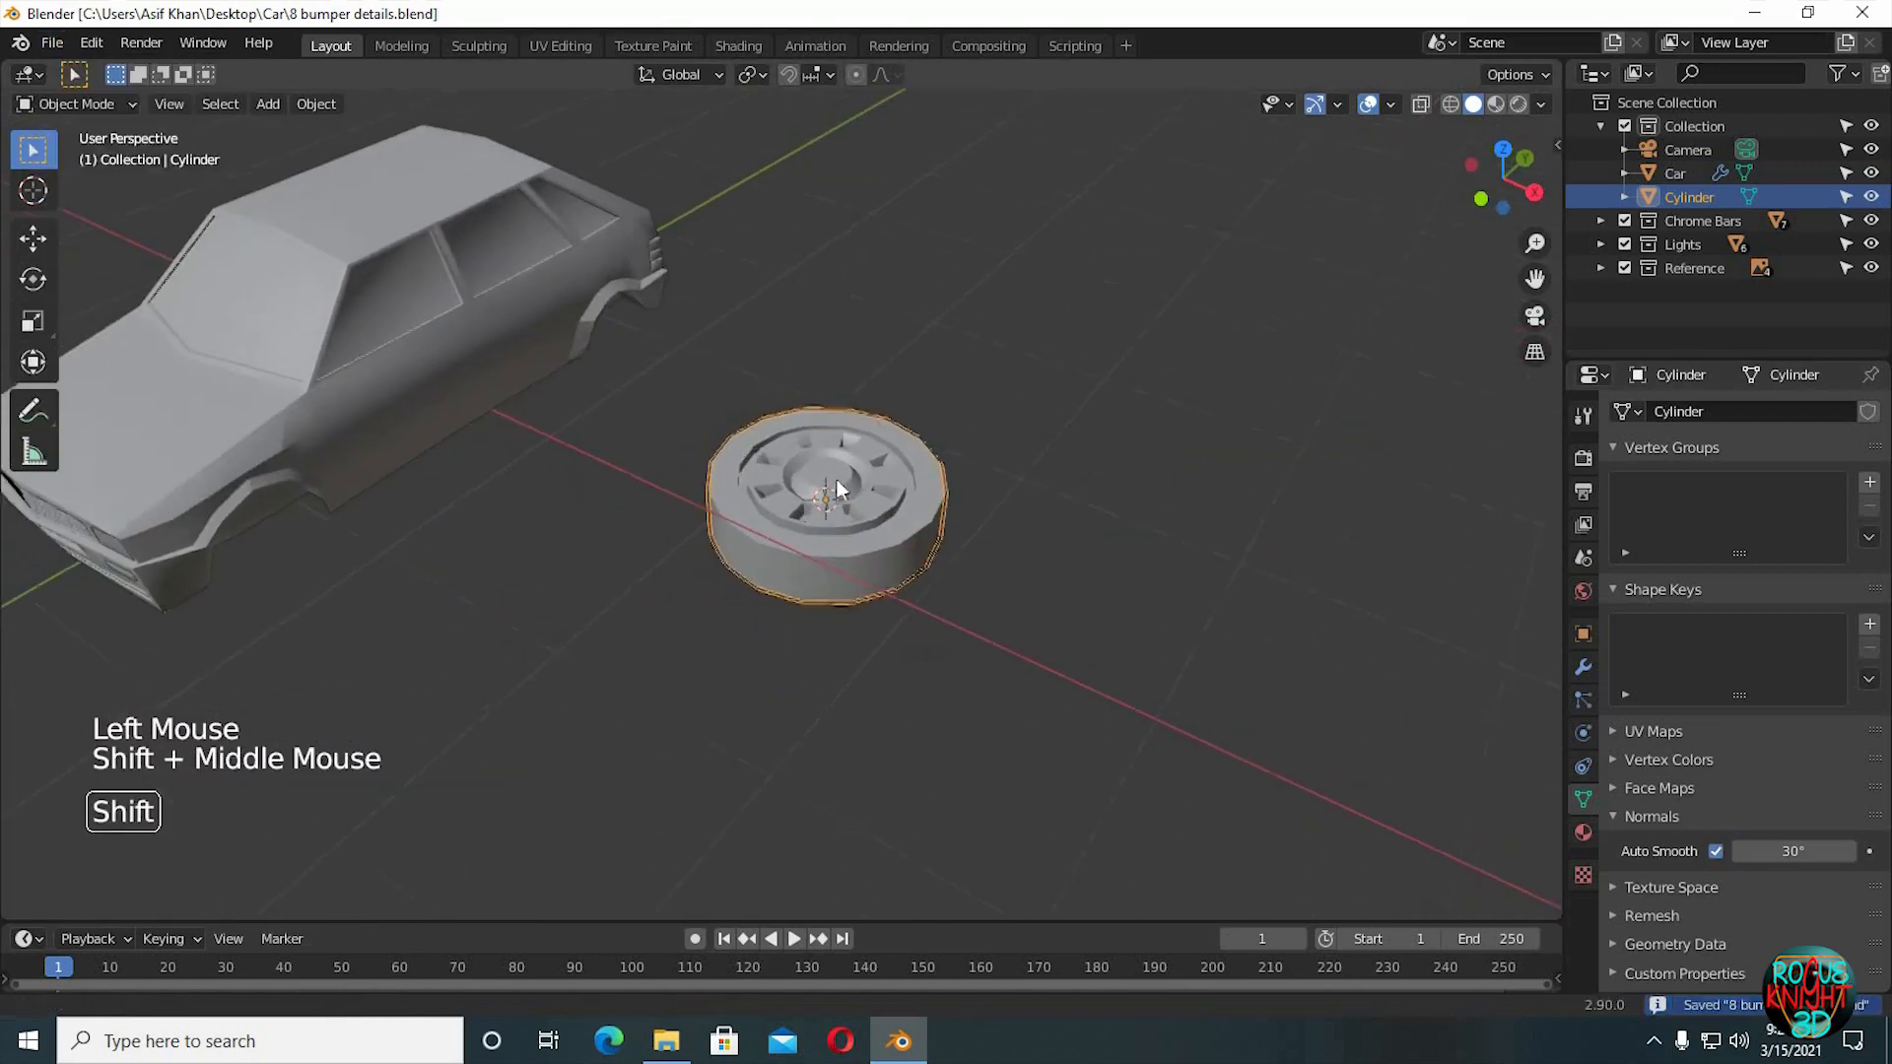
Rotate the wheel rim 90° upright and orbit to check it.
{"action": "key", "text": "r"}
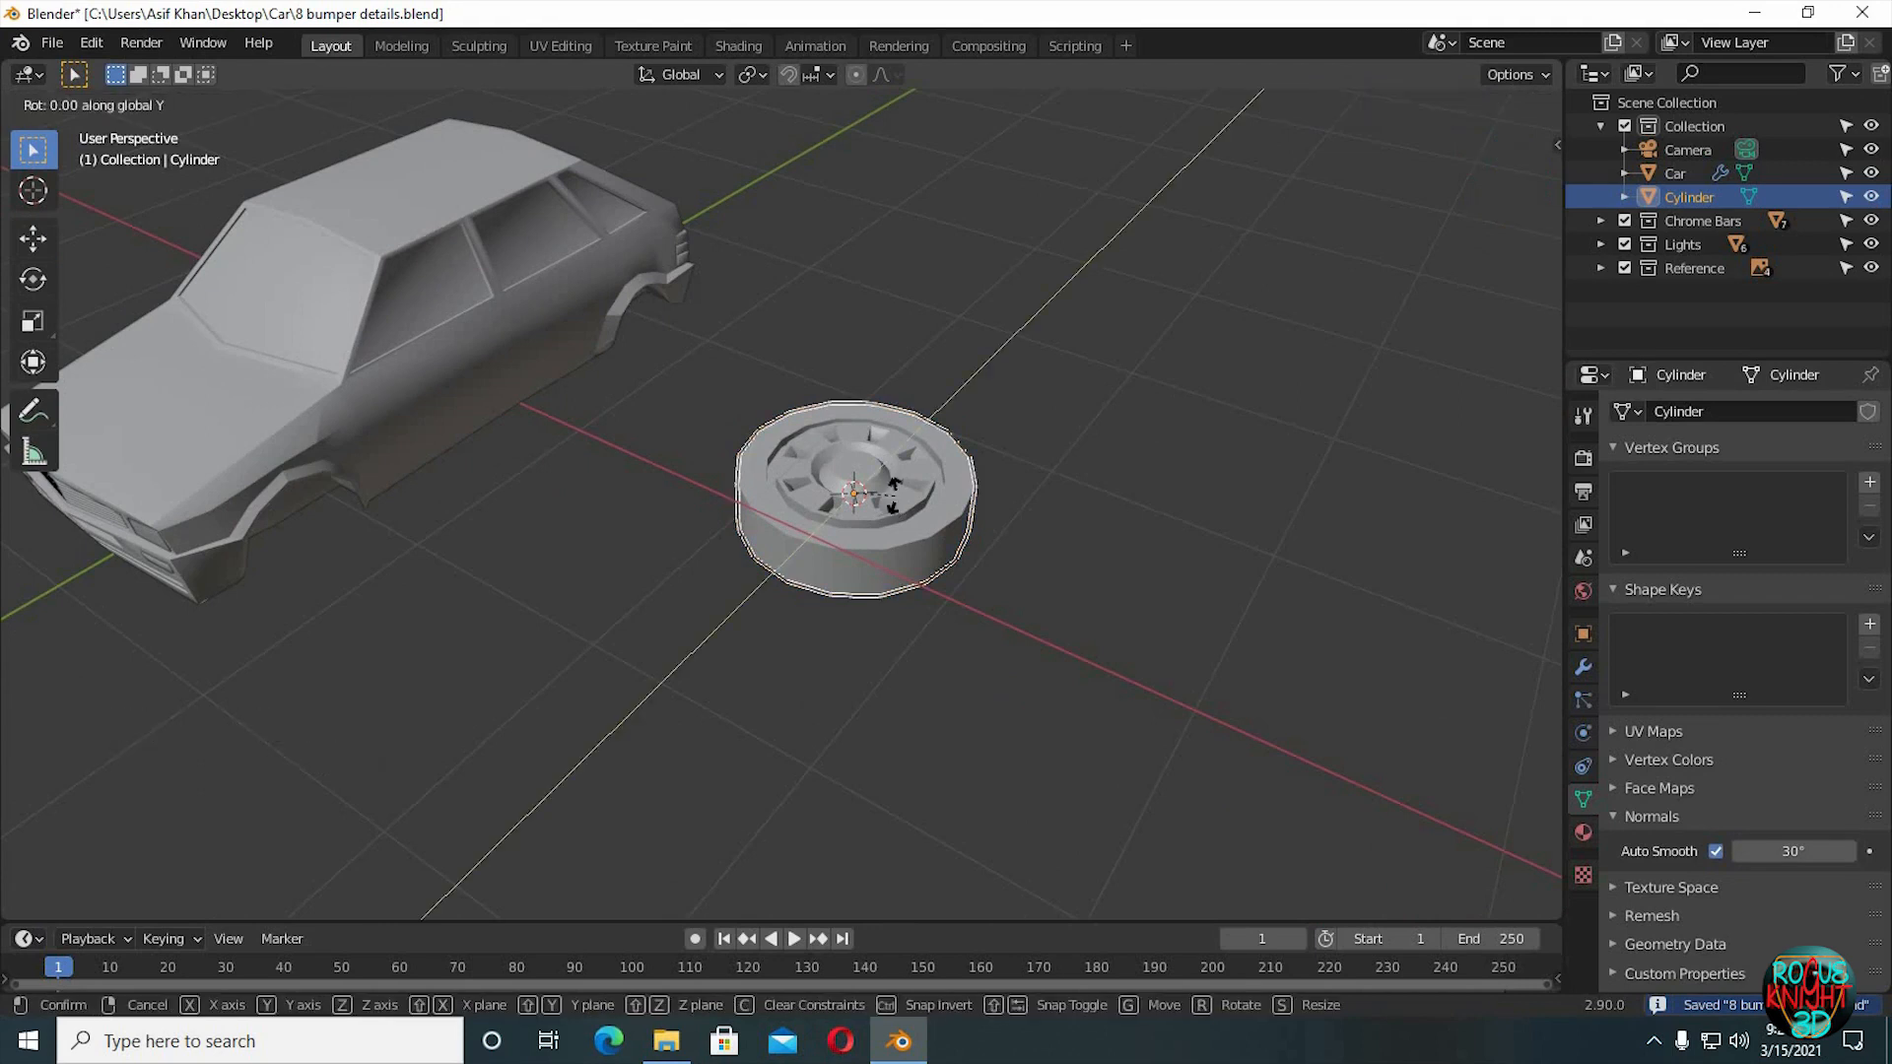
{"action": "left_click_drag", "start_coordinate": [844, 483], "coordinate": [1037, 573]}
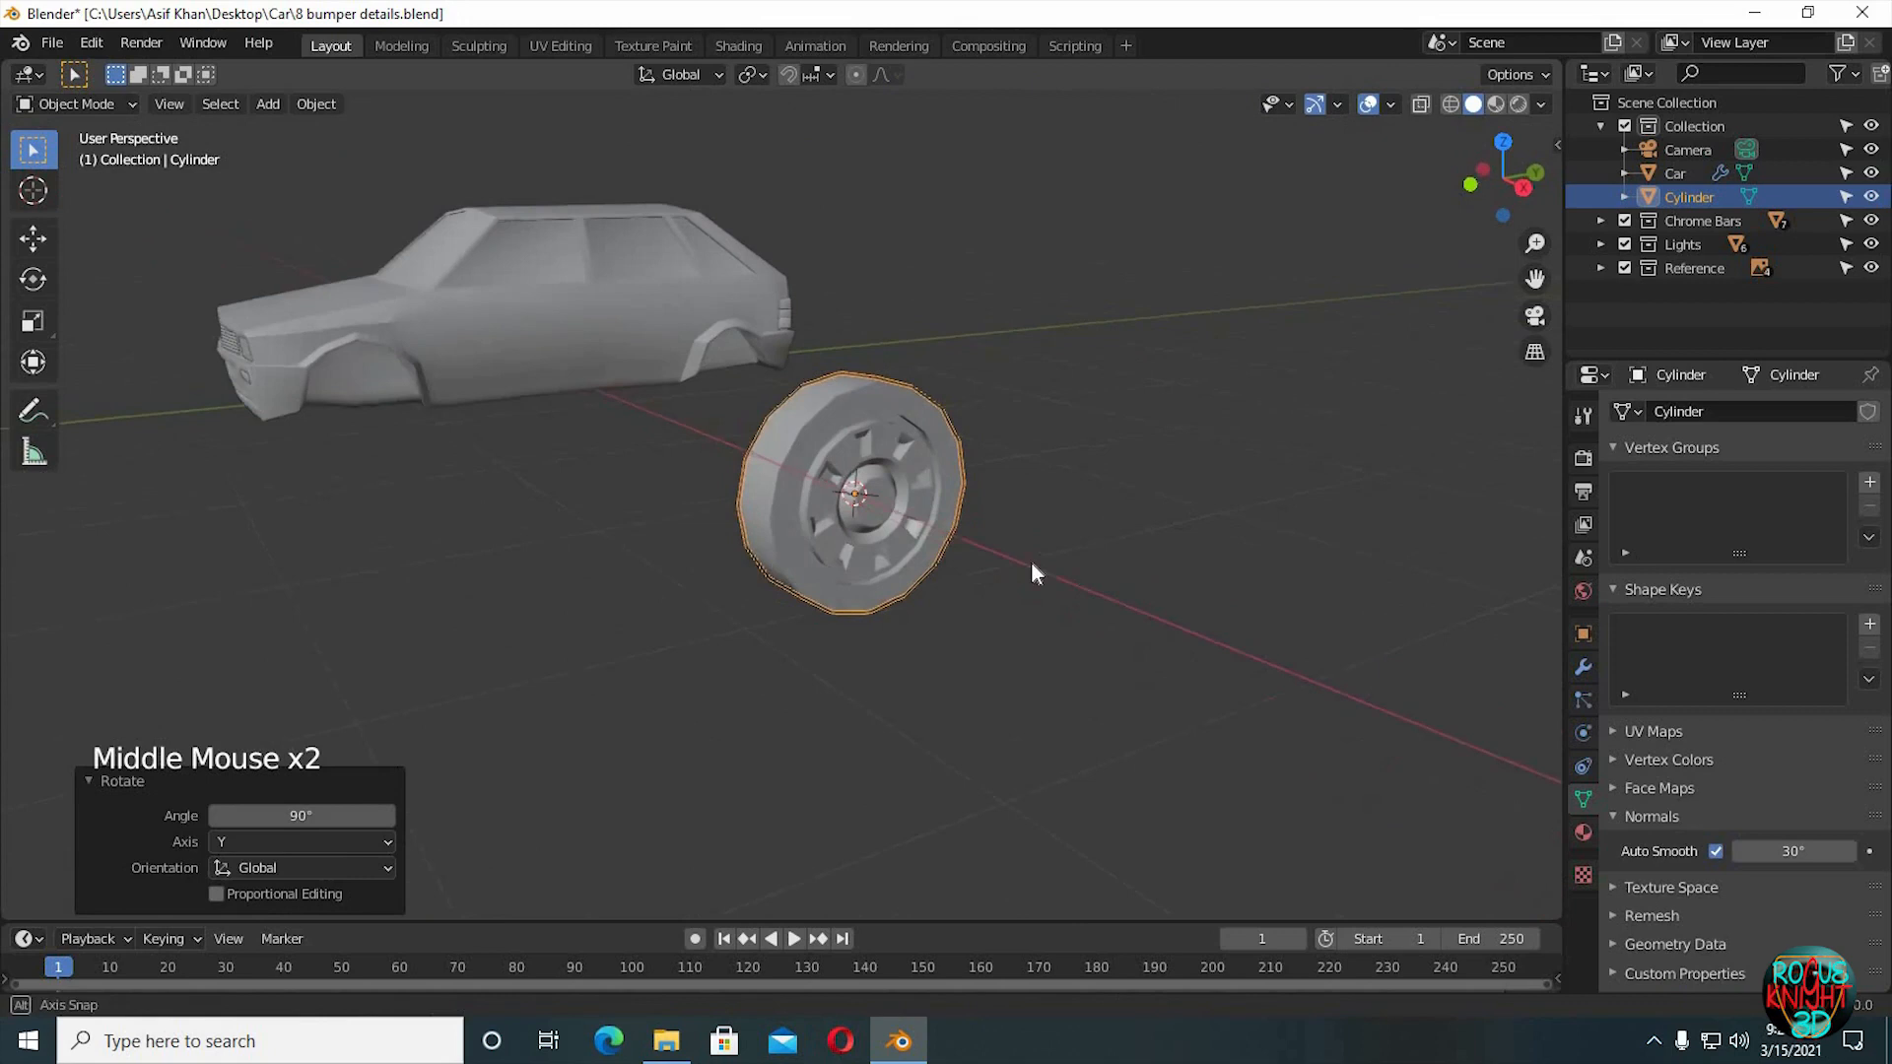
{"action": "key", "text": "g"}
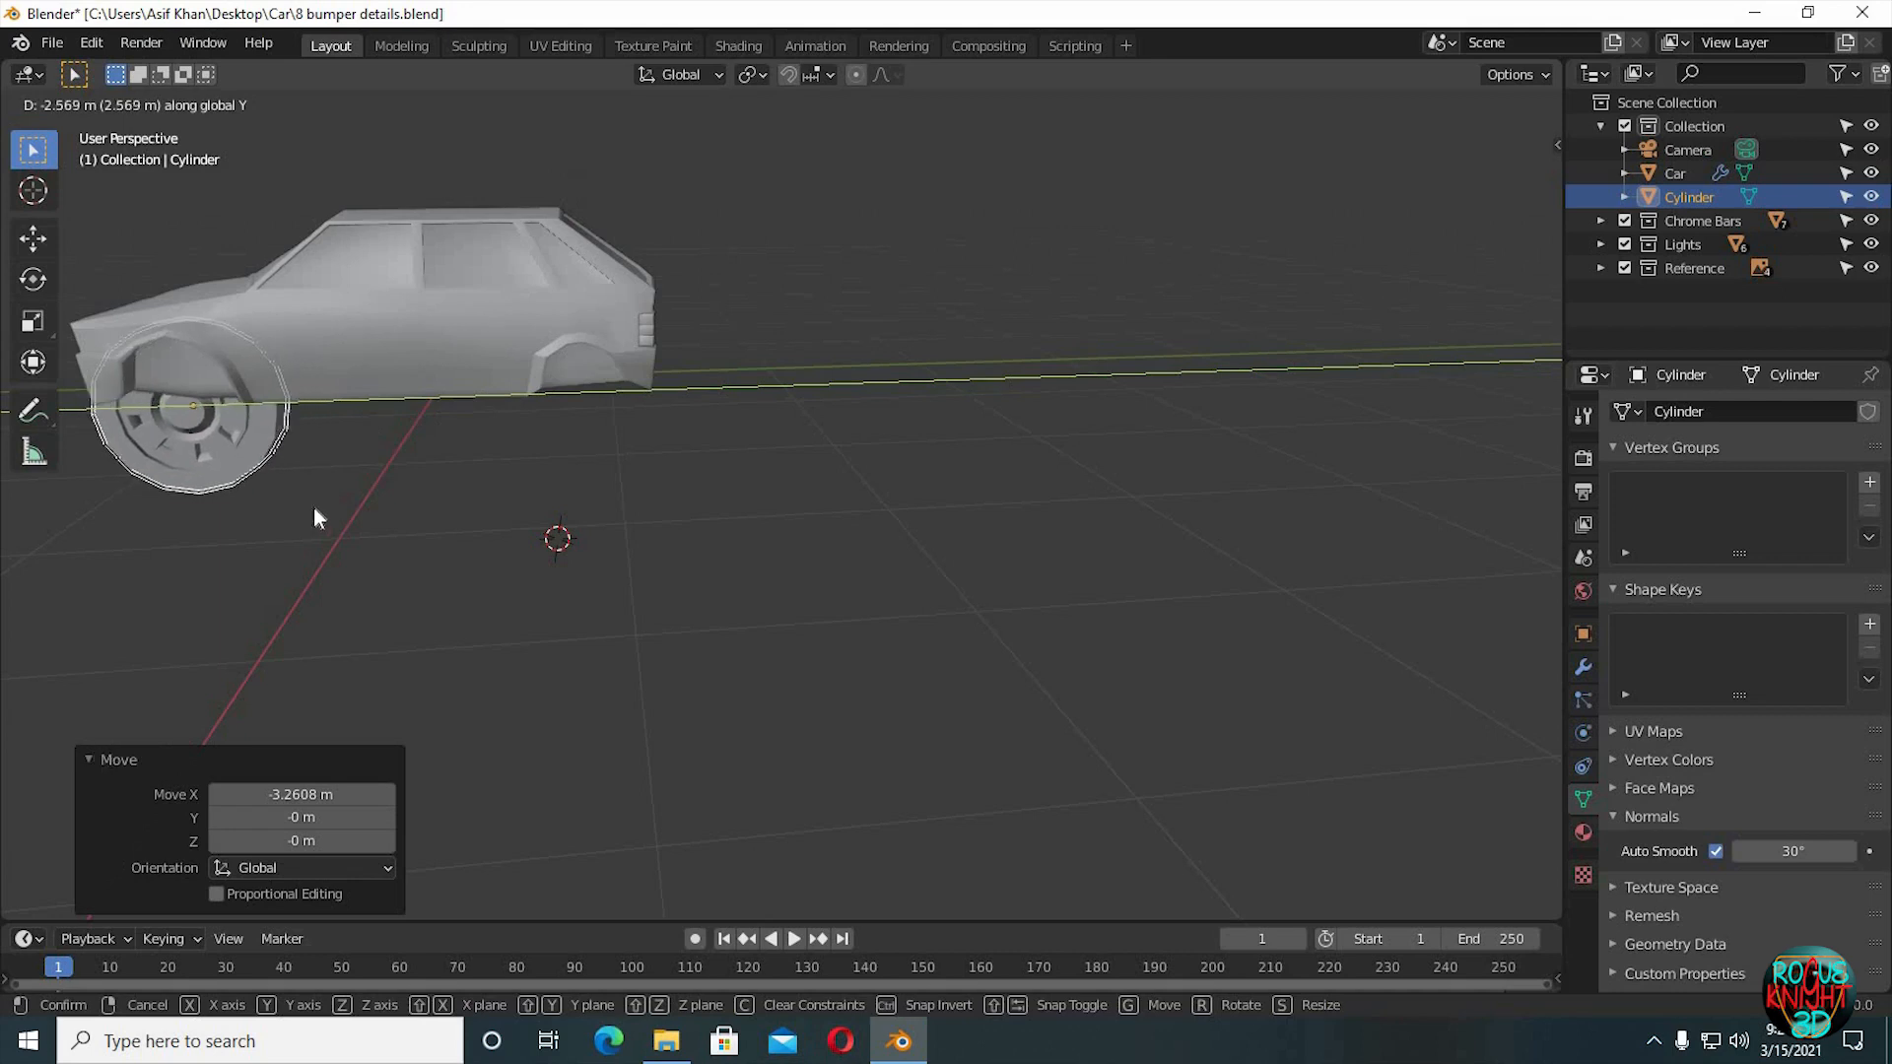
In side view, move and scale the rim over the reference's front wheel.
{"action": "key", "text": "KP_1"}
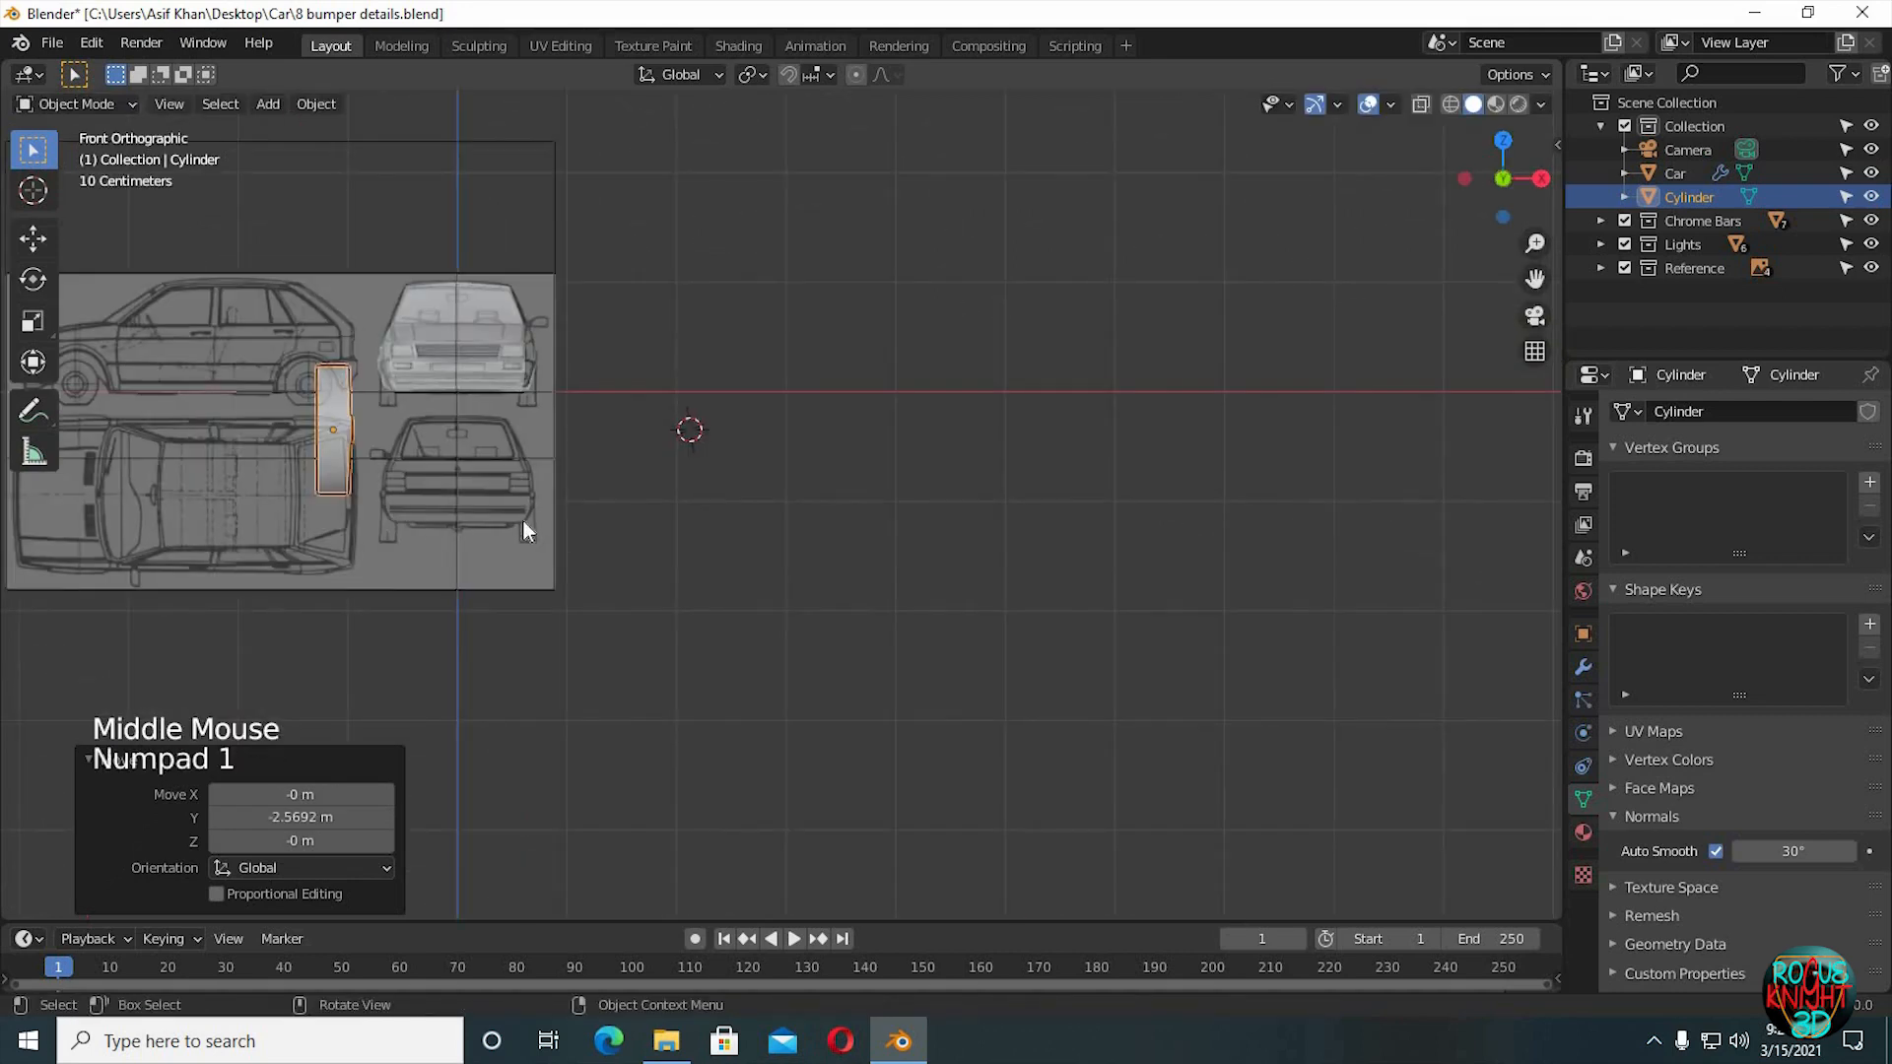
{"action": "left_click_drag", "start_coordinate": [525, 532], "coordinate": [767, 495]}
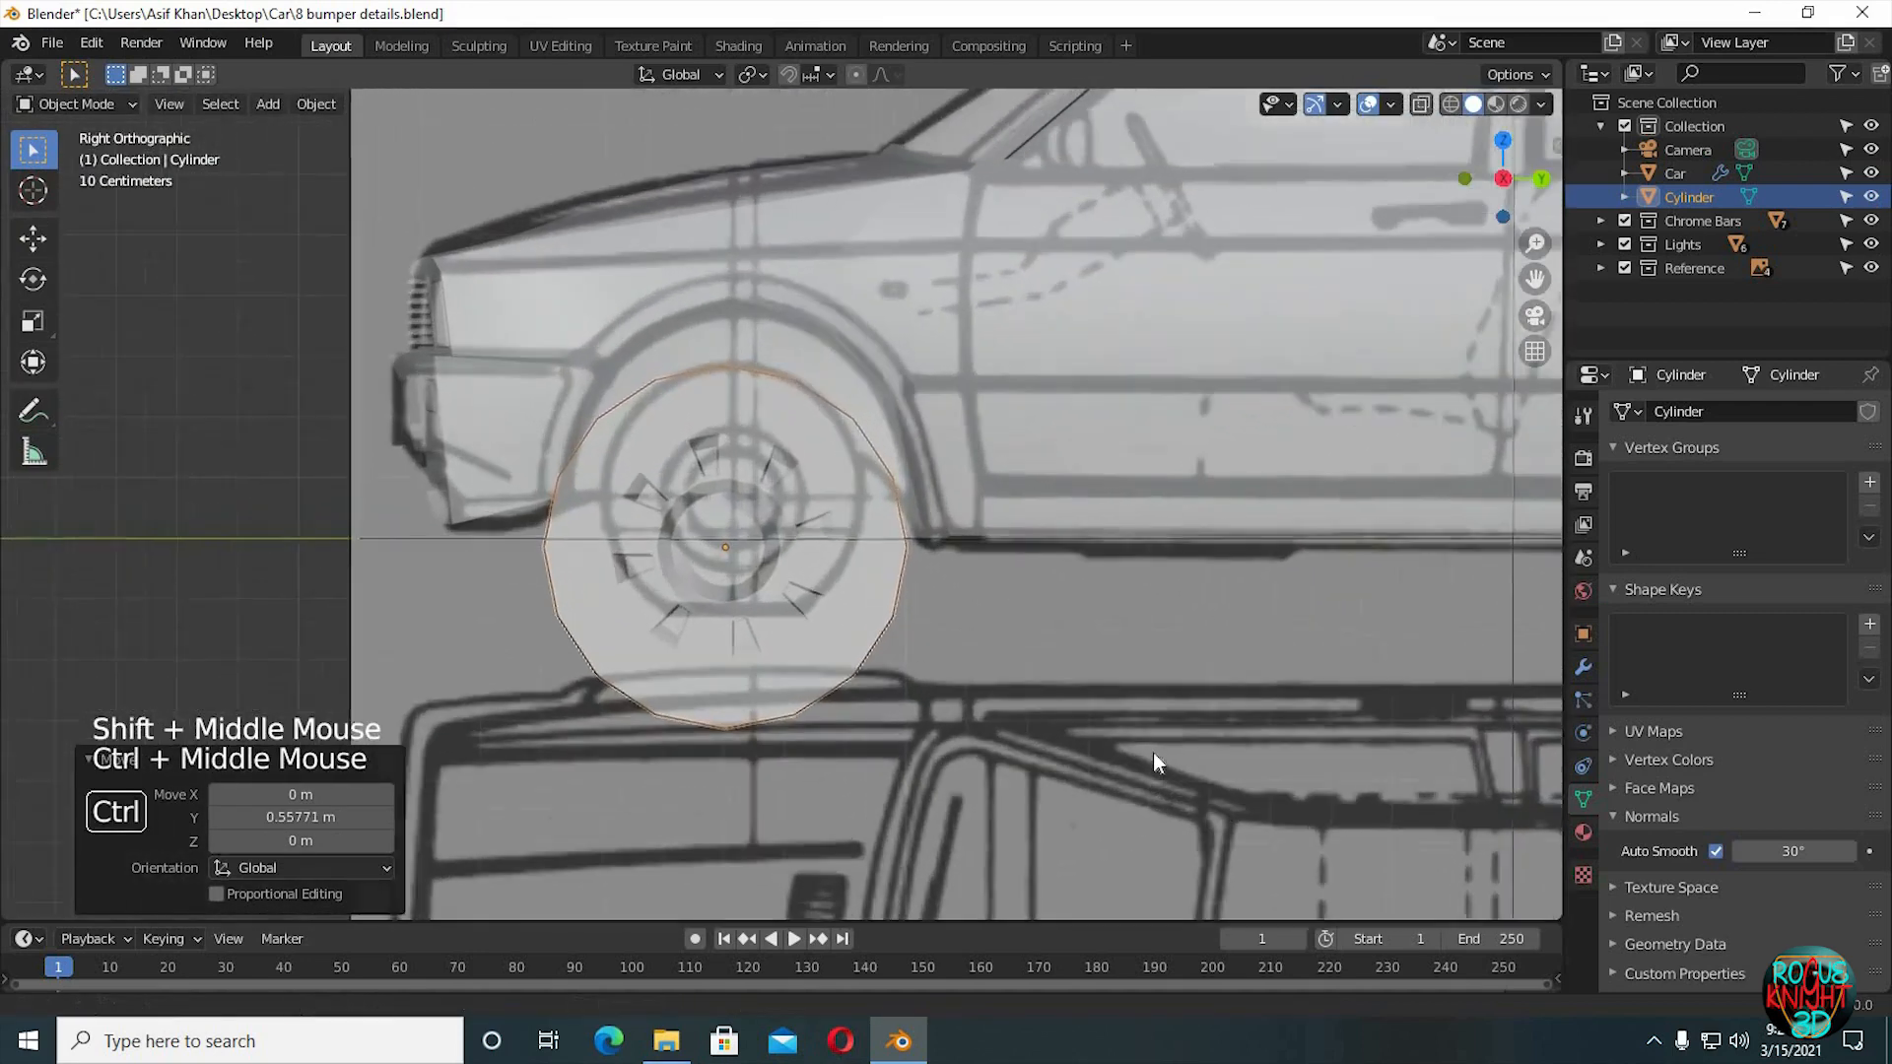
{"action": "key", "text": "s"}
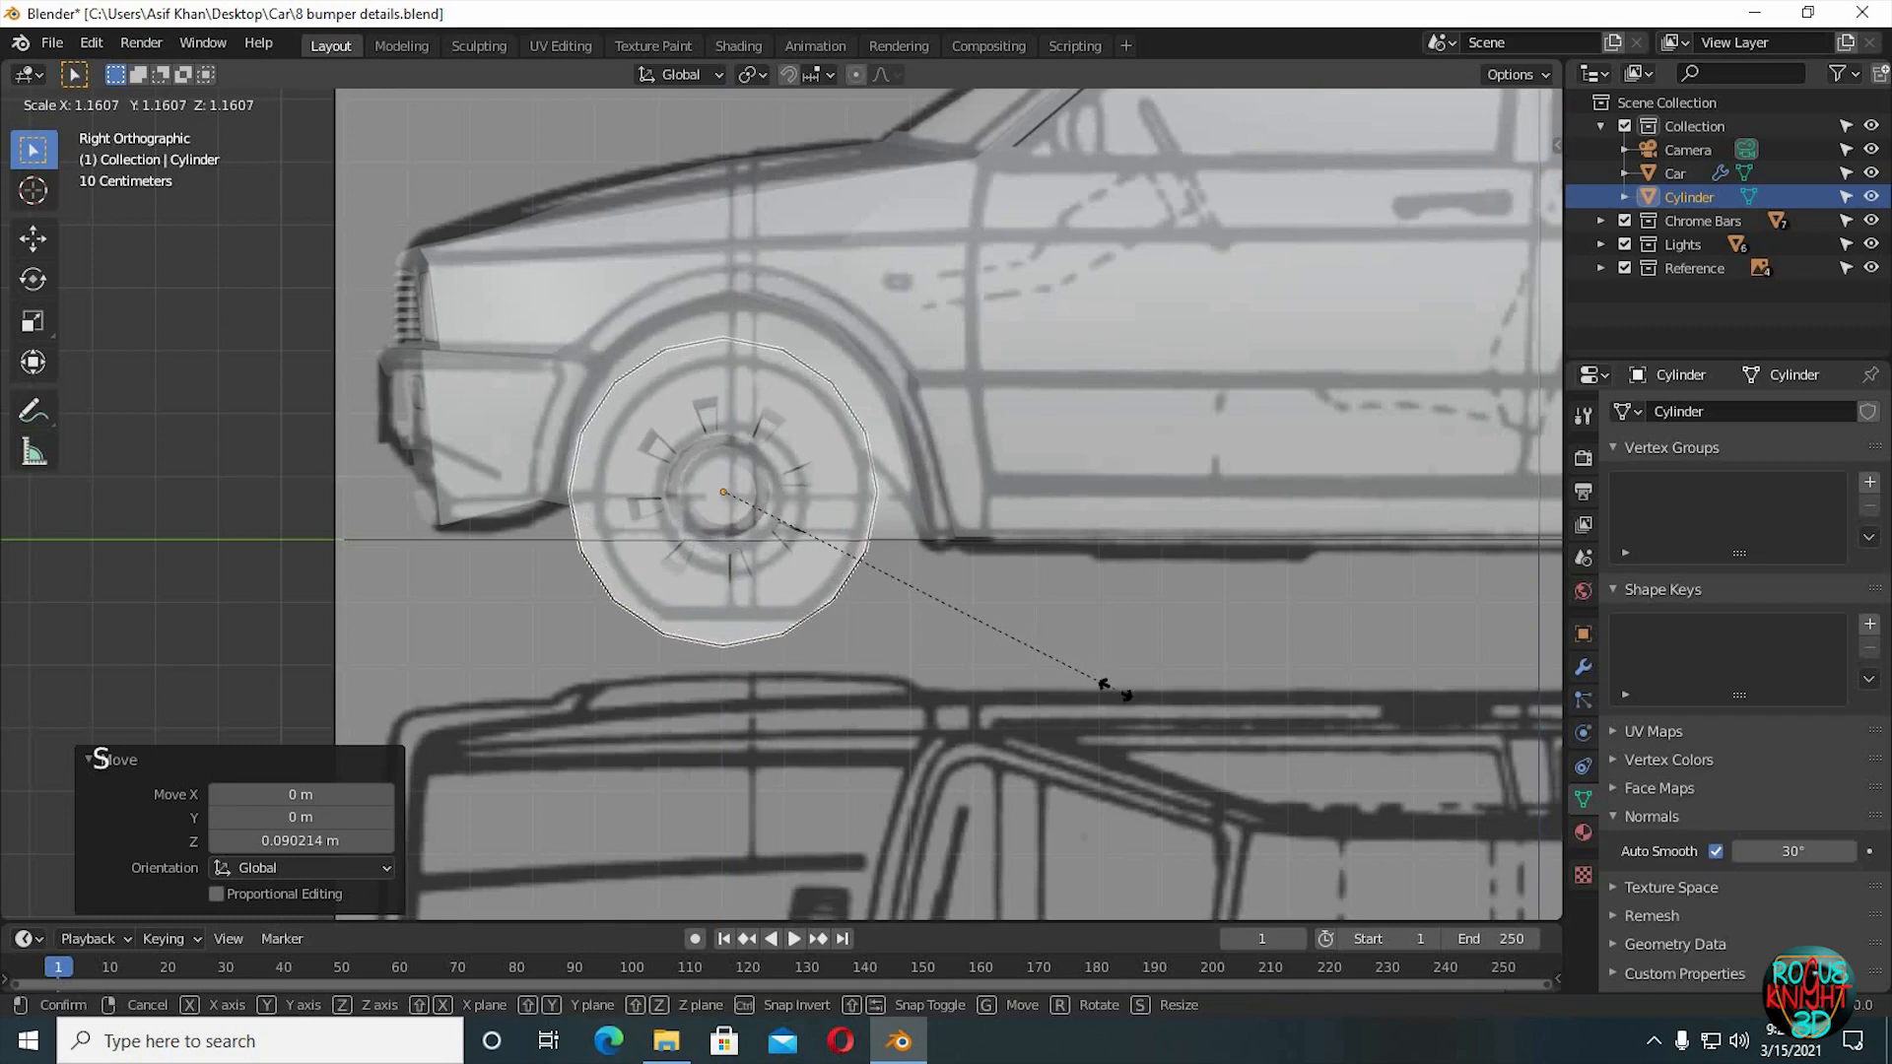
{"action": "key", "text": "s"}
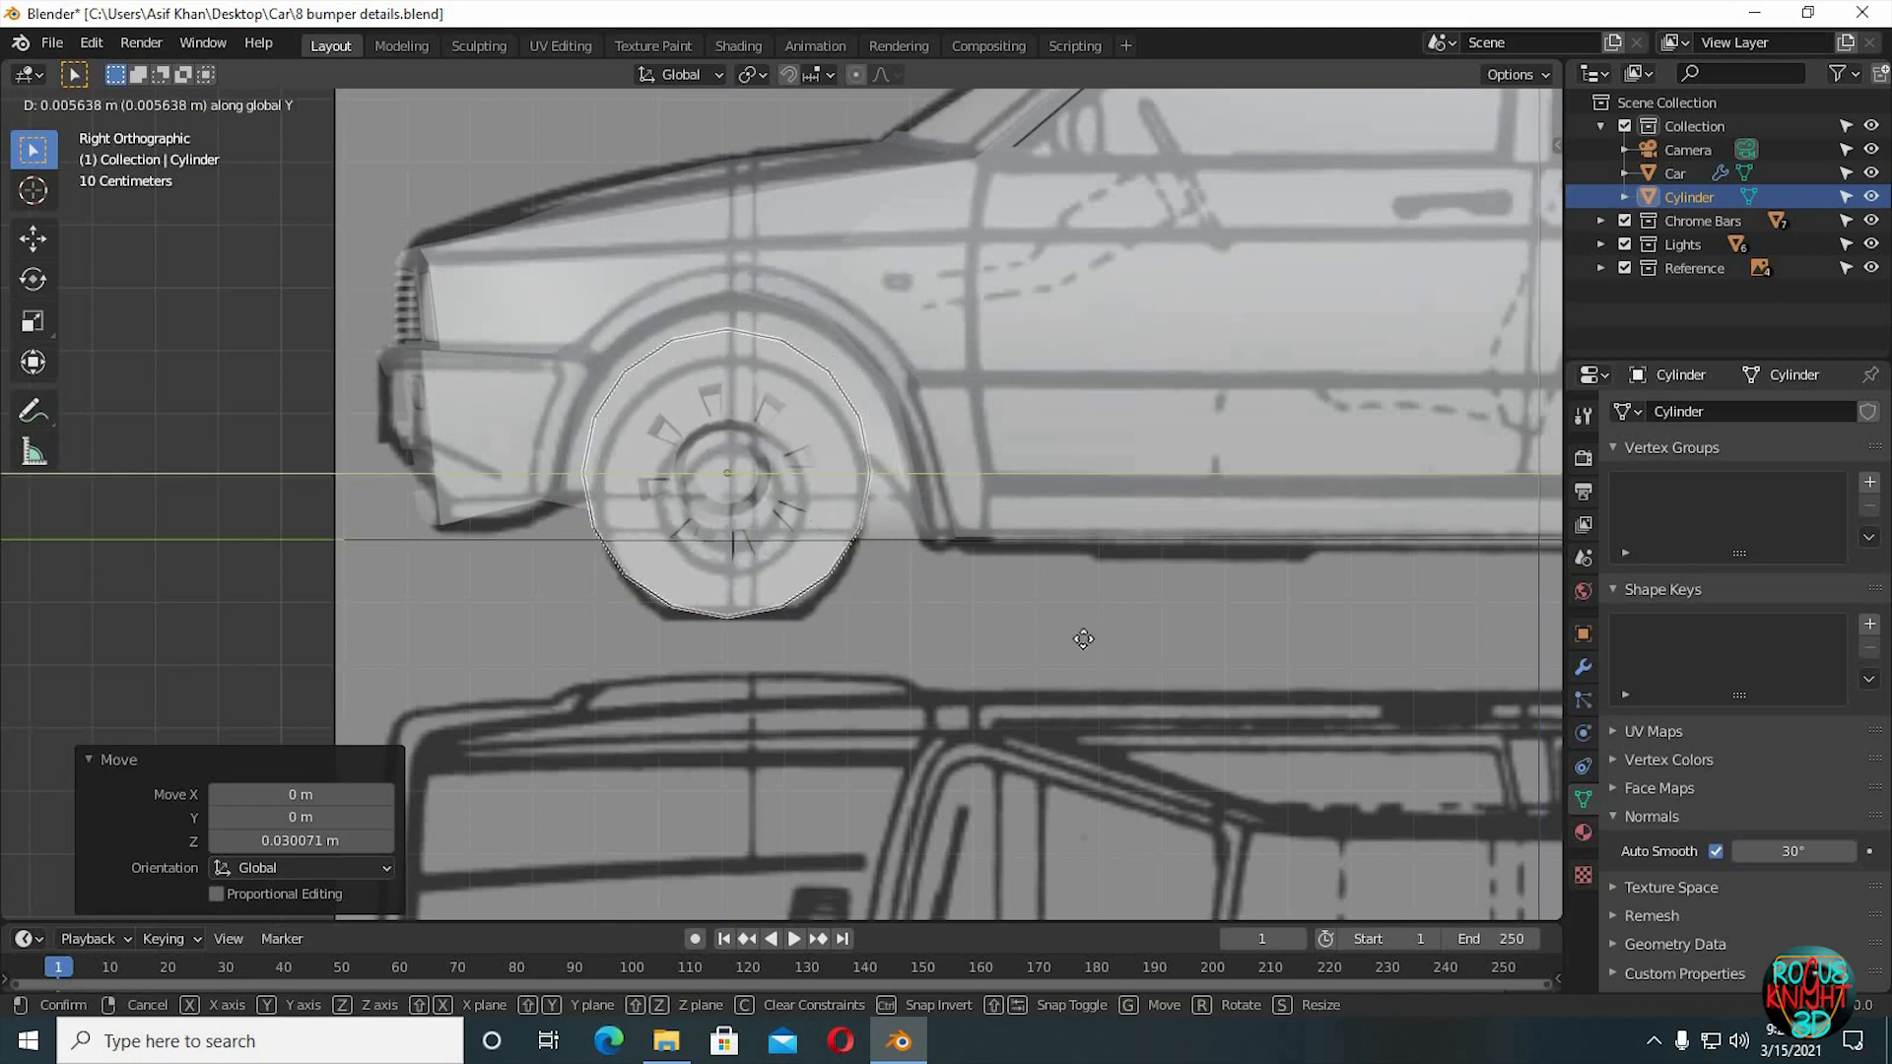
{"action": "key", "text": "s"}
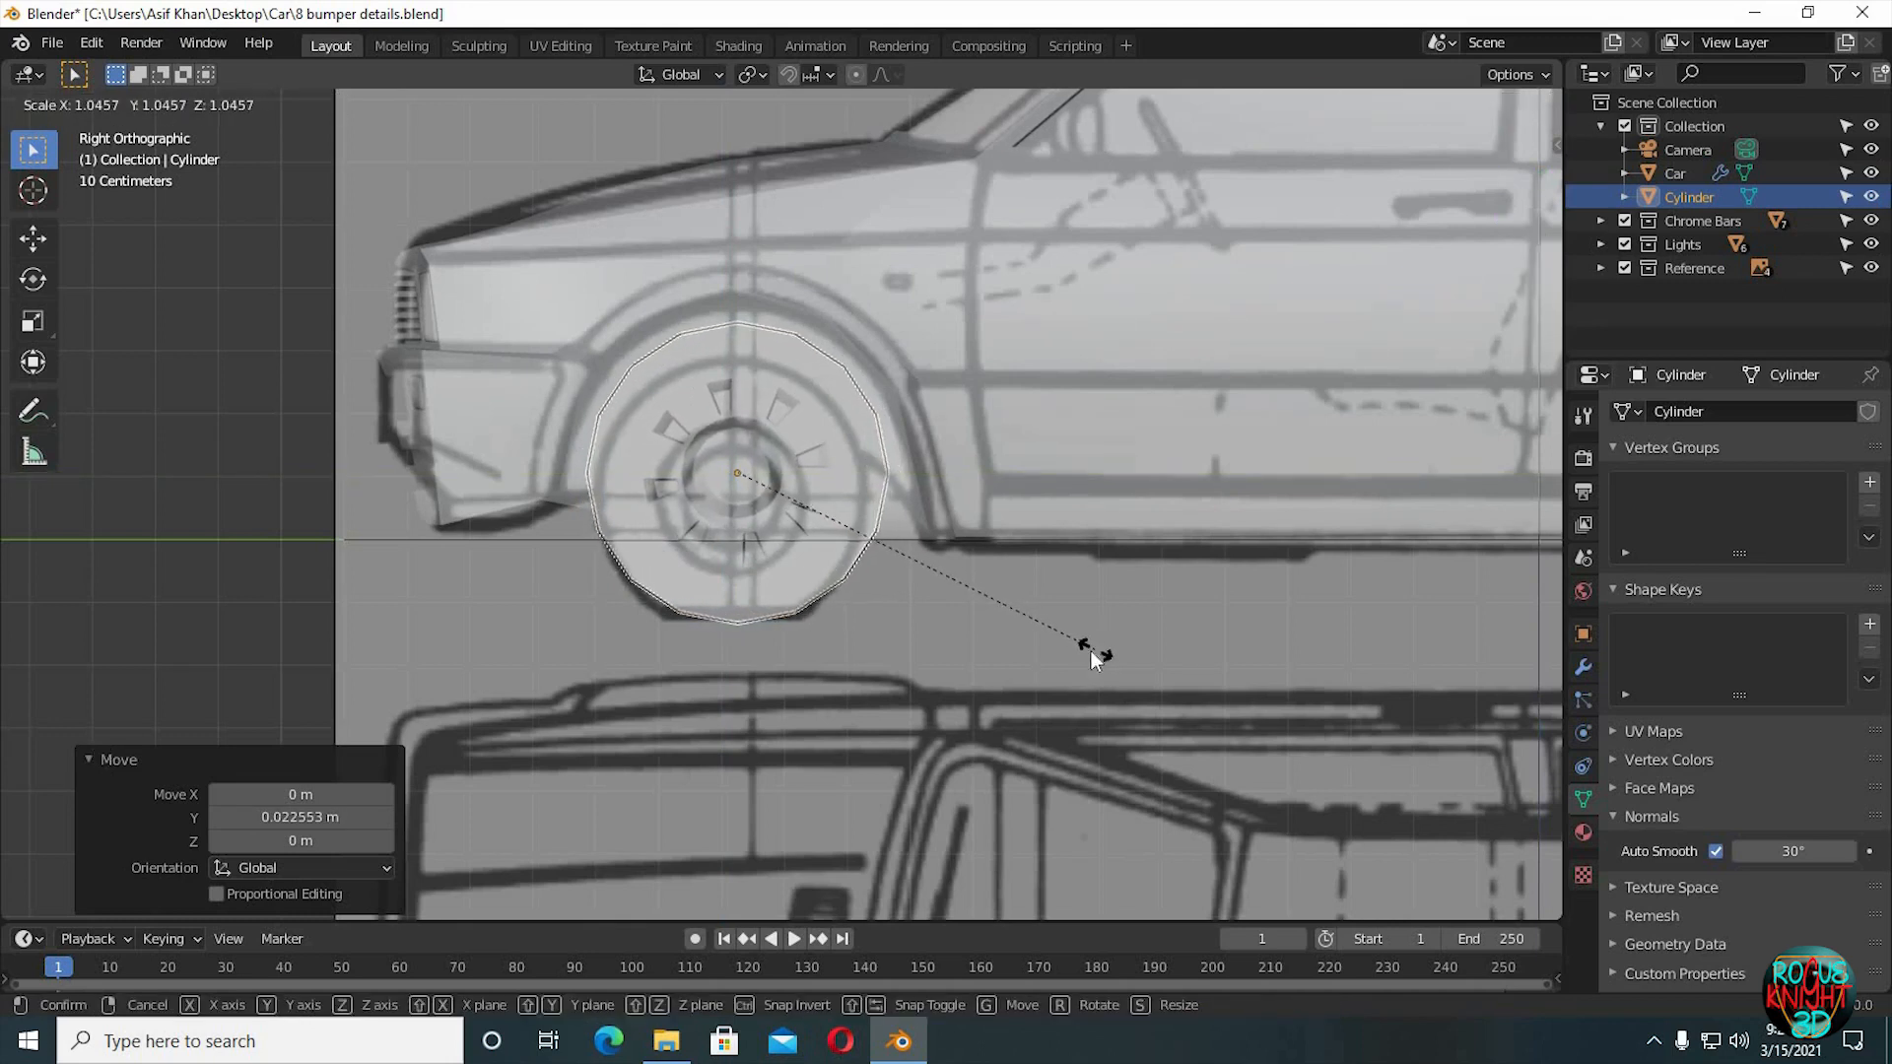
{"action": "scroll", "scroll_direction": "down", "scroll_amount": 3}
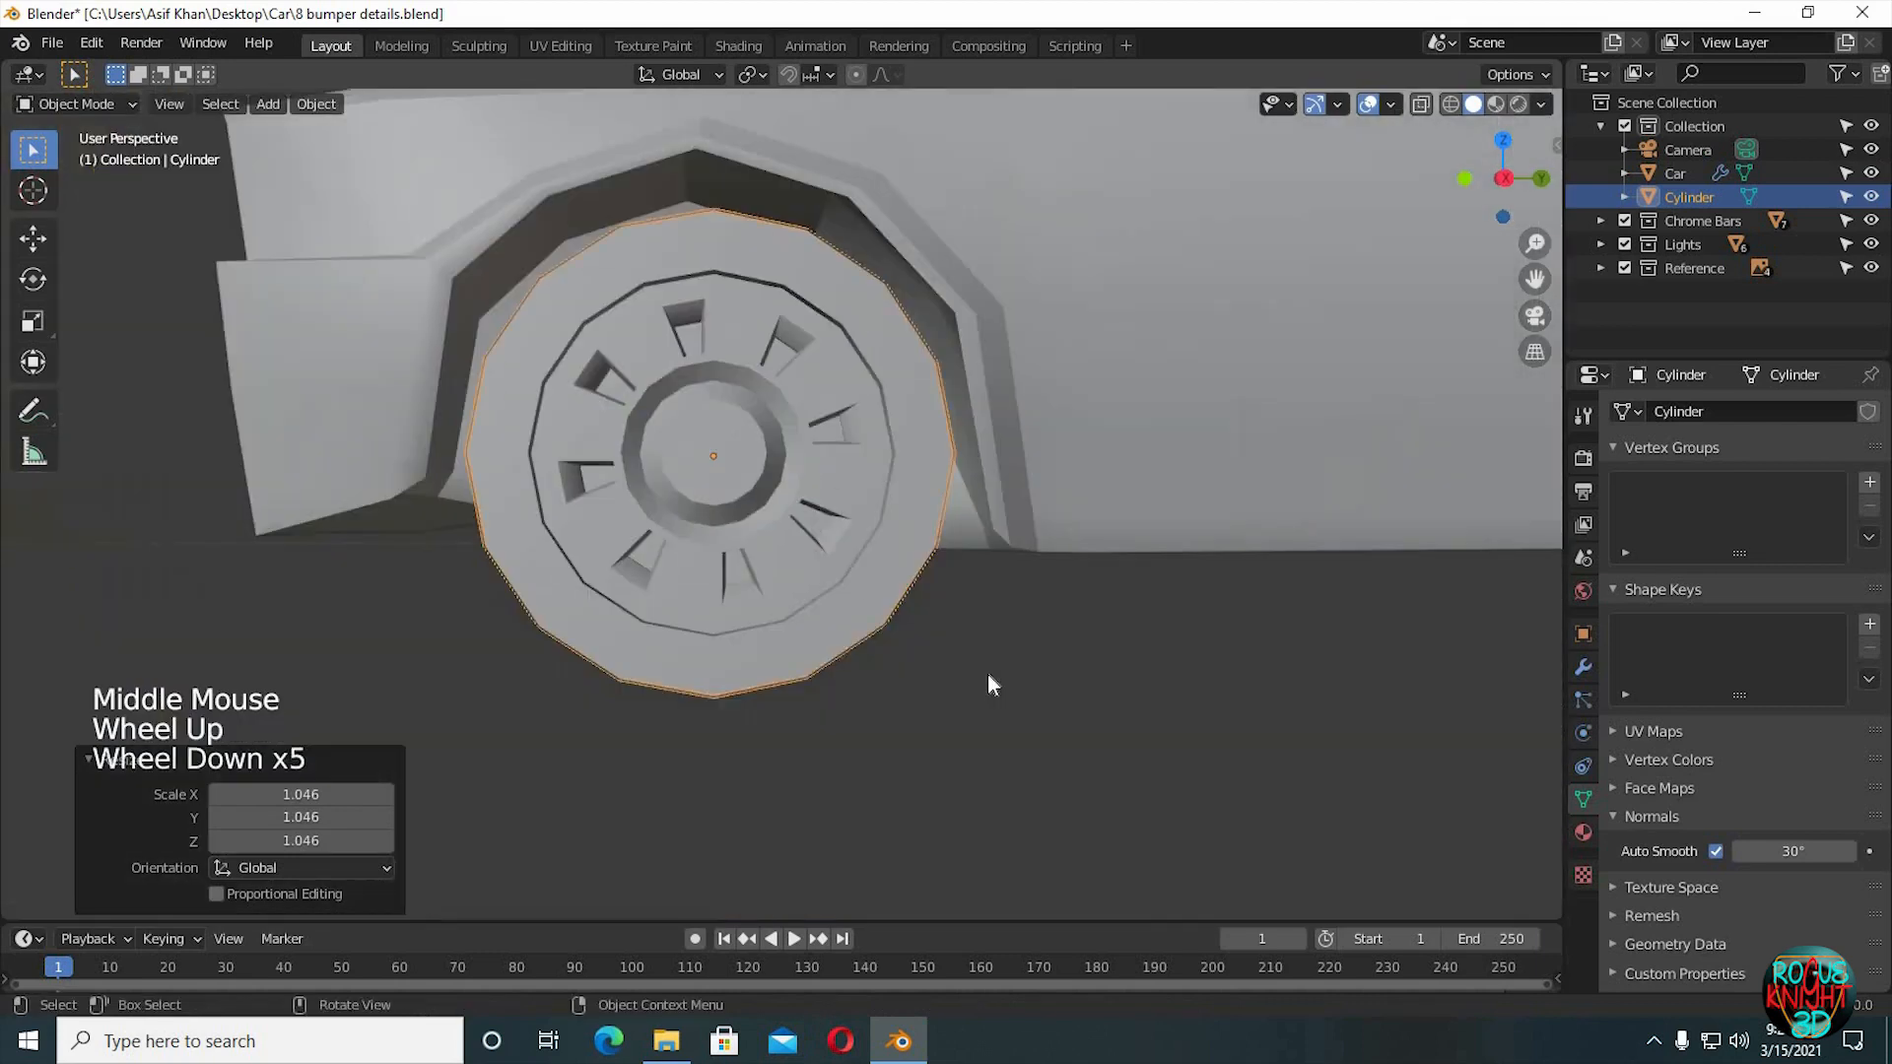
Push the front rim outward, scale it to 0.97, and orbit to verify the fit.
{"action": "scroll", "scroll_direction": "down", "scroll_amount": 3}
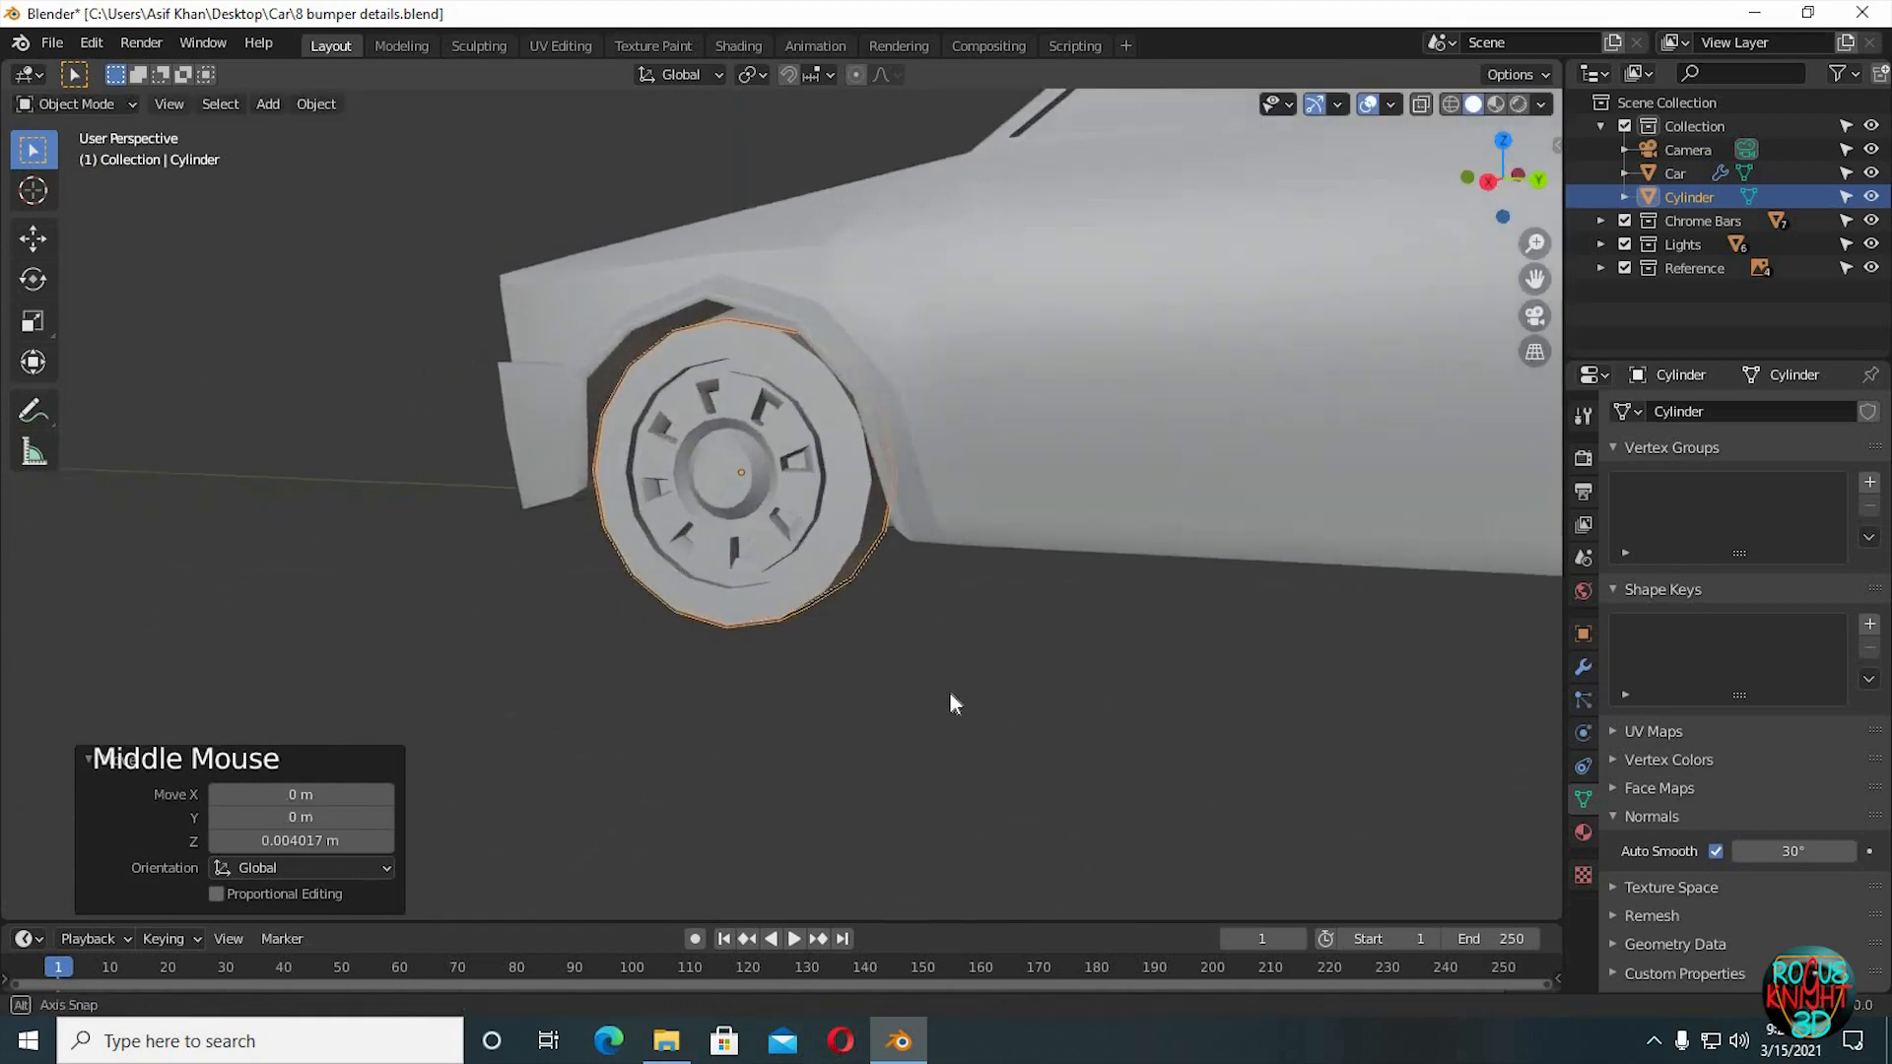
{"action": "key", "text": "KP_1"}
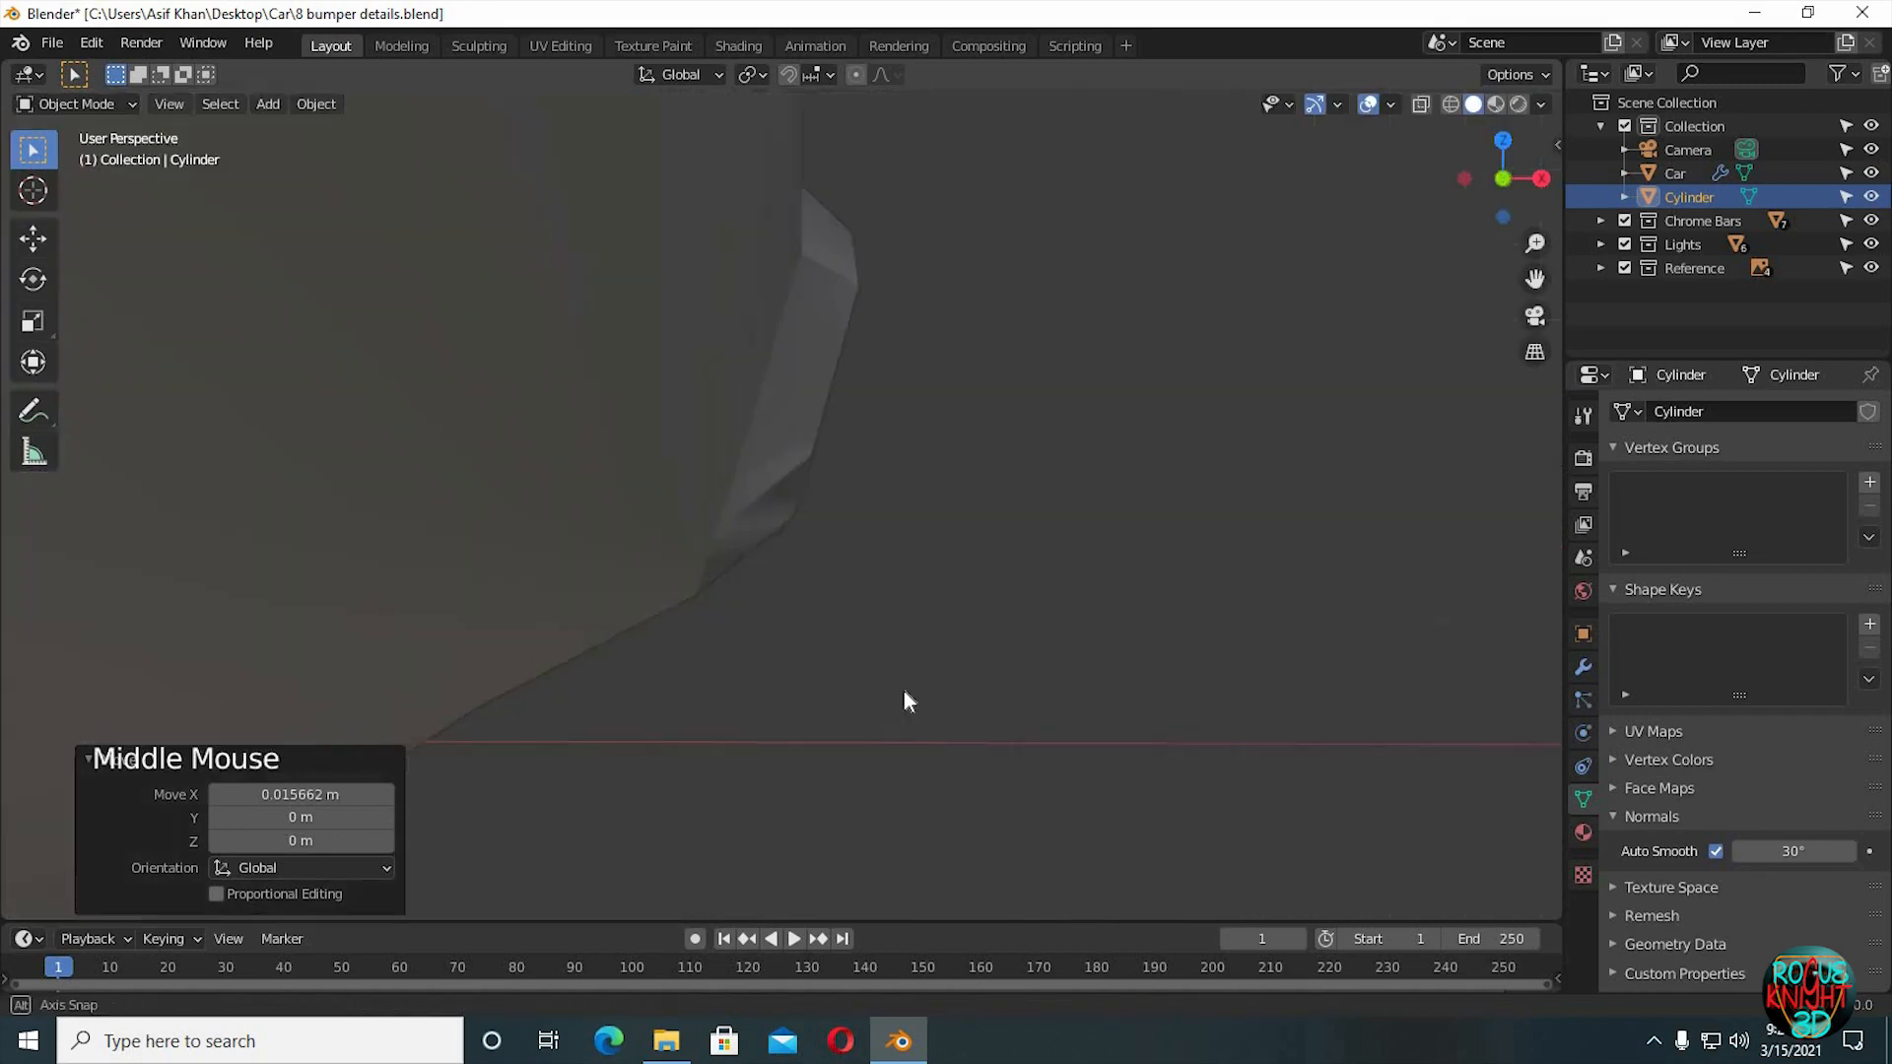
{"action": "scroll", "scroll_direction": "down", "scroll_amount": 3}
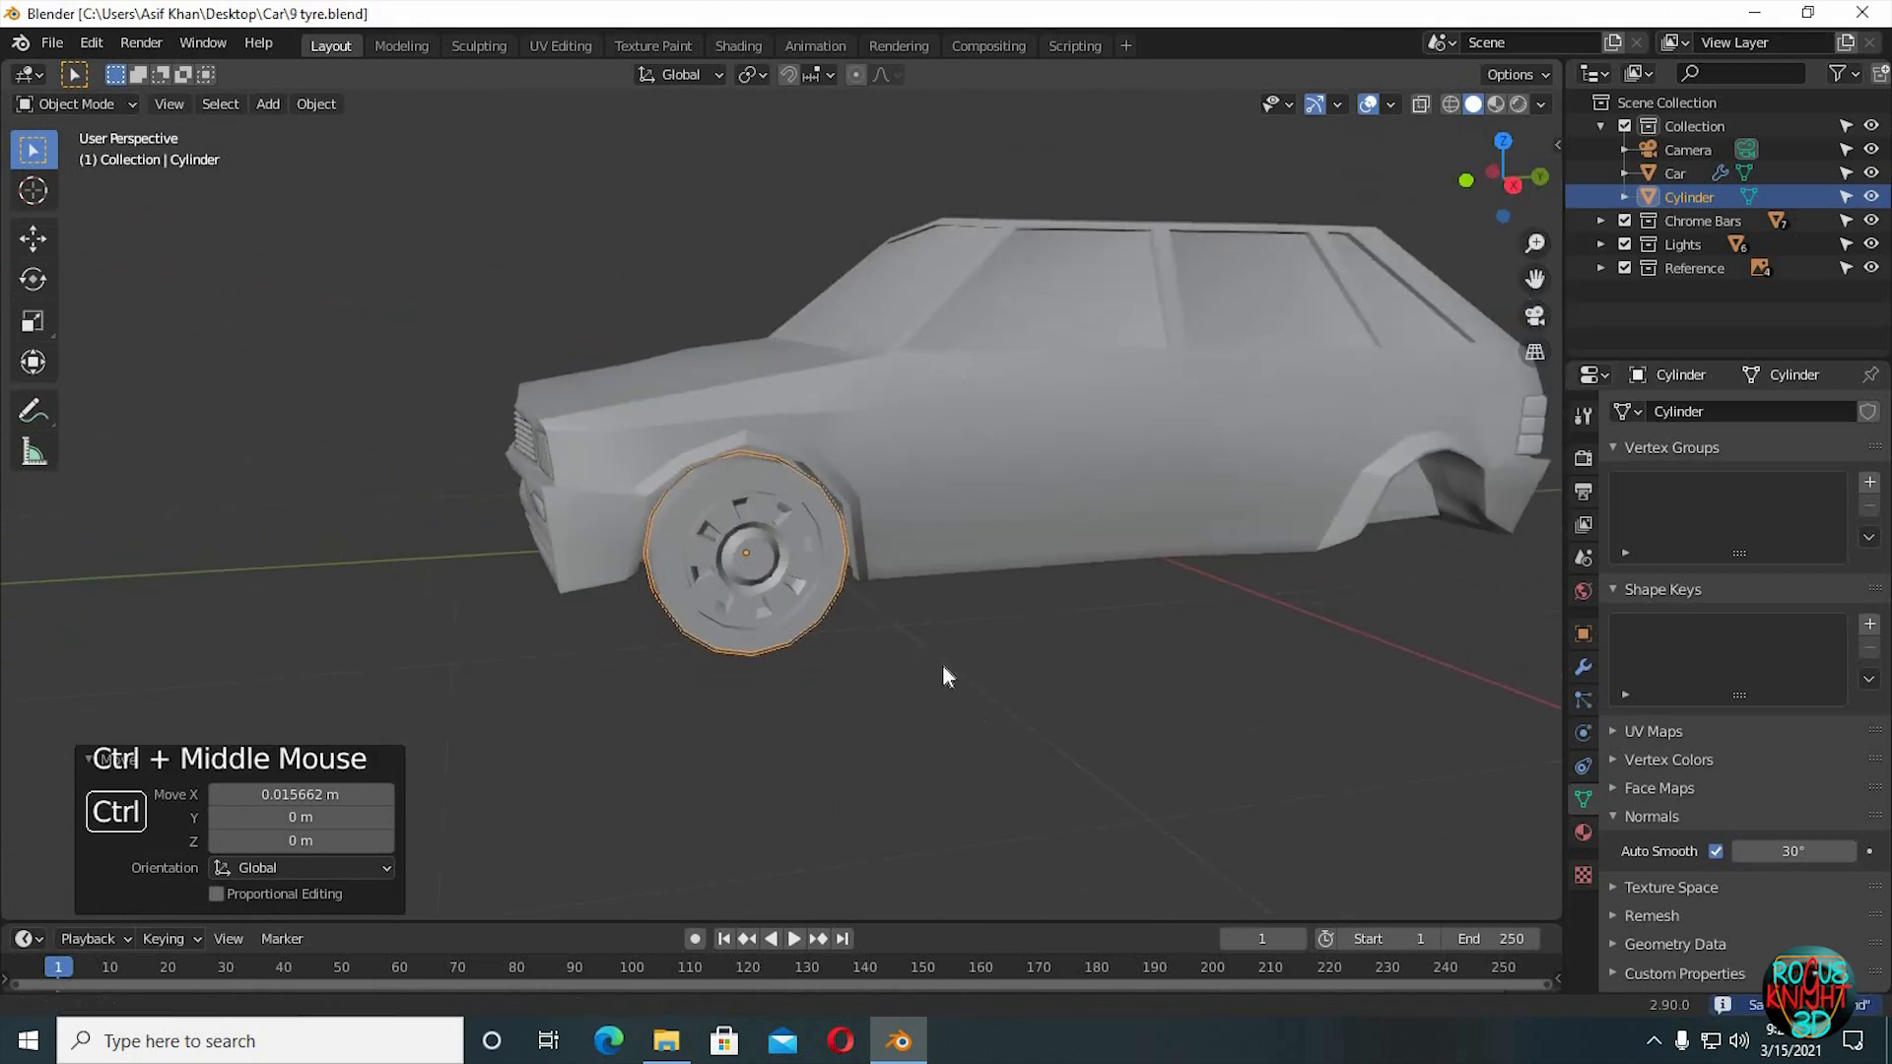
{"action": "left_click_drag", "start_coordinate": [947, 676], "coordinate": [1020, 730]}
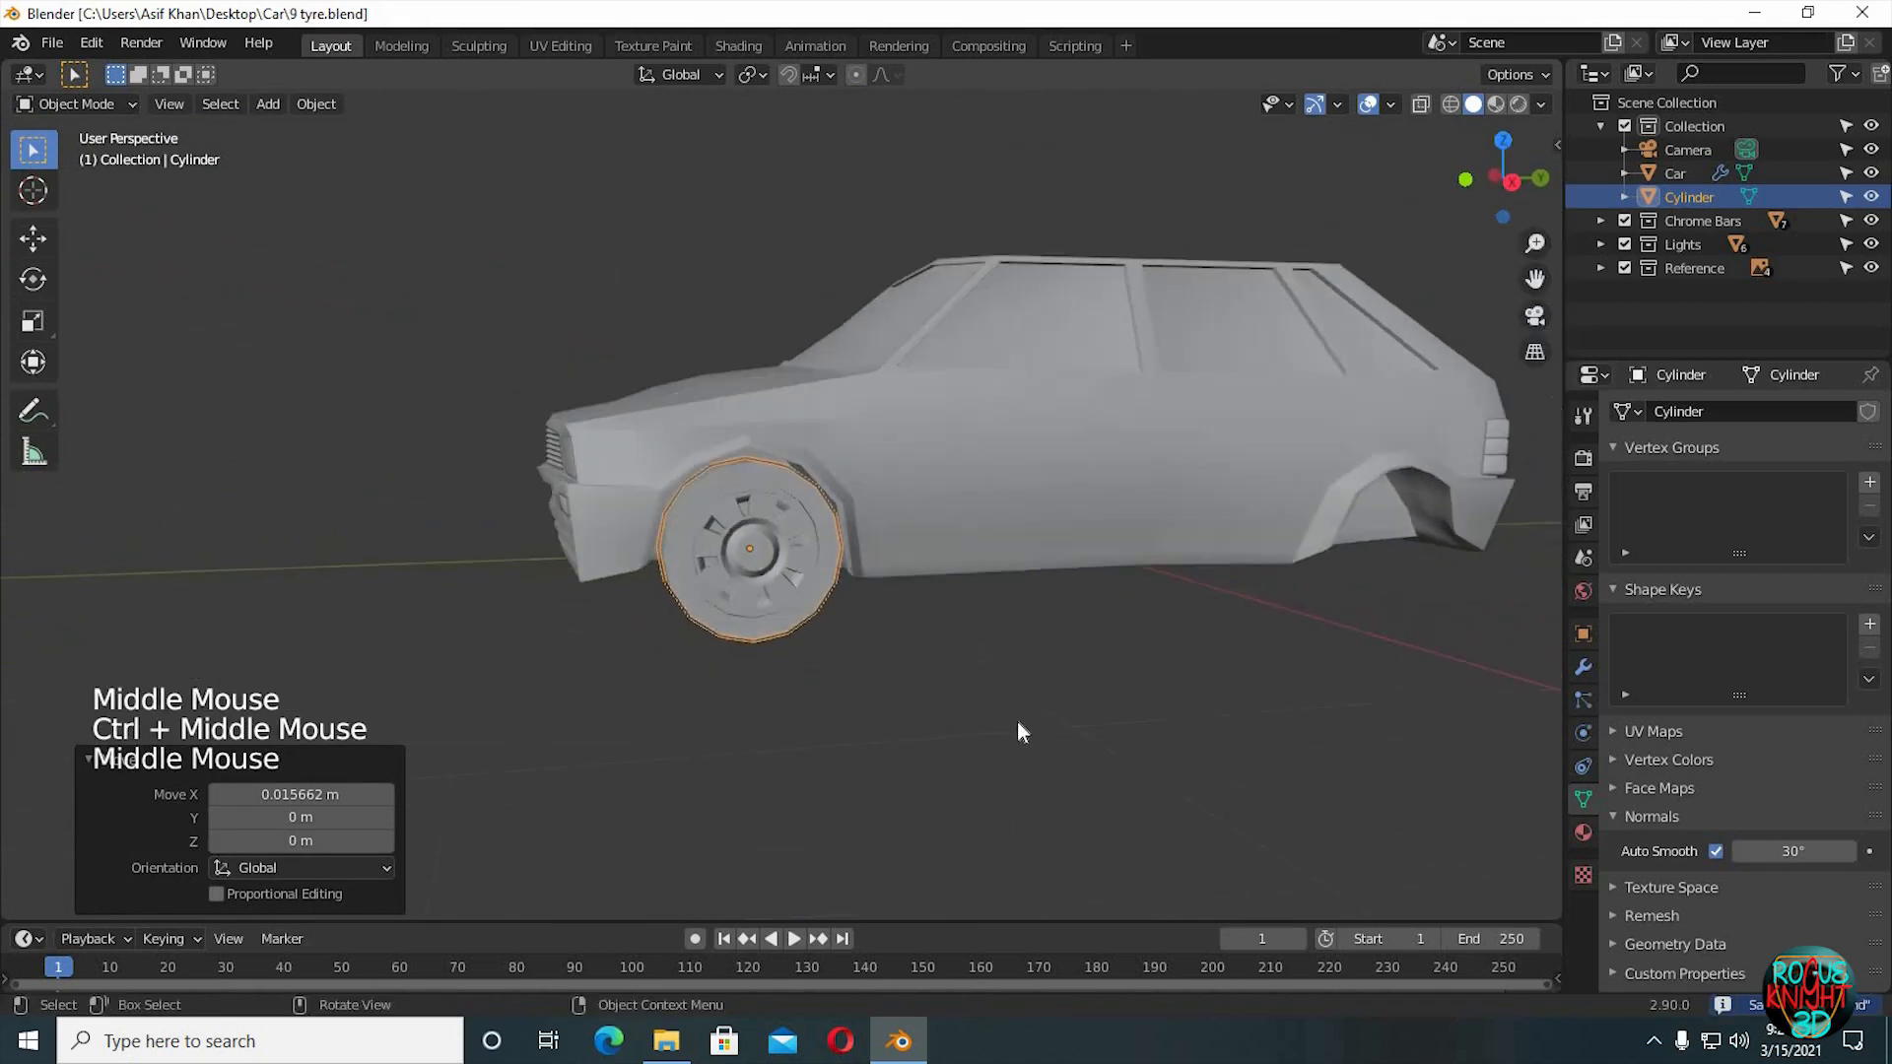
{"action": "key", "text": "s"}
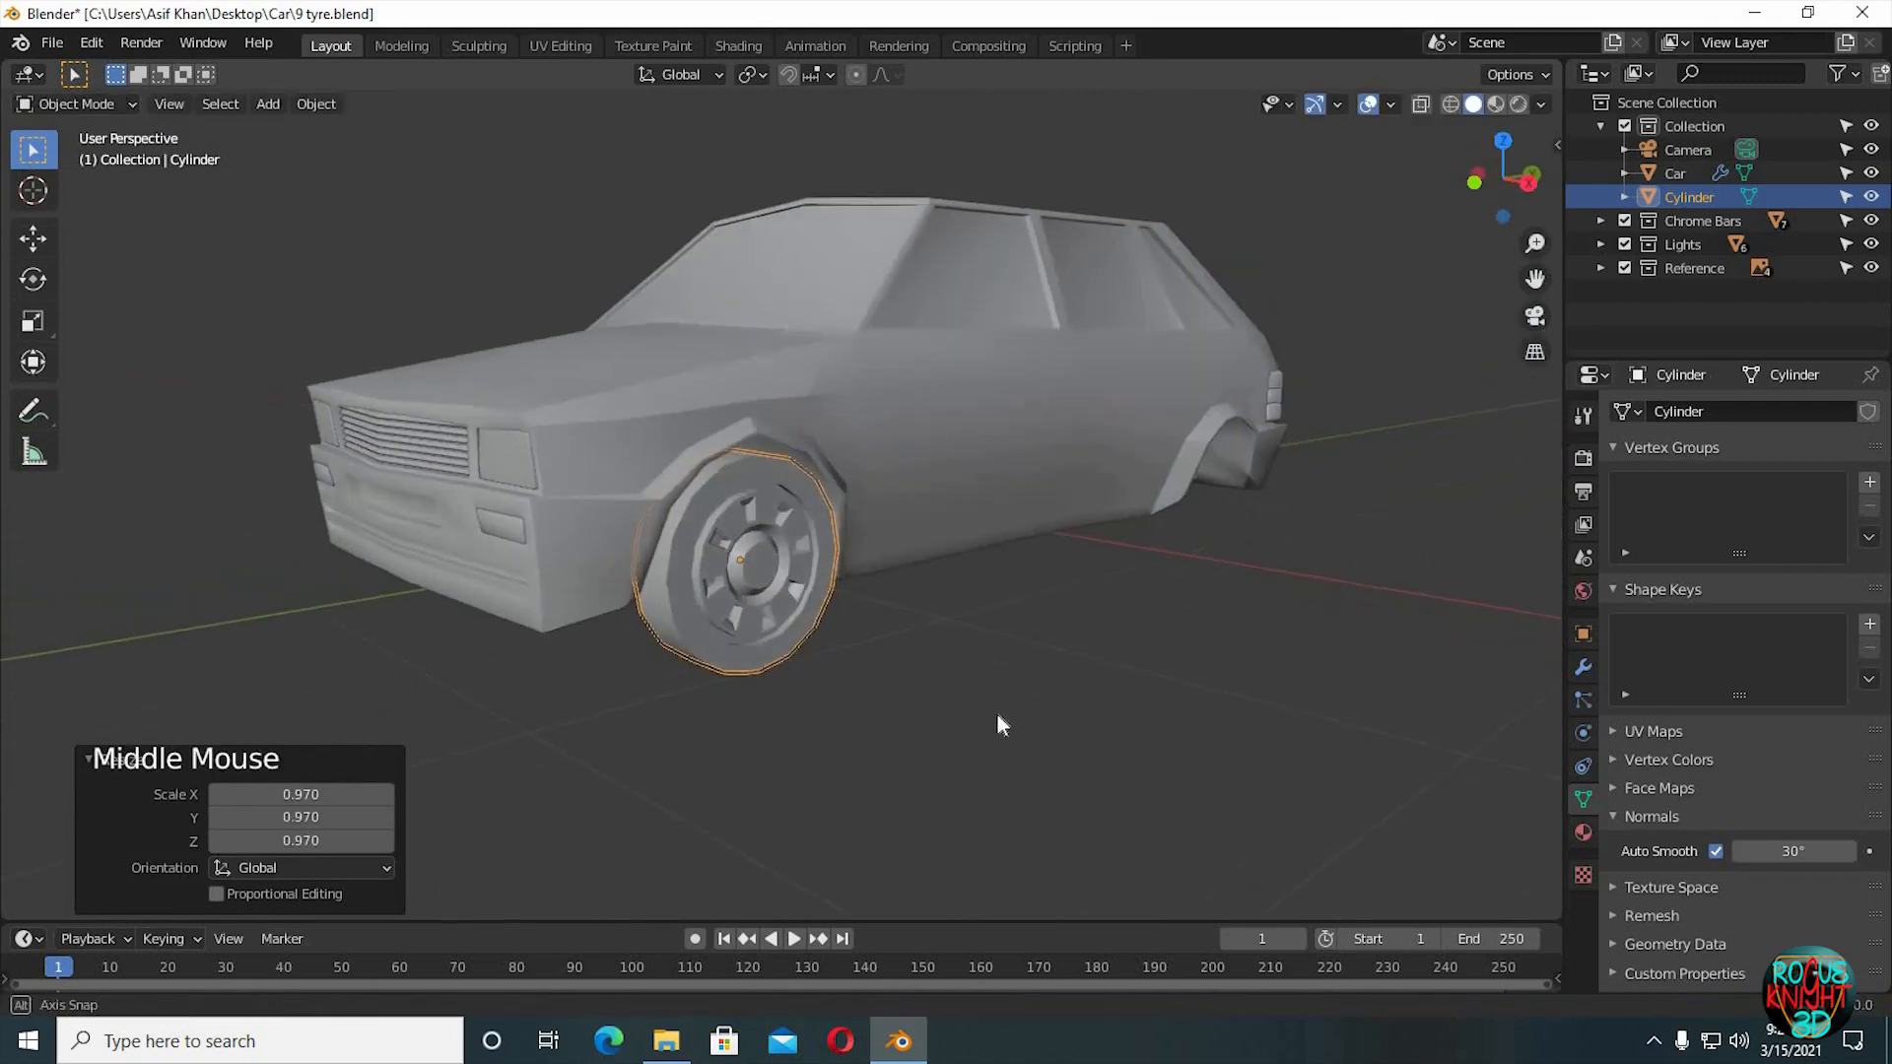
{"action": "left_click_drag", "start_coordinate": [1001, 726], "coordinate": [1053, 730]}
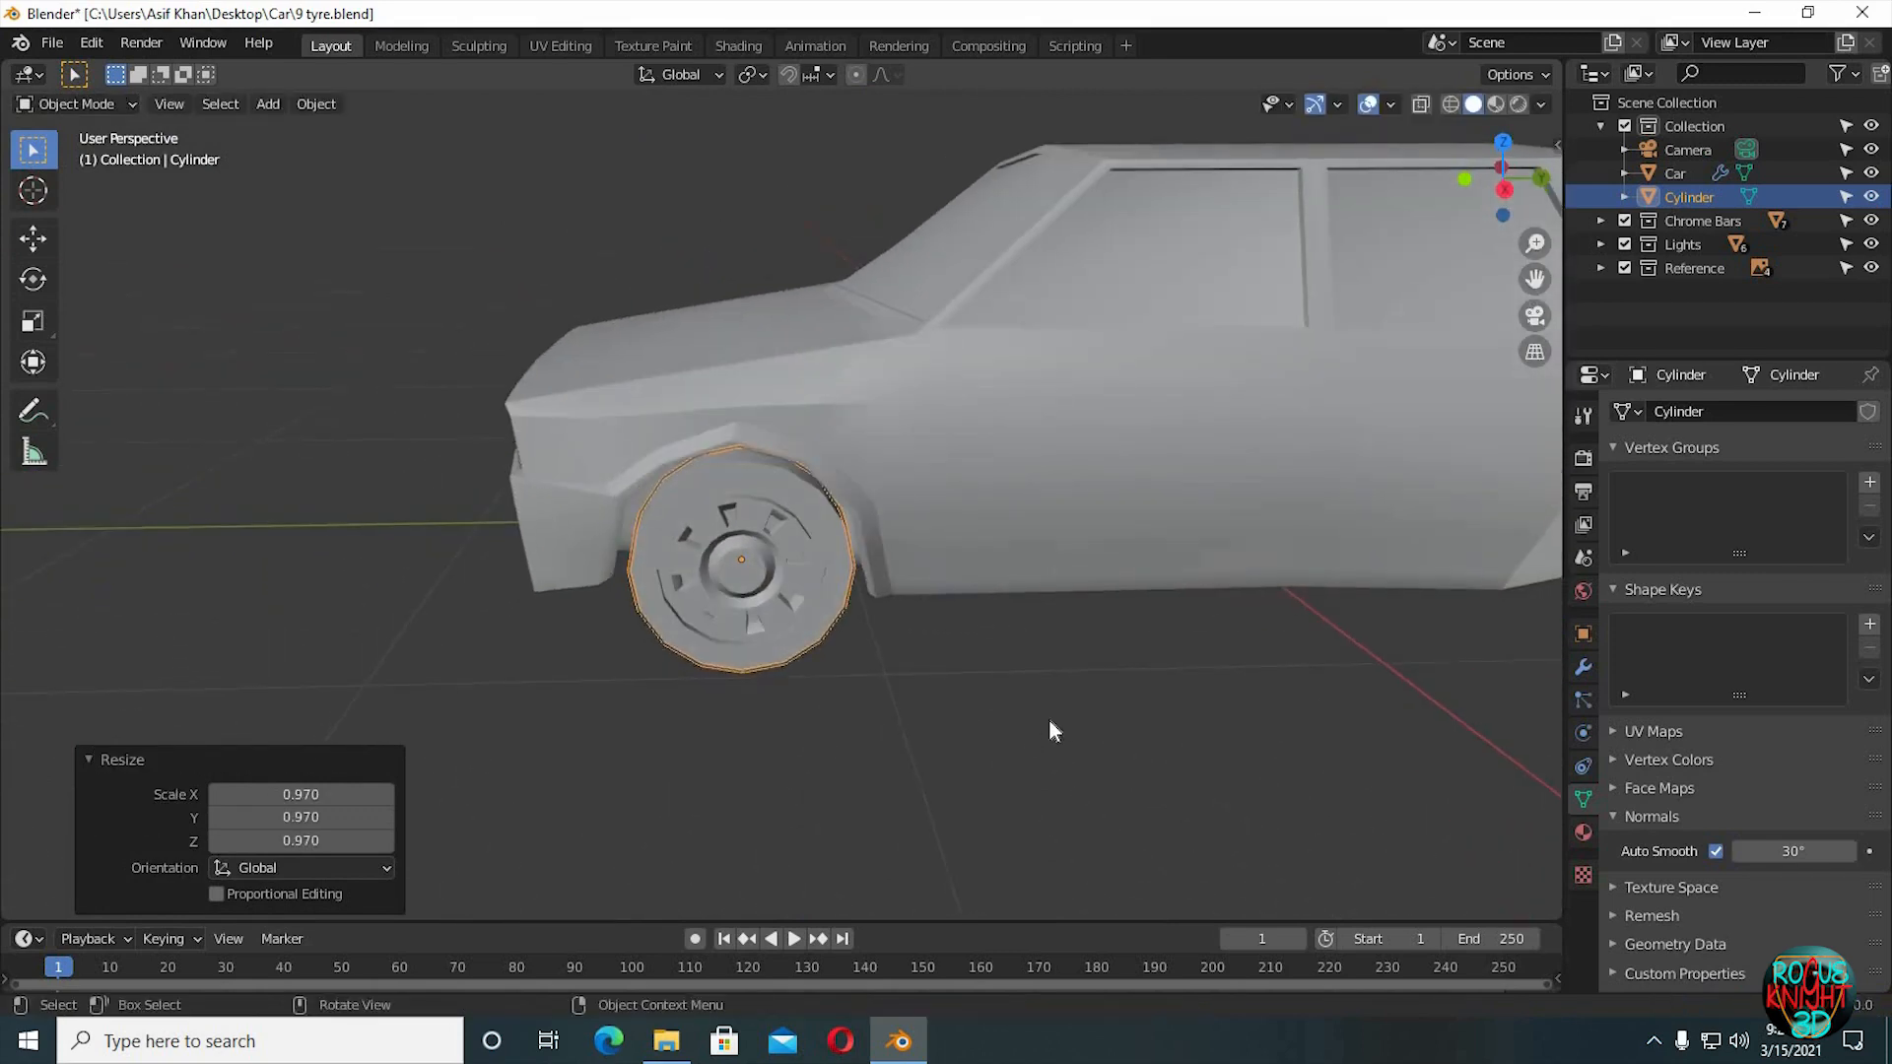
{"action": "left_click_drag", "start_coordinate": [1050, 731], "coordinate": [1110, 760]}
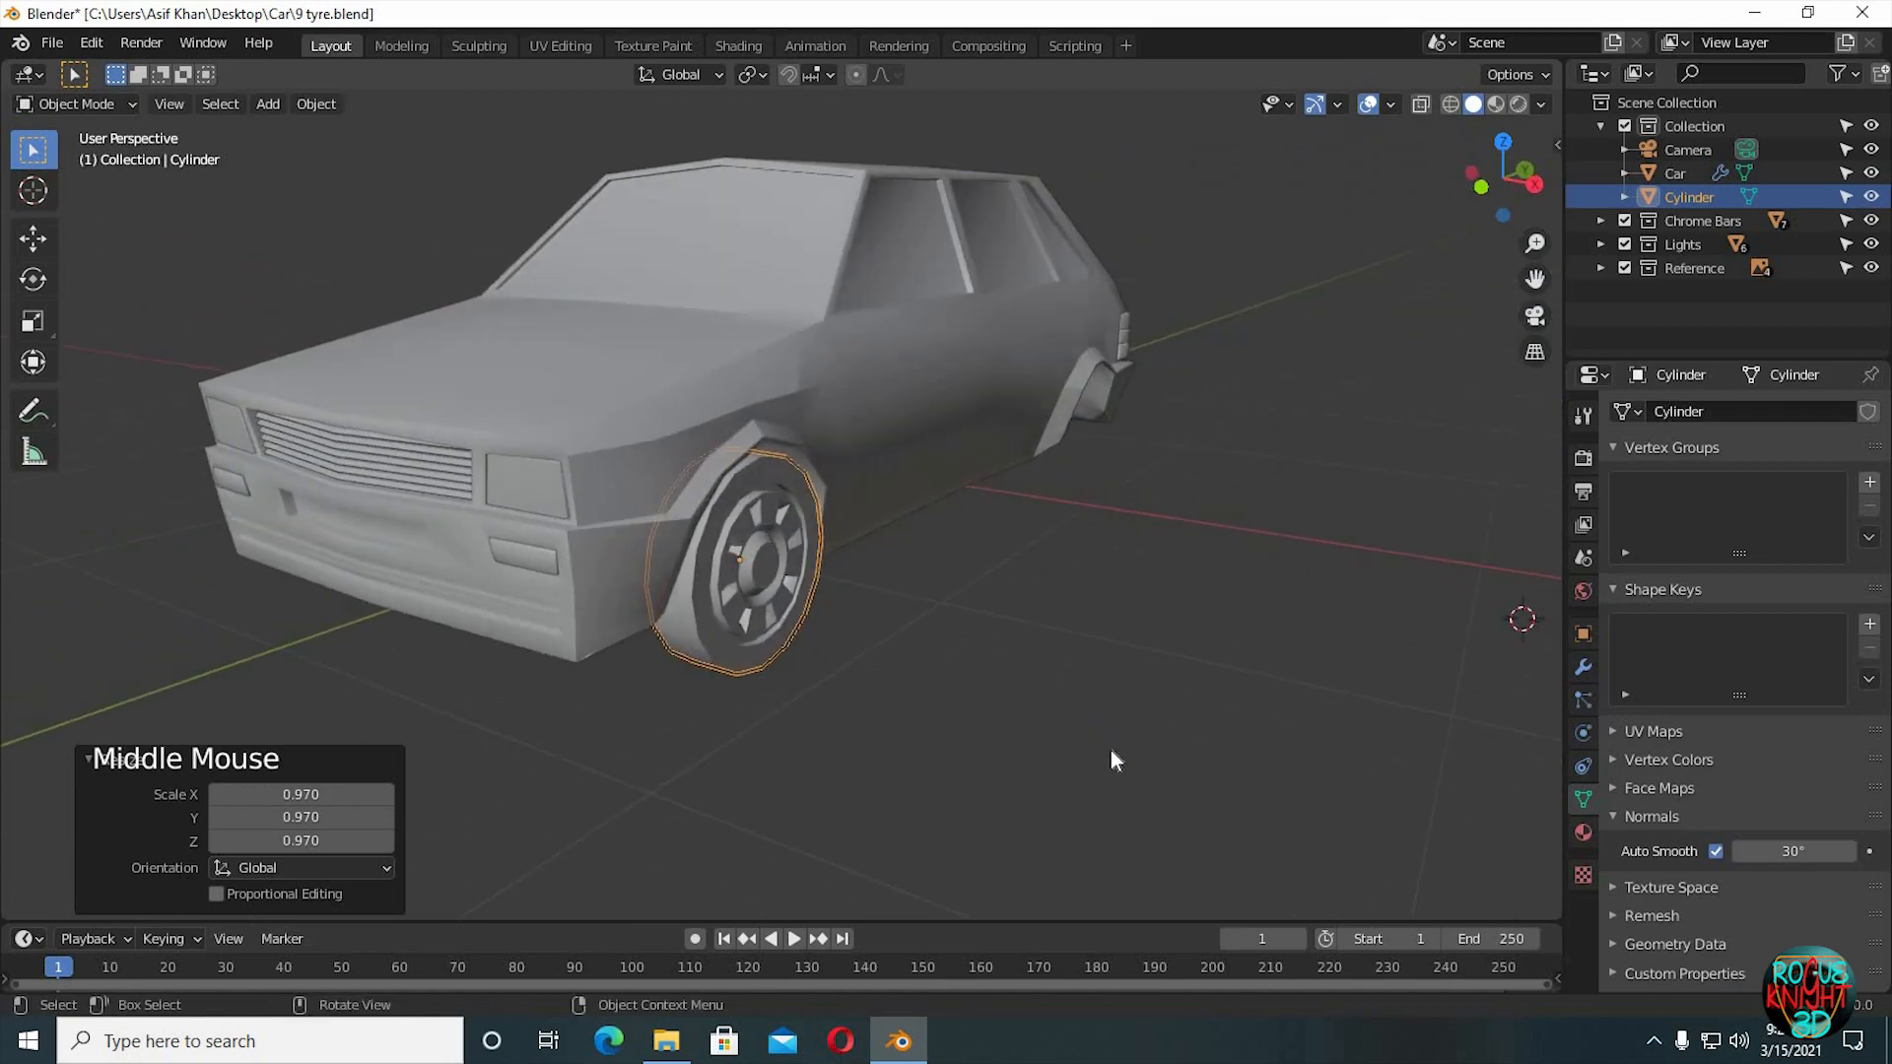
Linked-duplicate the rim to the opposite front side, then select both front rims.
{"action": "key", "text": "alt+d"}
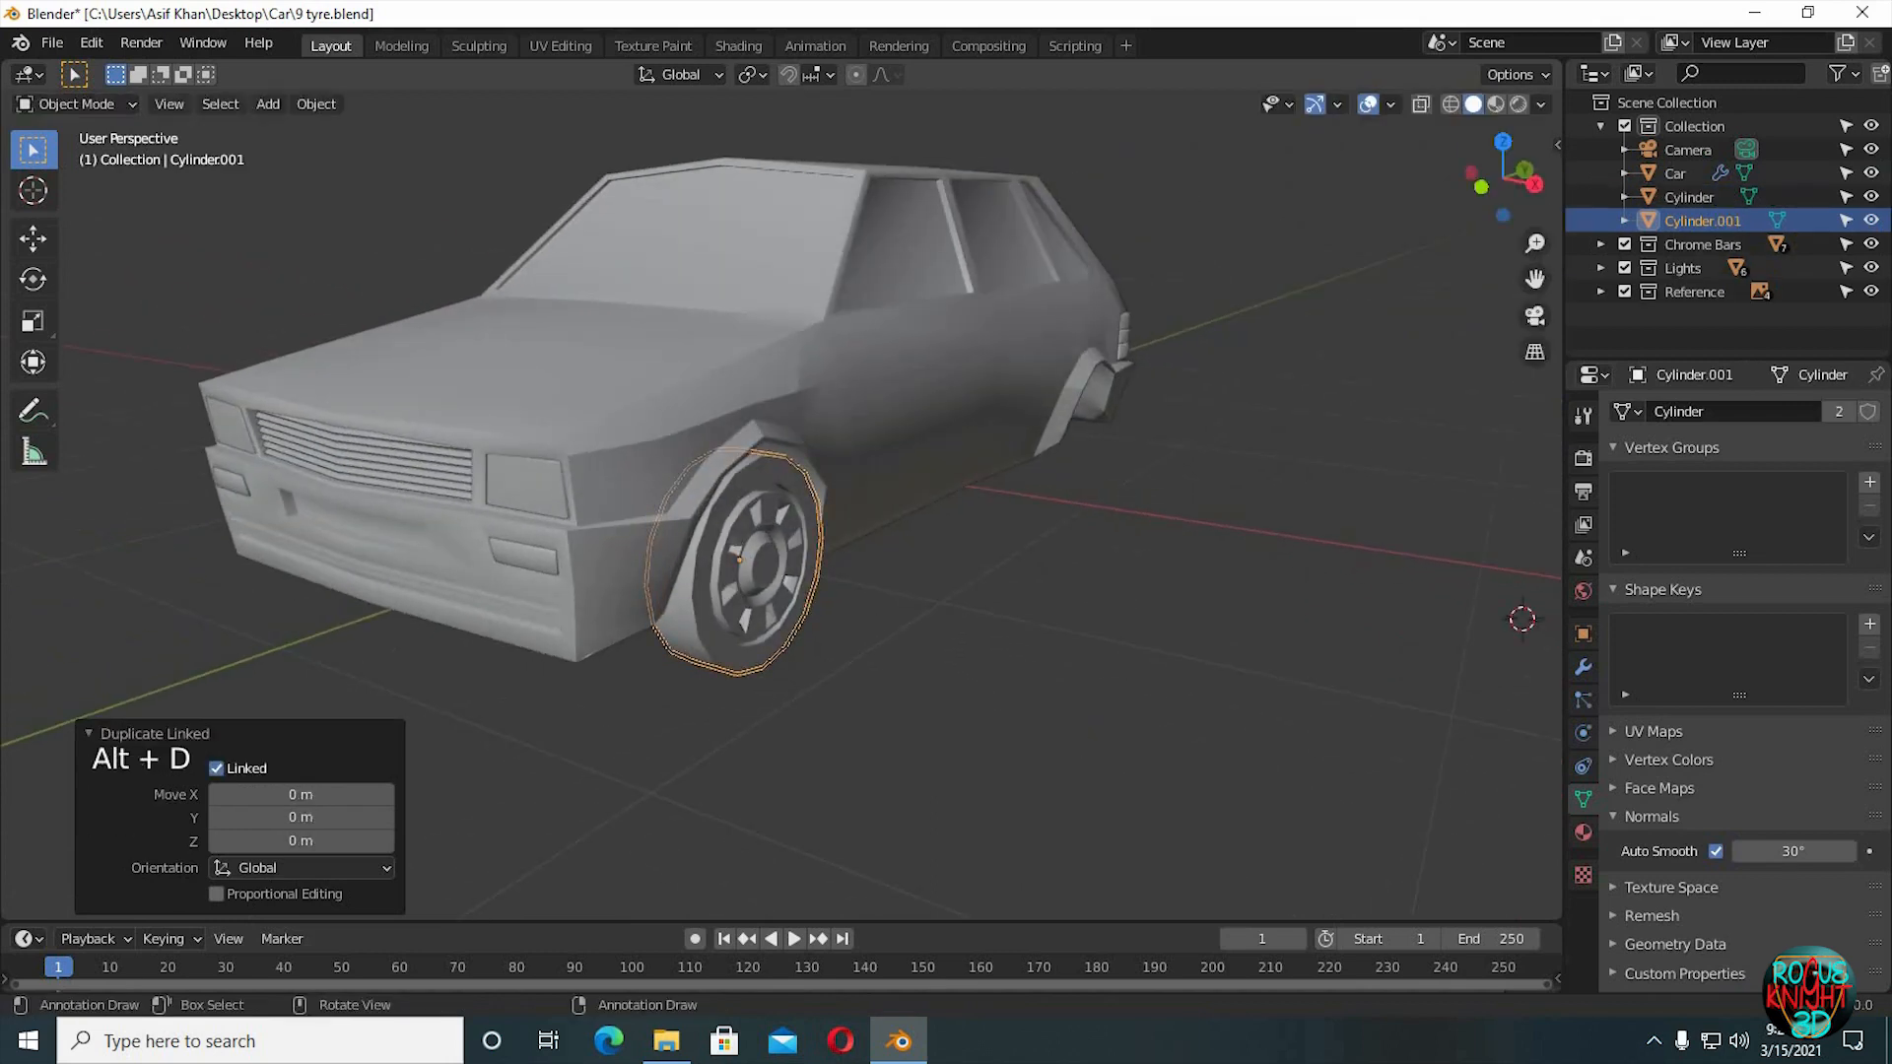
{"action": "key", "text": "s"}
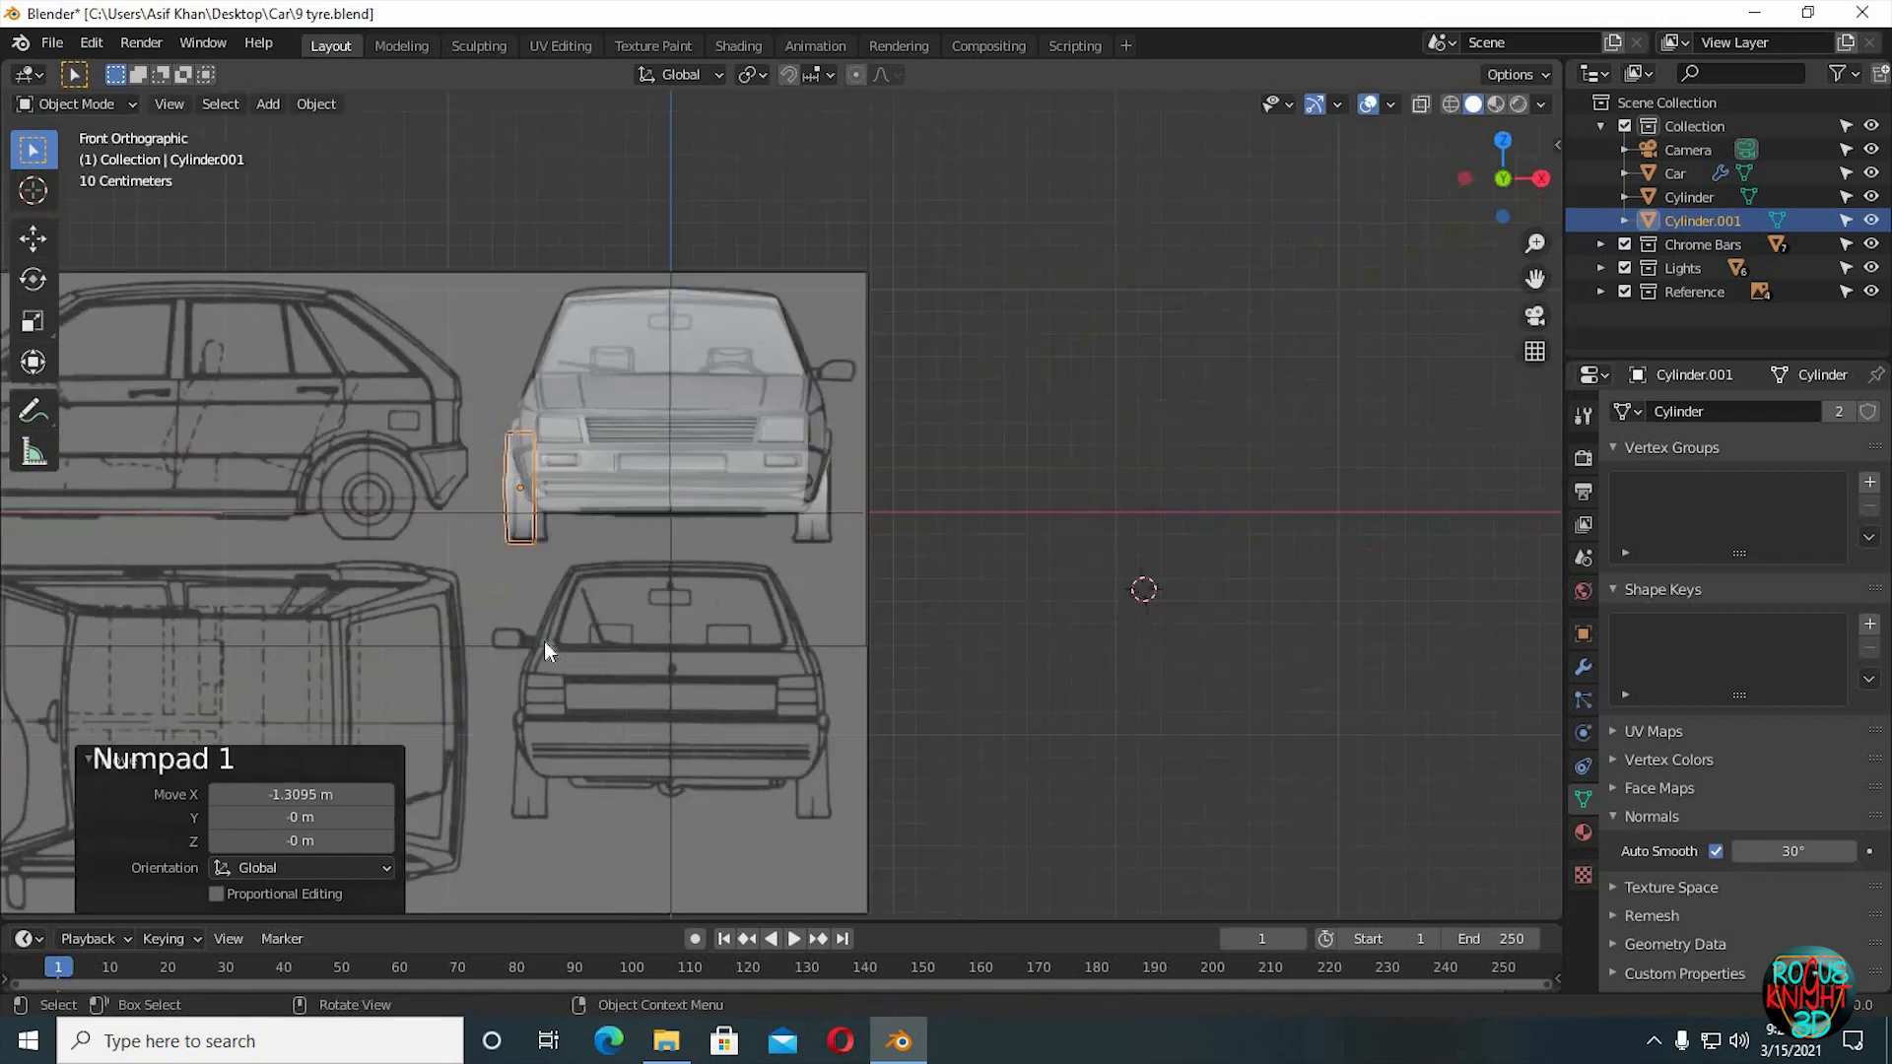
{"action": "scroll", "scroll_direction": "up", "scroll_amount": 3}
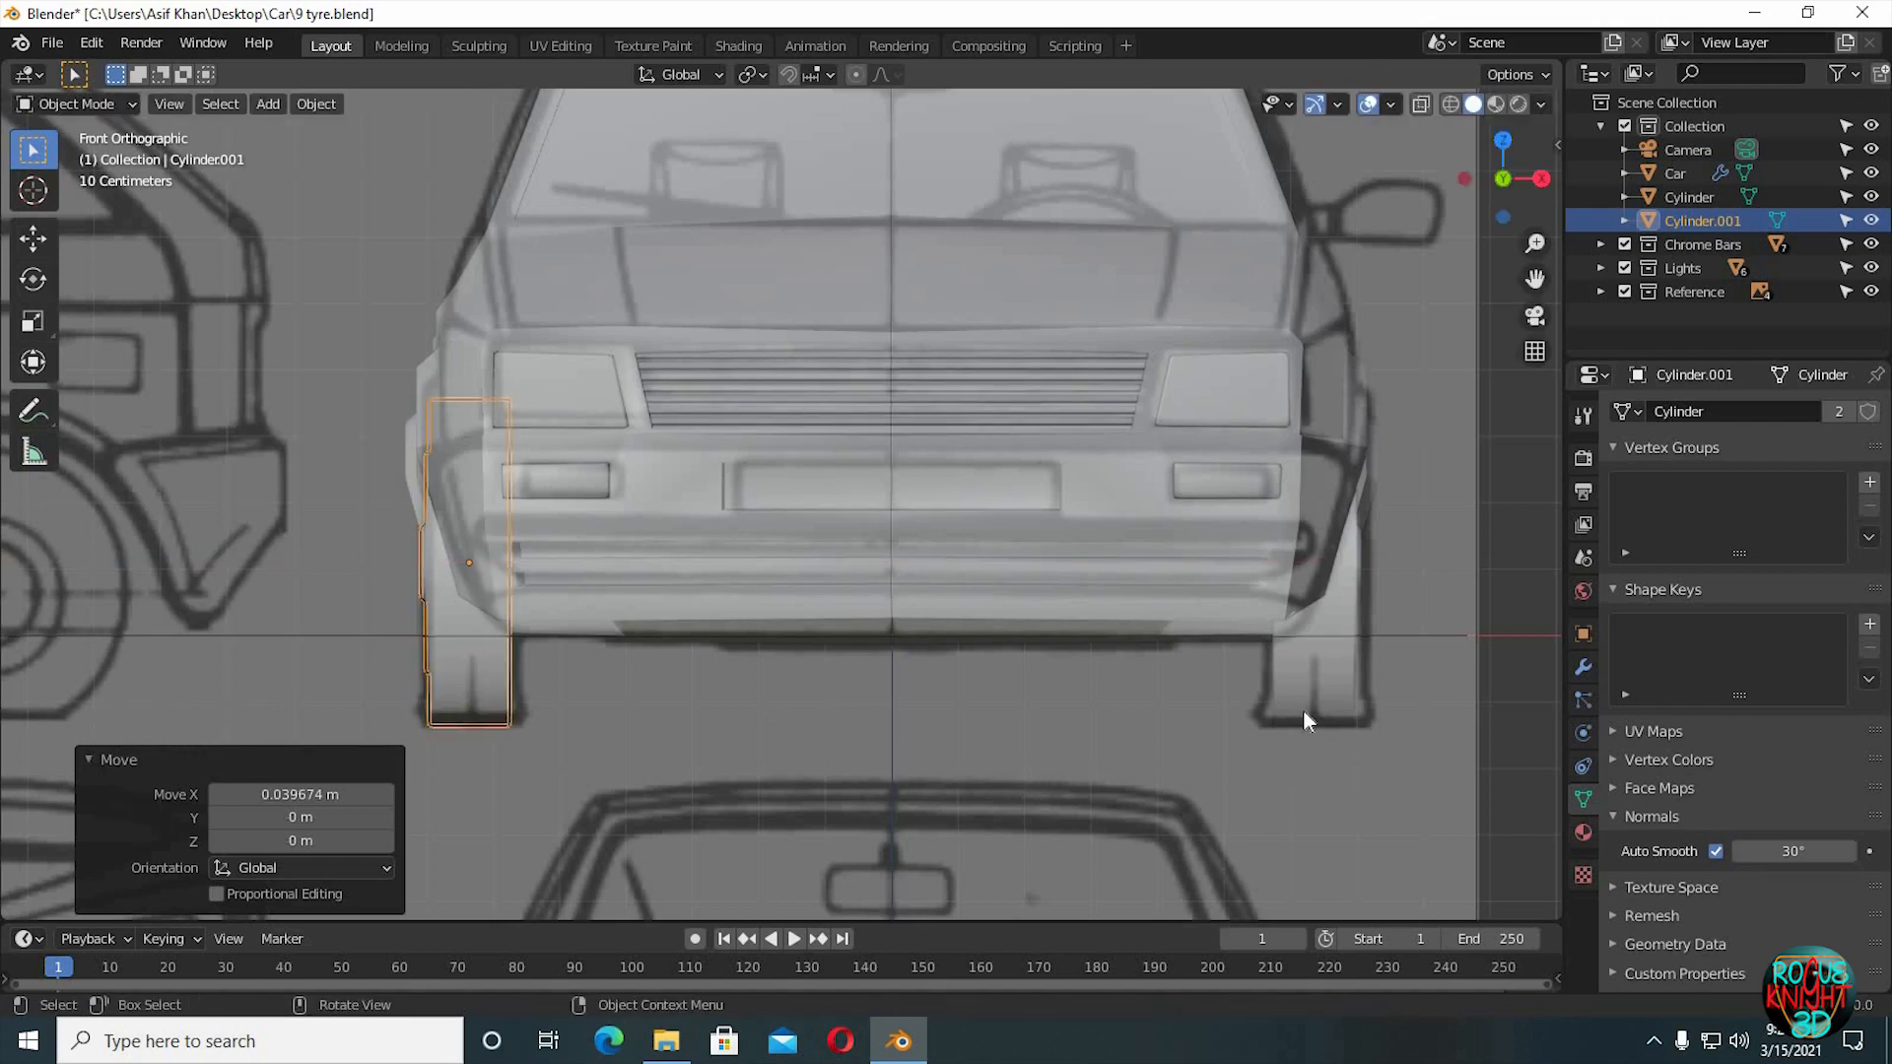
{"action": "left_click", "coordinate": [1311, 561]}
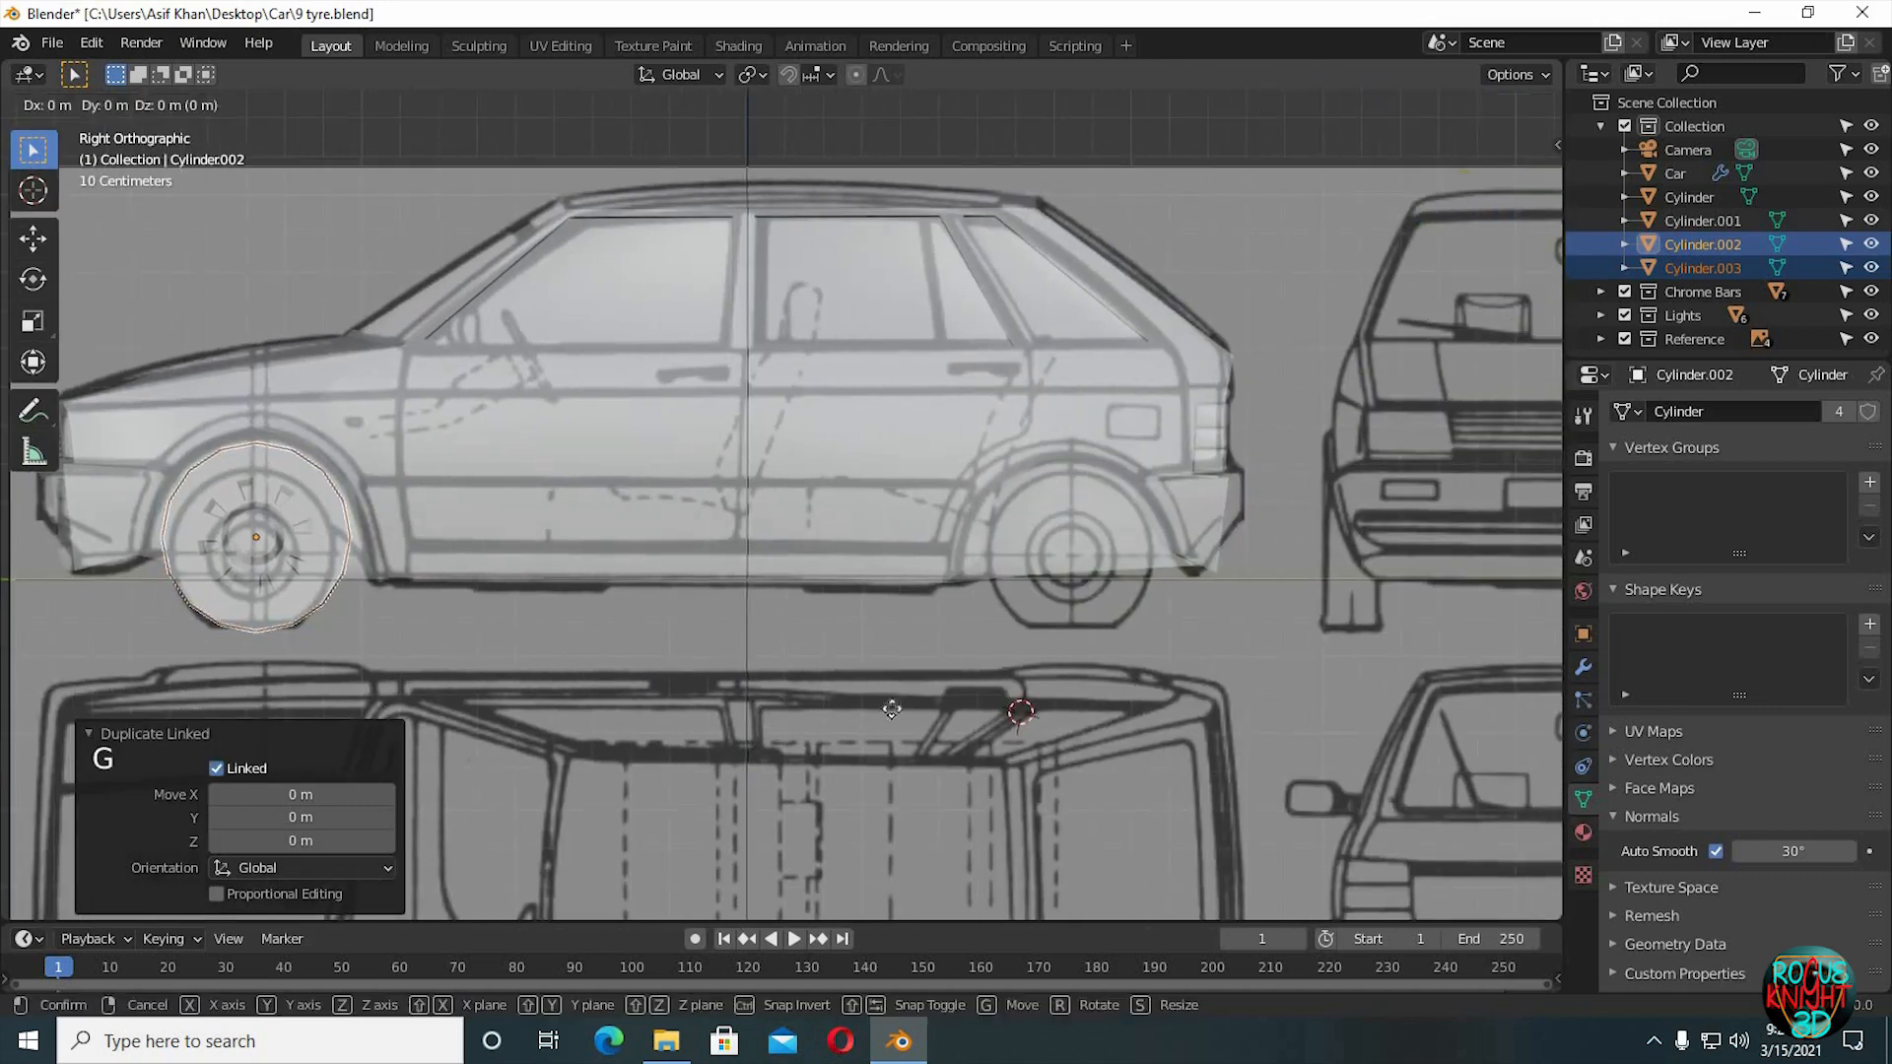
Slide the duplicated rims back to the rear wheel arches and inspect them closely.
{"action": "left_click_drag", "start_coordinate": [253, 537], "coordinate": [1049, 537]}
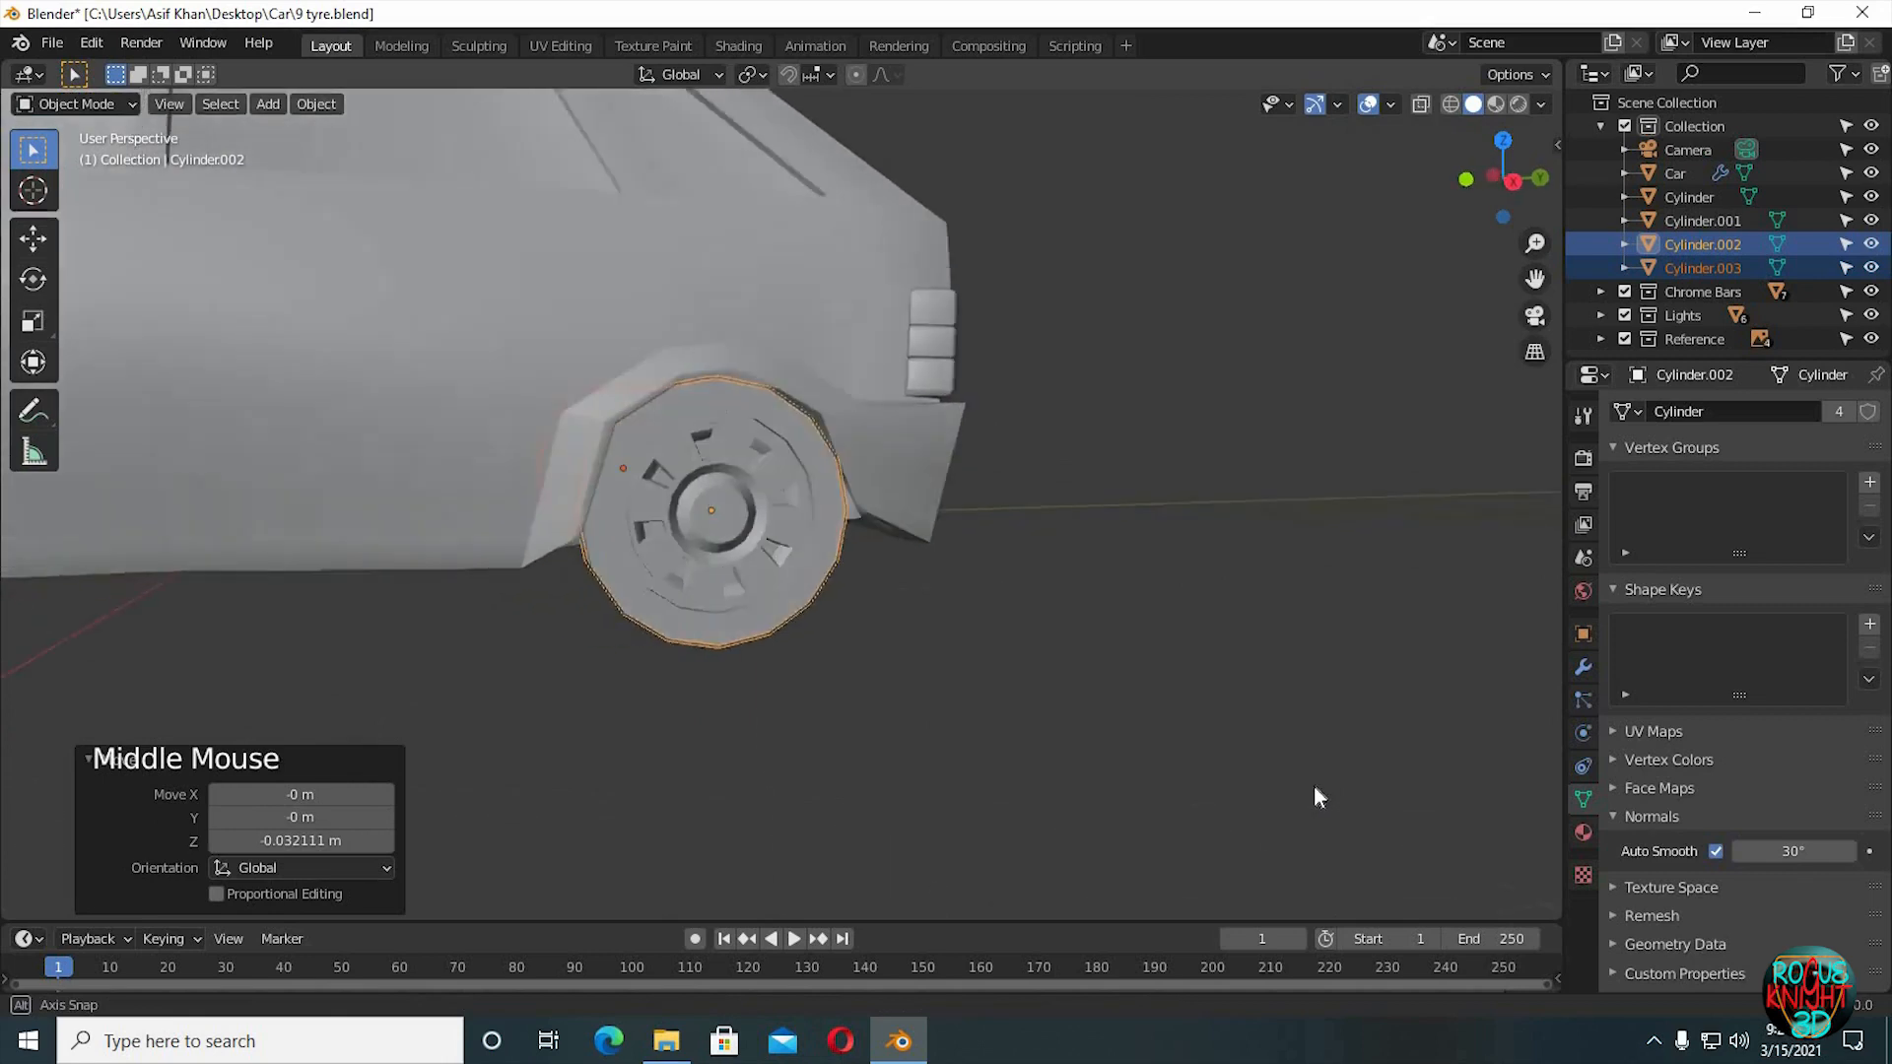
{"action": "left_click_drag", "start_coordinate": [1318, 796], "coordinate": [1152, 699]}
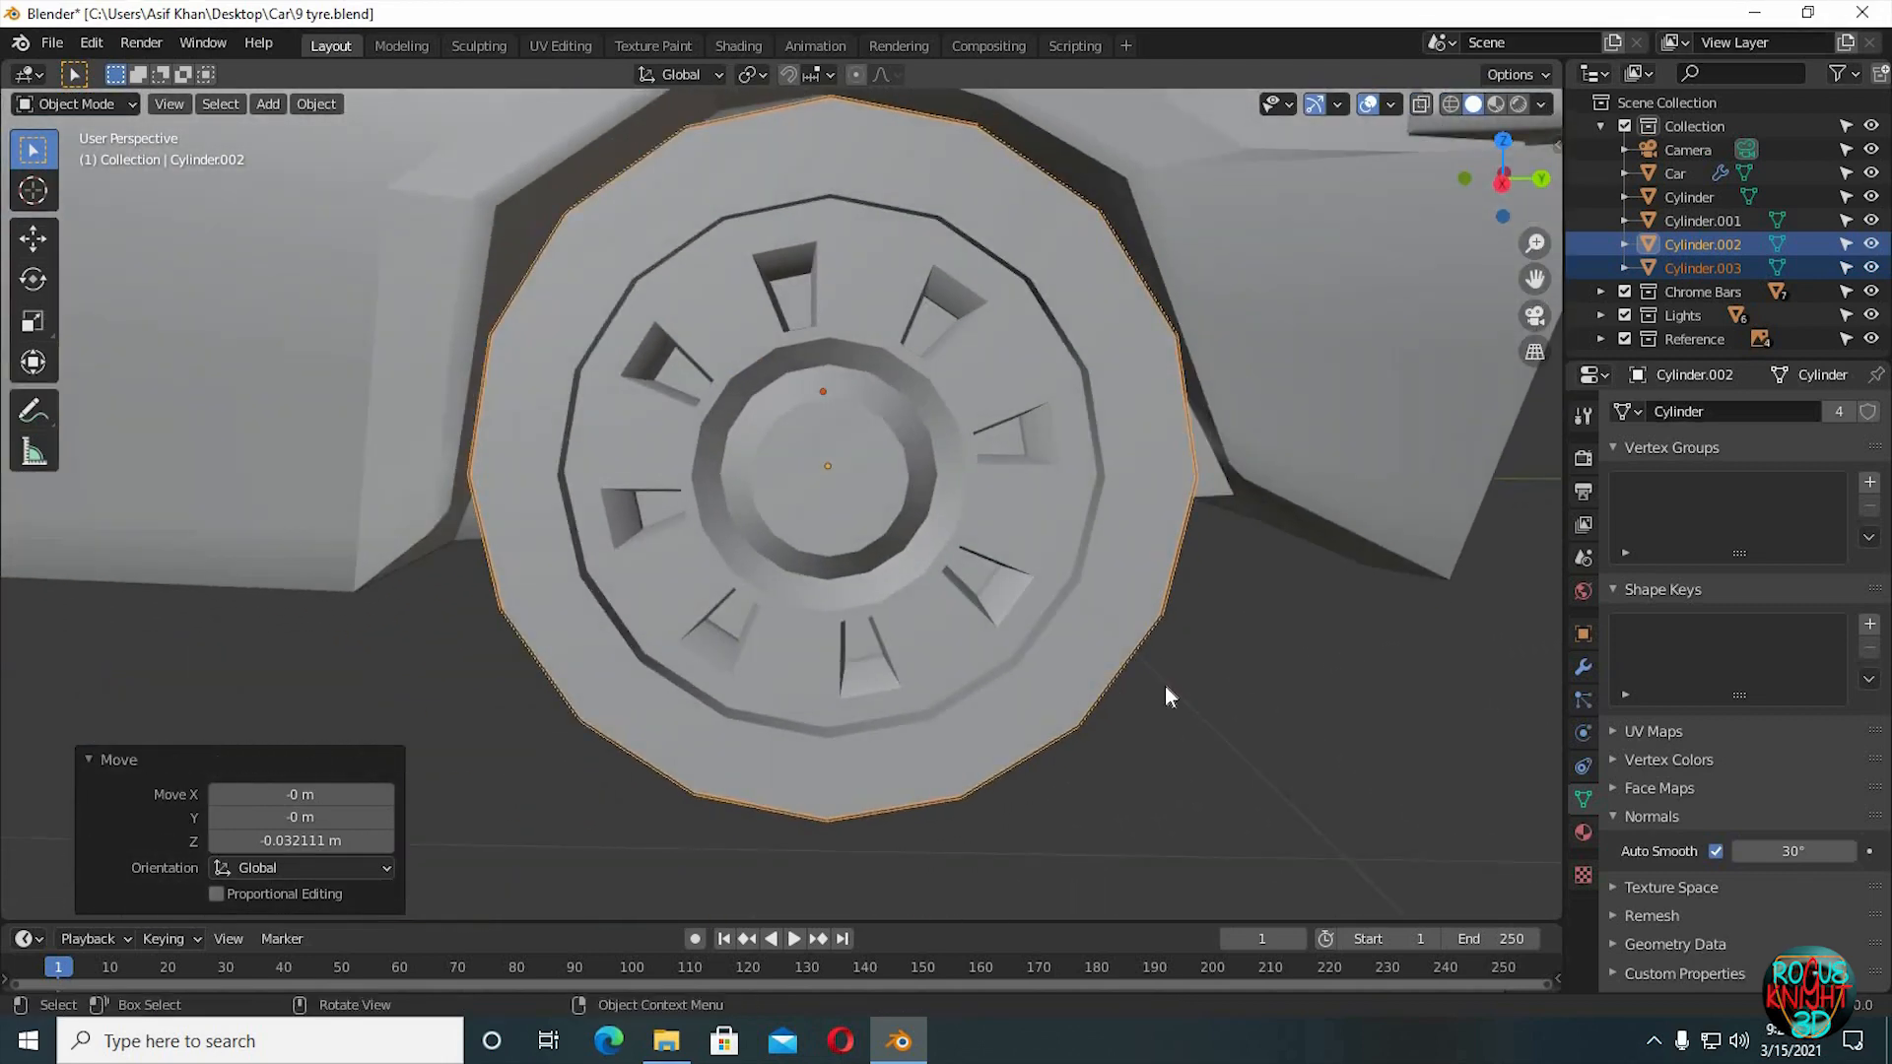
{"action": "scroll", "scroll_direction": "down", "scroll_amount": 3}
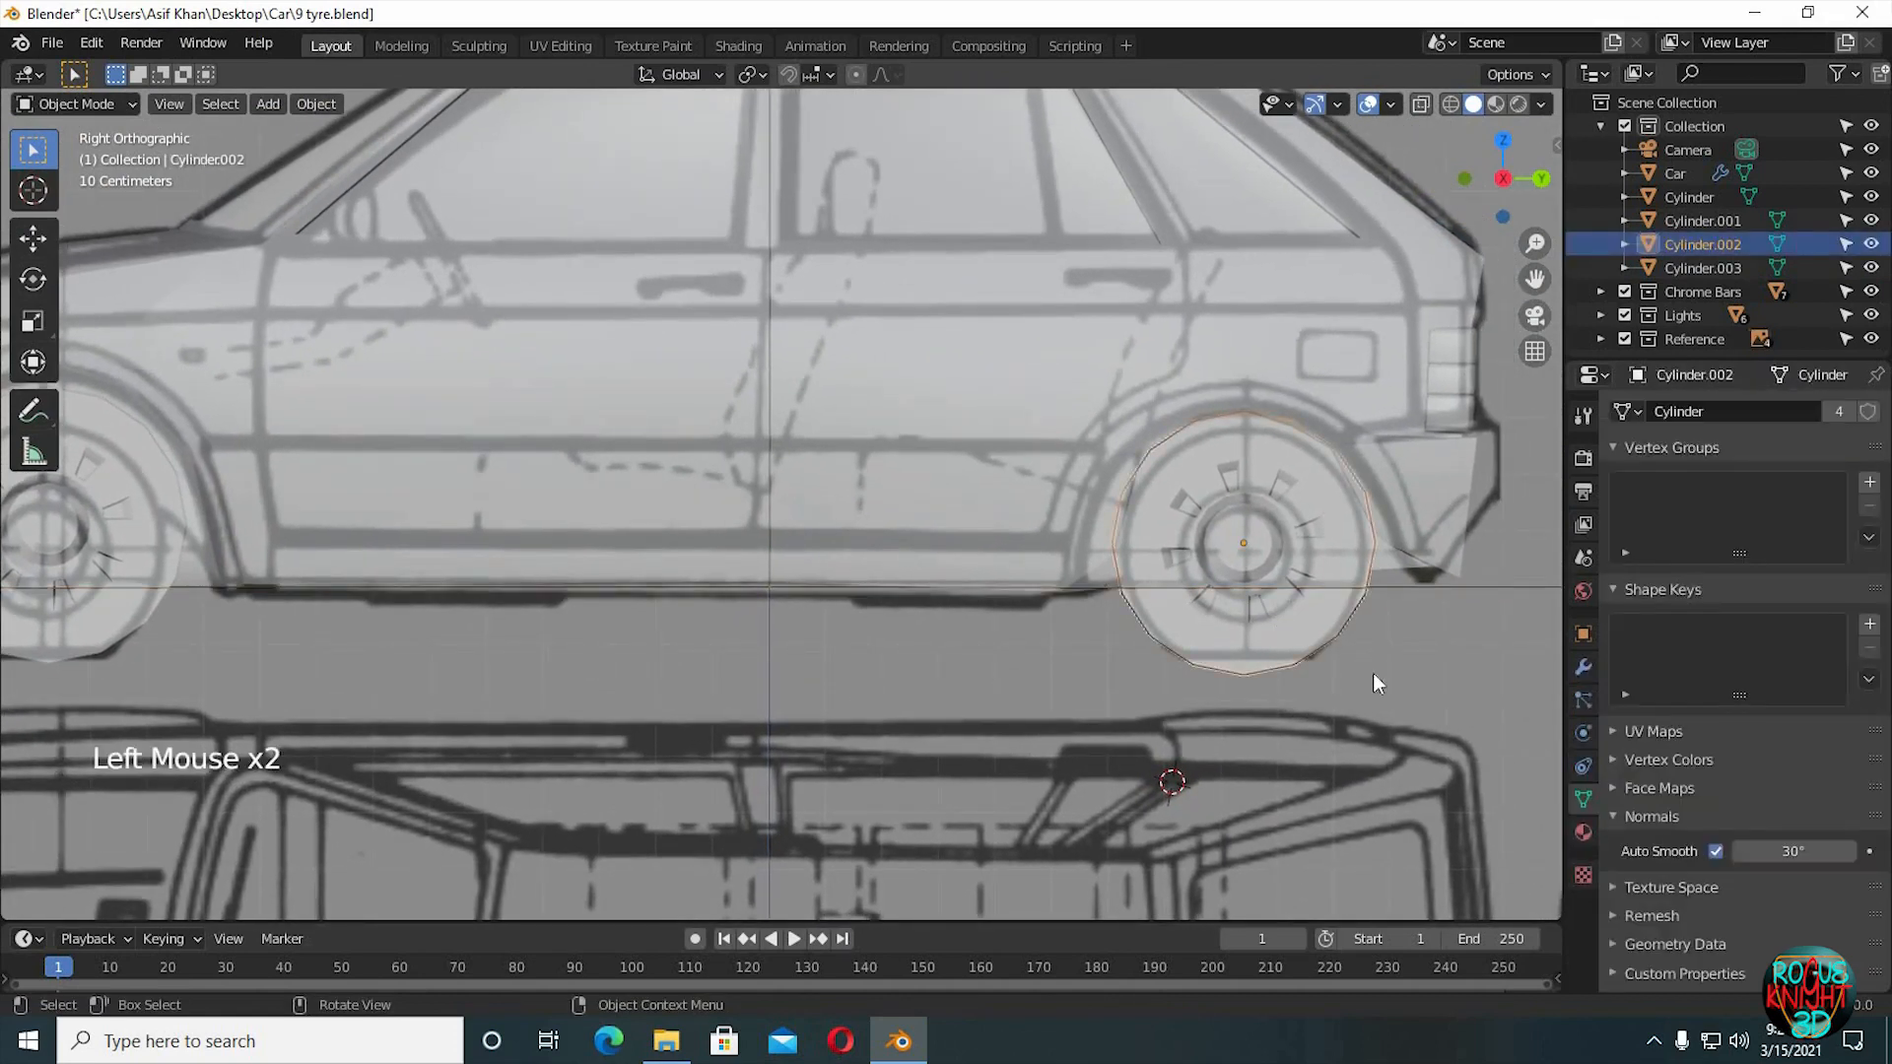
Scale rear rim Cylinder.002 down to about 0.966, then briefly toggle Edit Mode on the car body.
{"action": "key", "text": "s"}
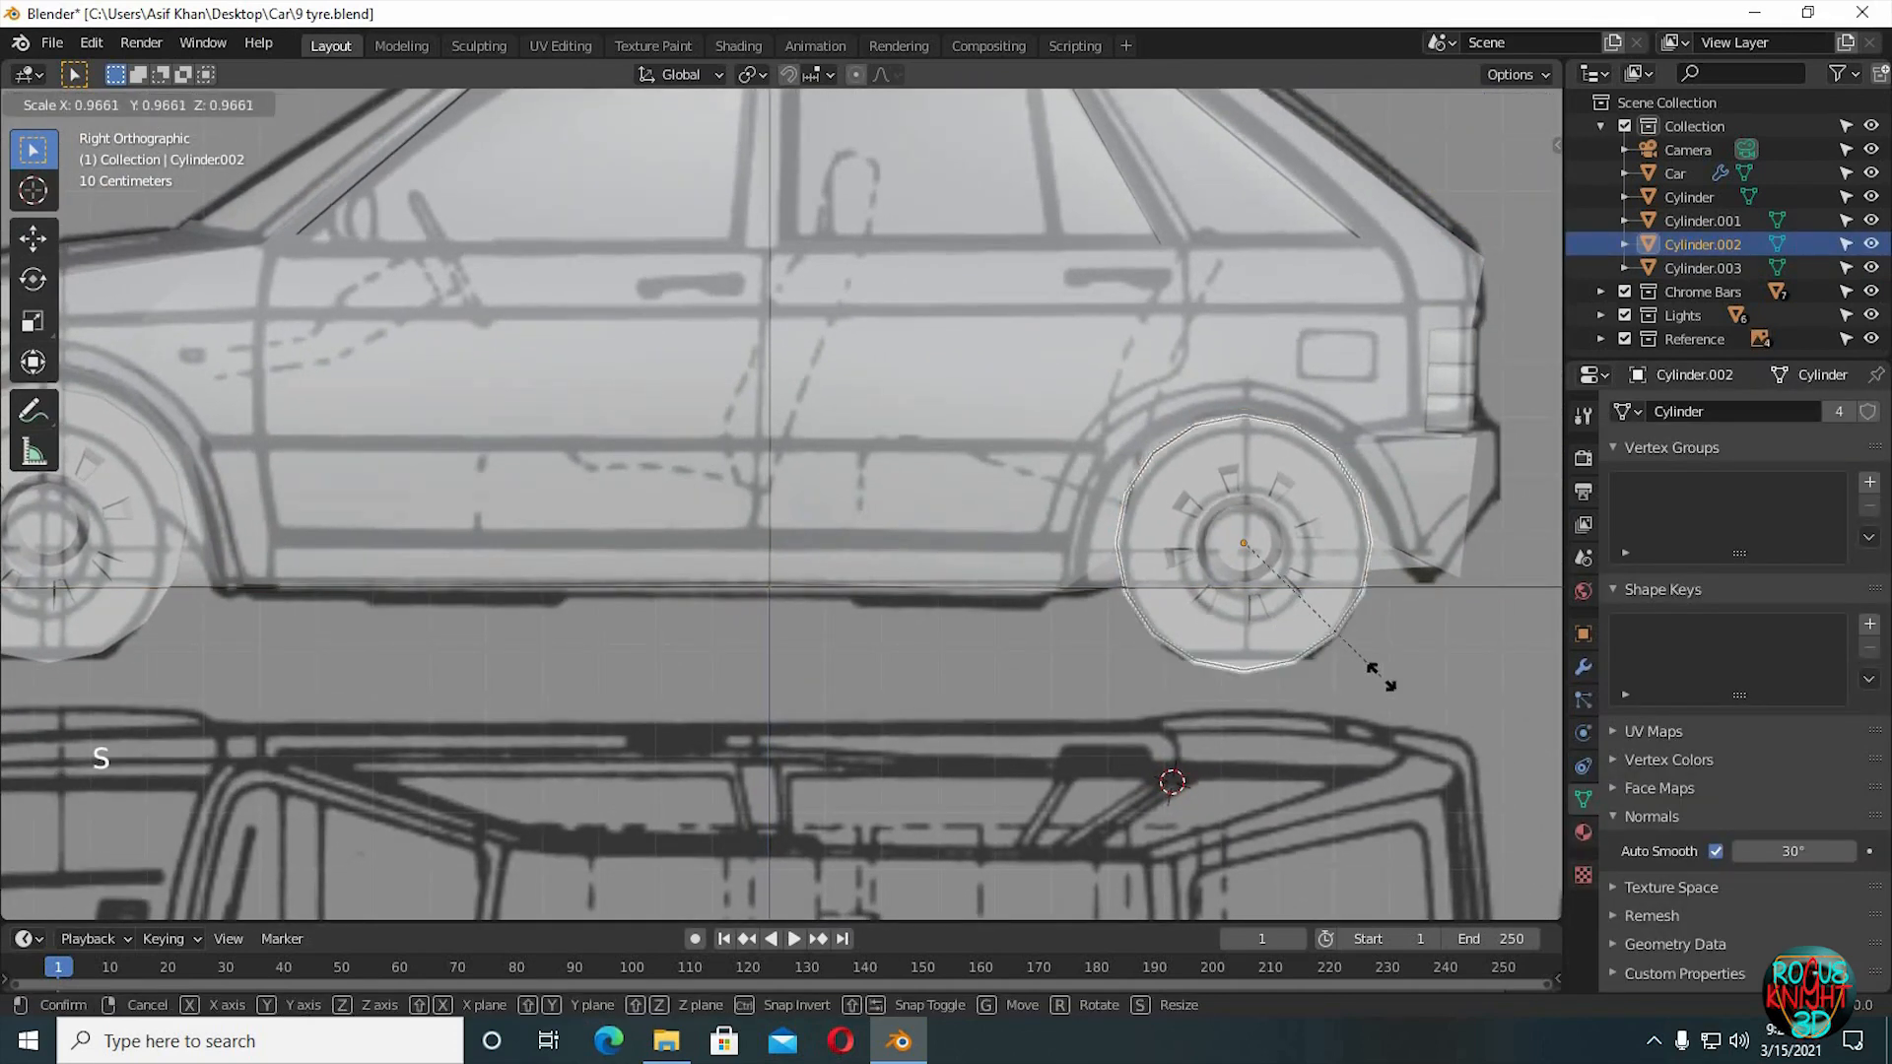
{"action": "left_click", "coordinate": [1367, 692]}
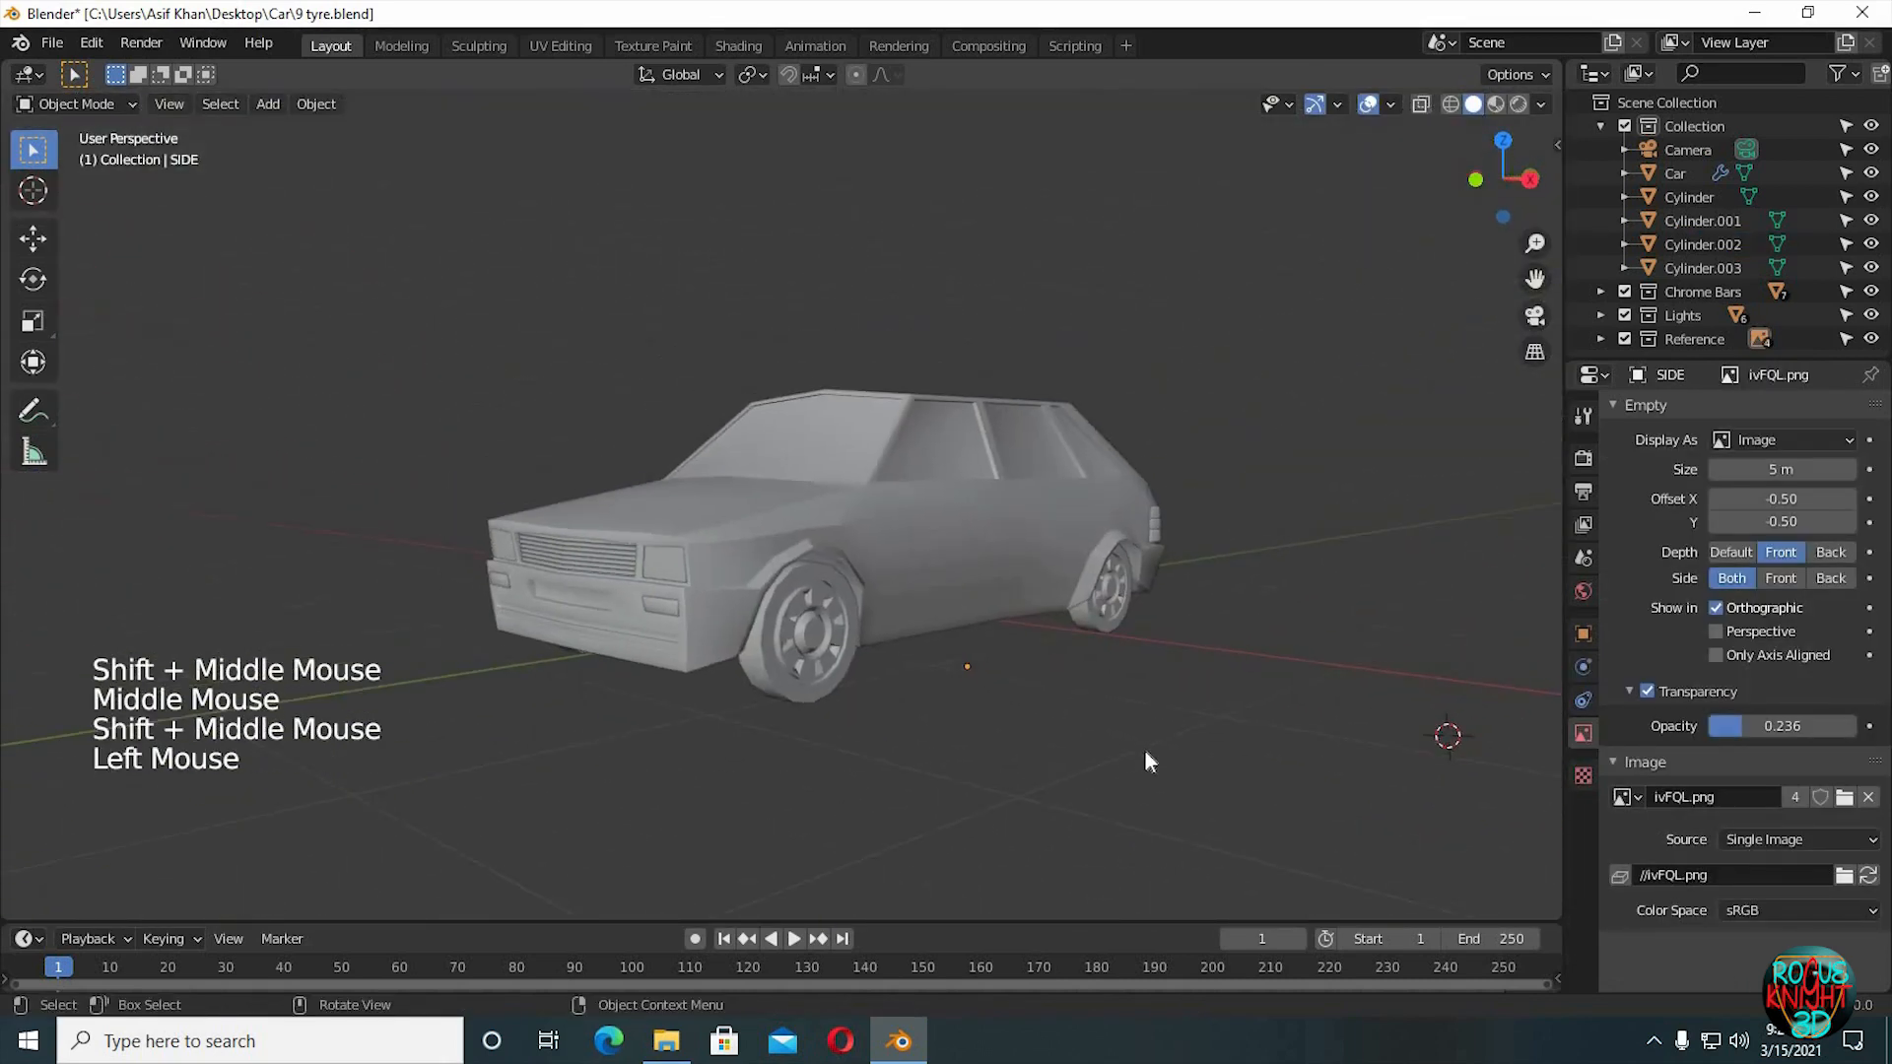
{"action": "key", "text": "Tab"}
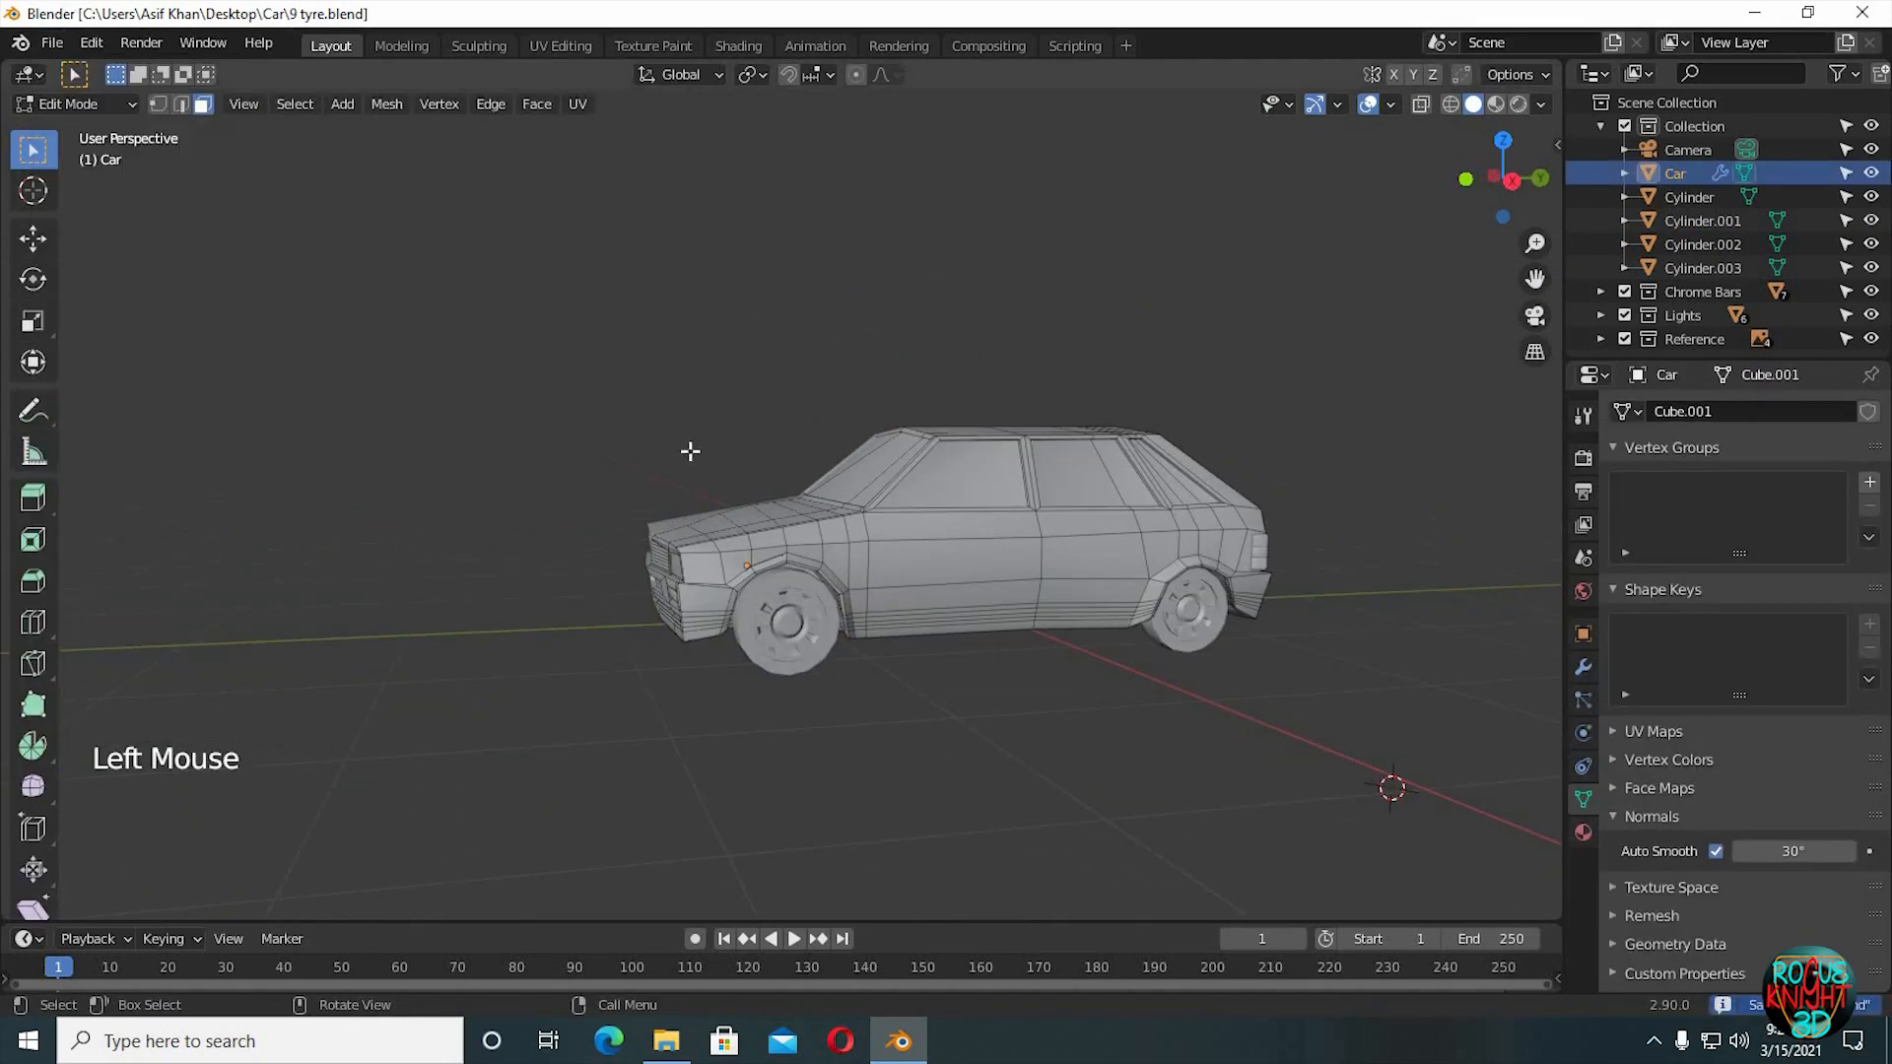
{"action": "key", "text": "Tab"}
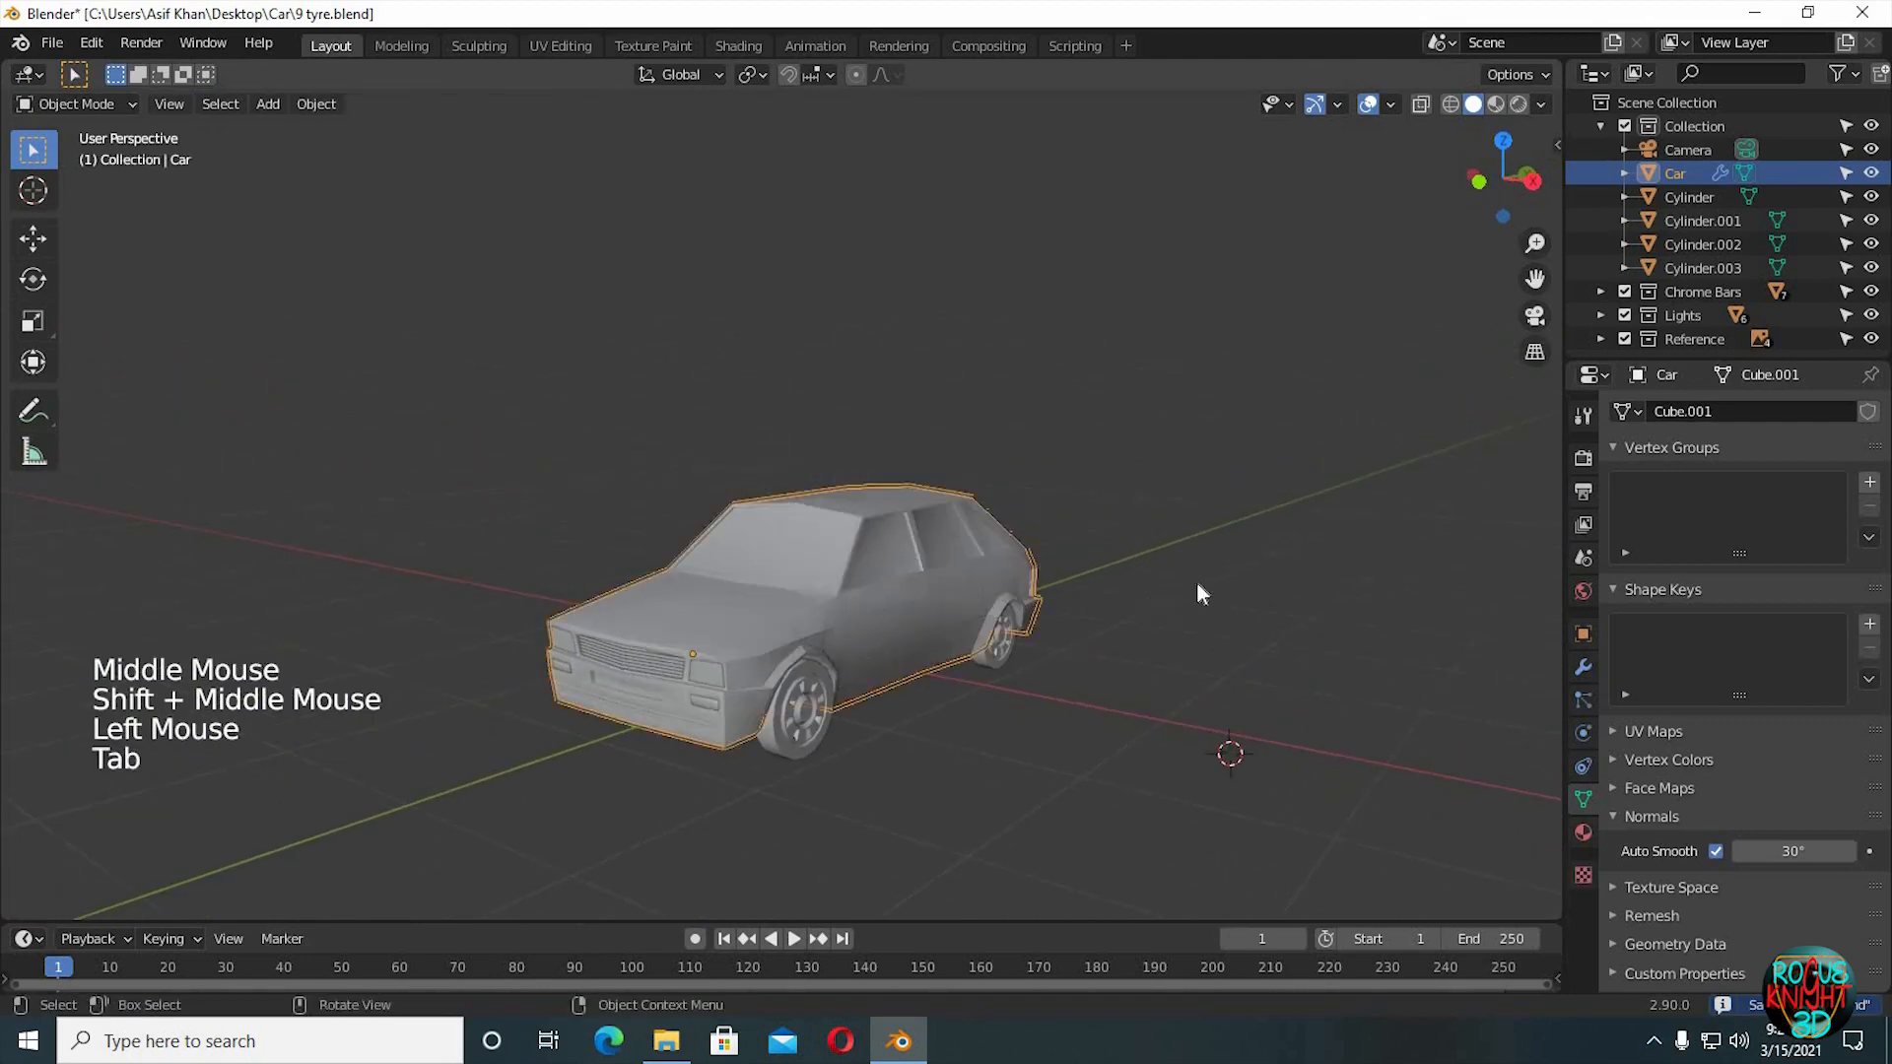